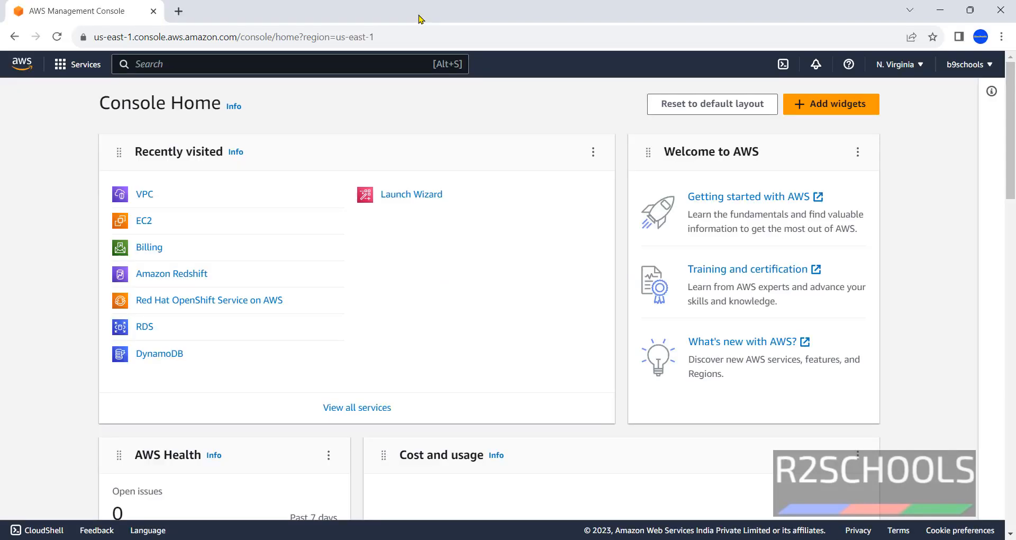
mouse_move(3, 175)
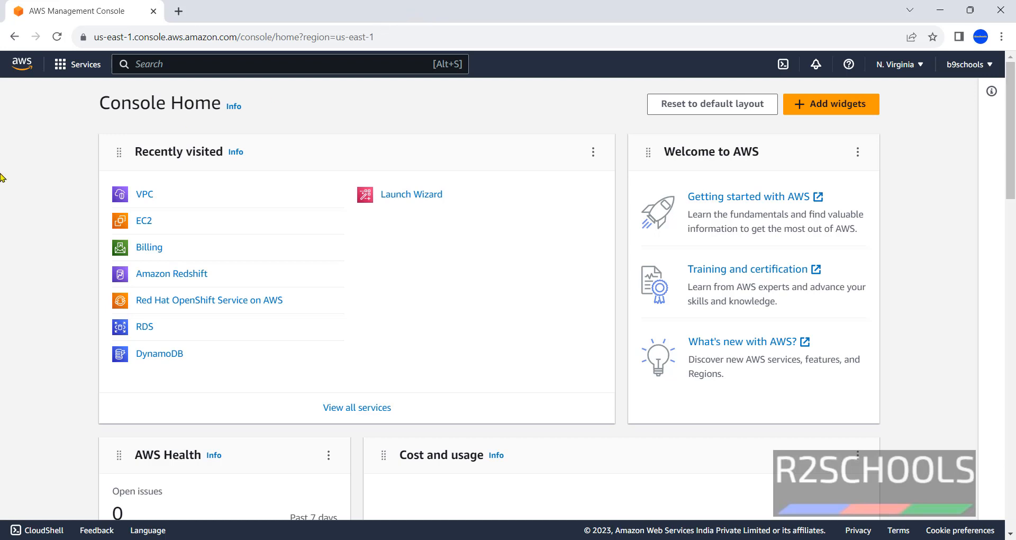
mouse_move(898, 64)
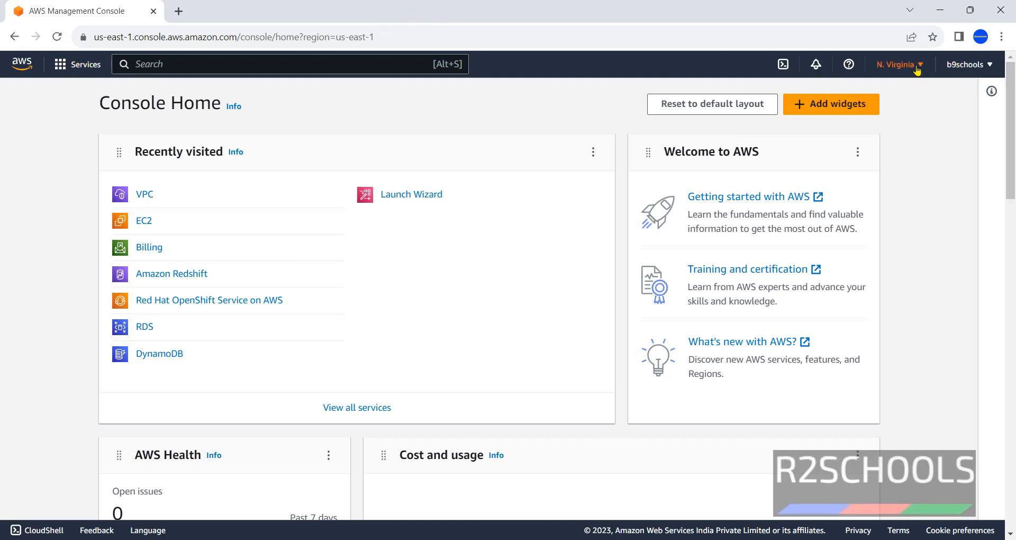
Step: Open EC2 via the 'ec2' search and confirm no running instances exist in N. Virginia
click(896, 64)
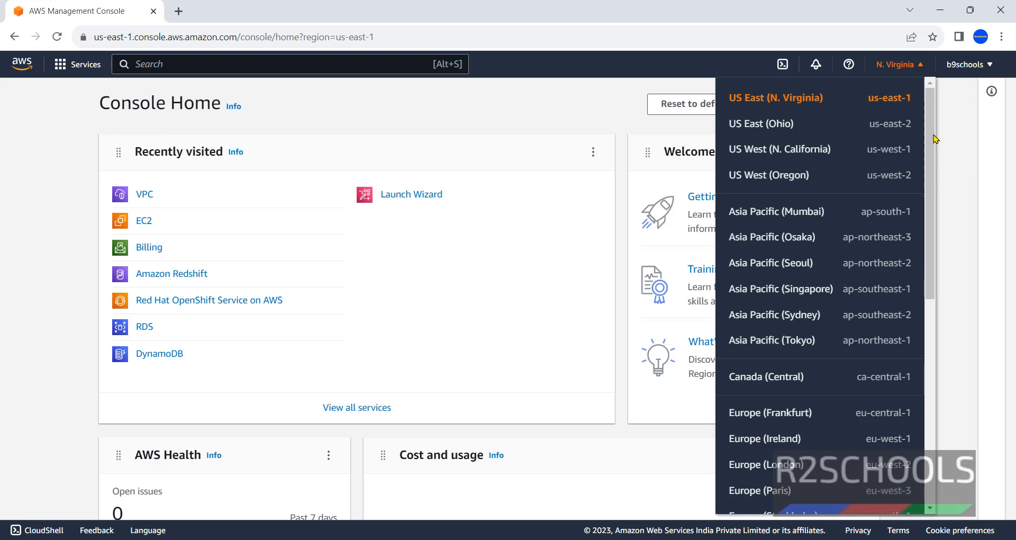
mouse_move(776, 107)
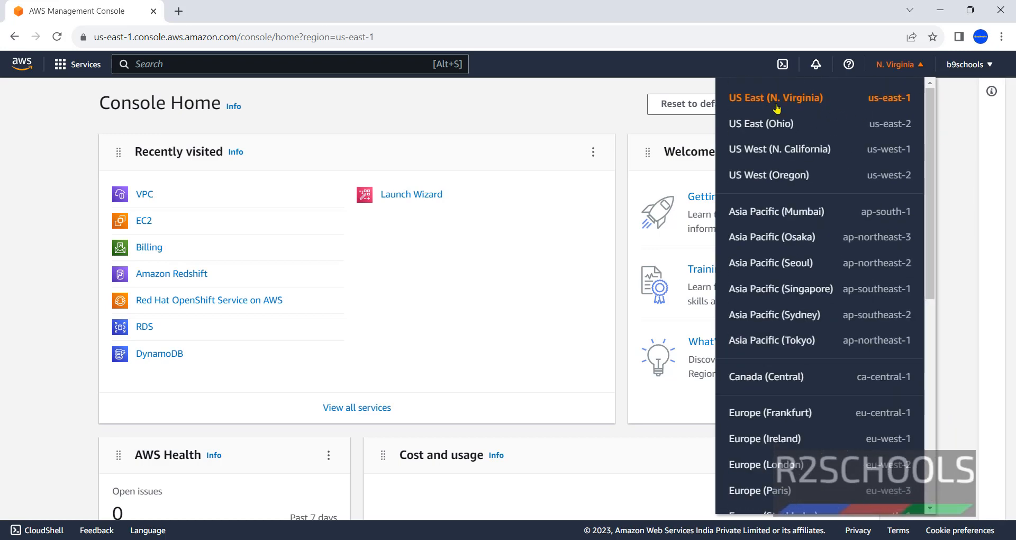
mouse_move(893, 123)
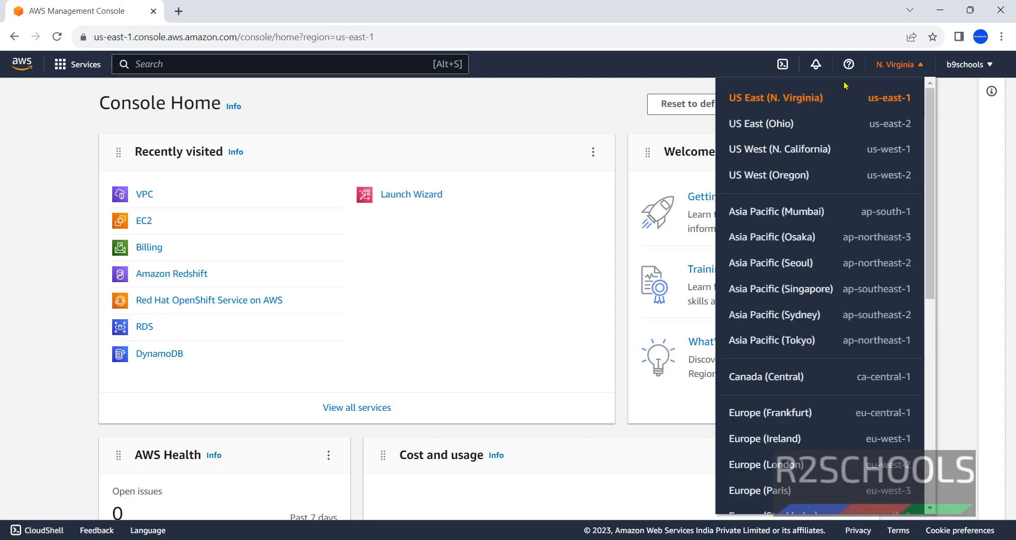
mouse_move(889, 108)
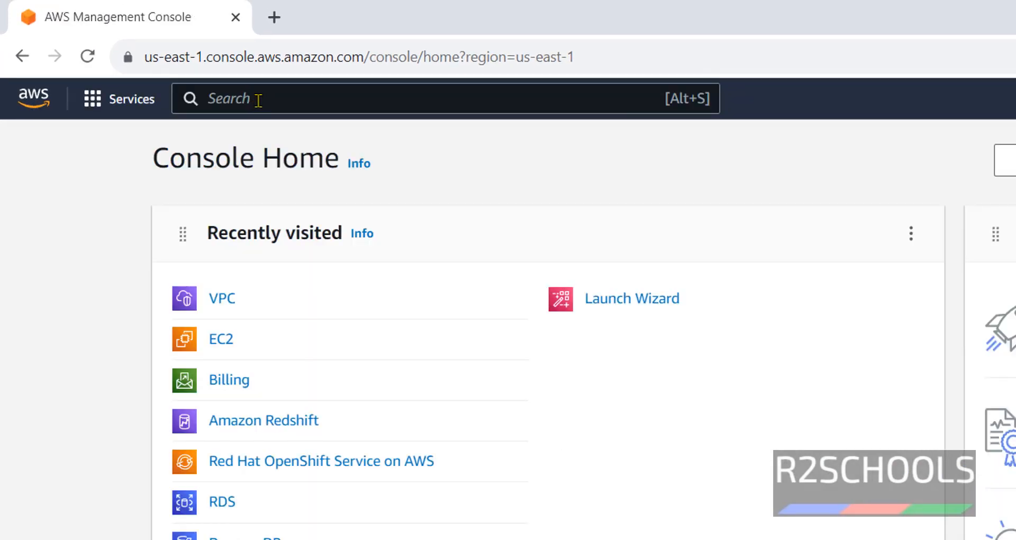
text(ec2)
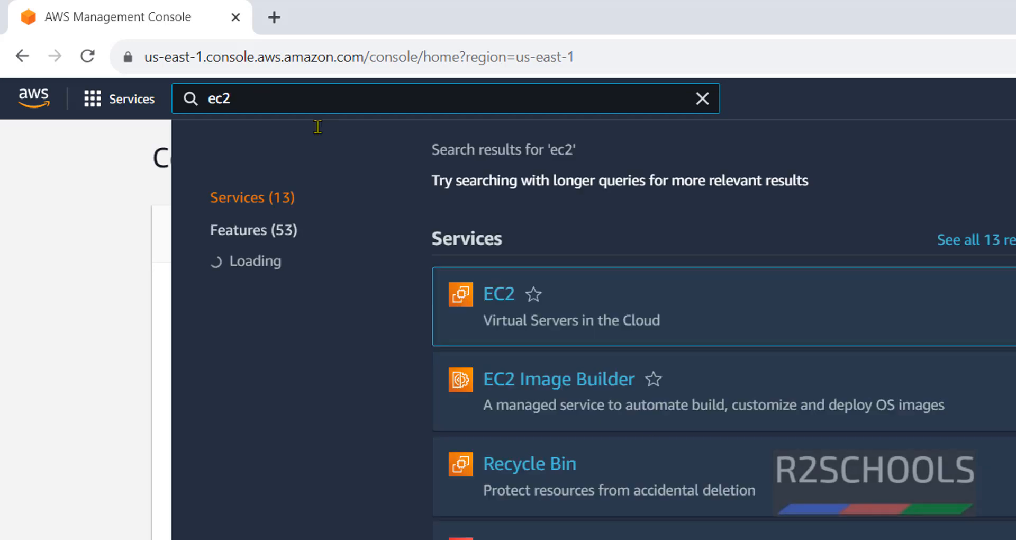
click(499, 293)
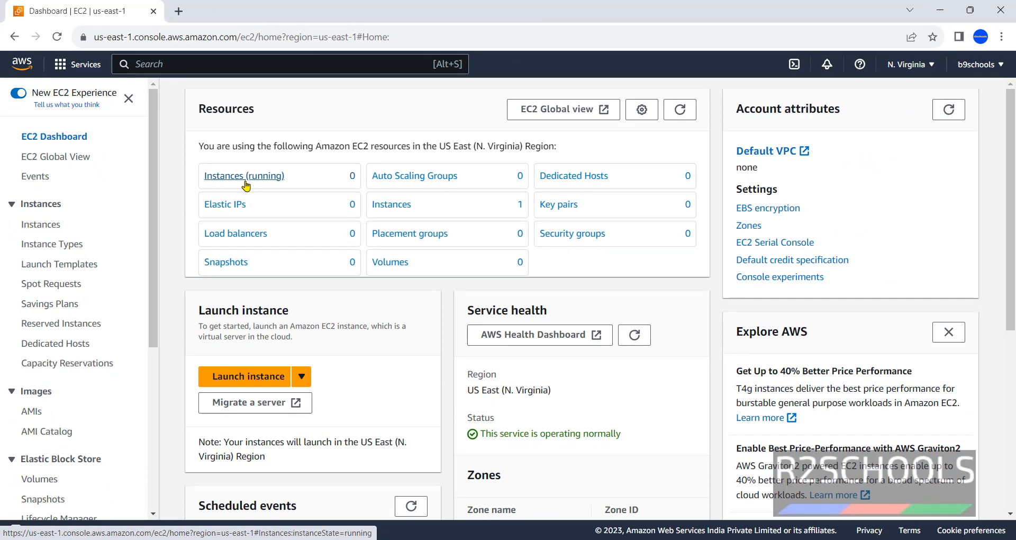
click(243, 176)
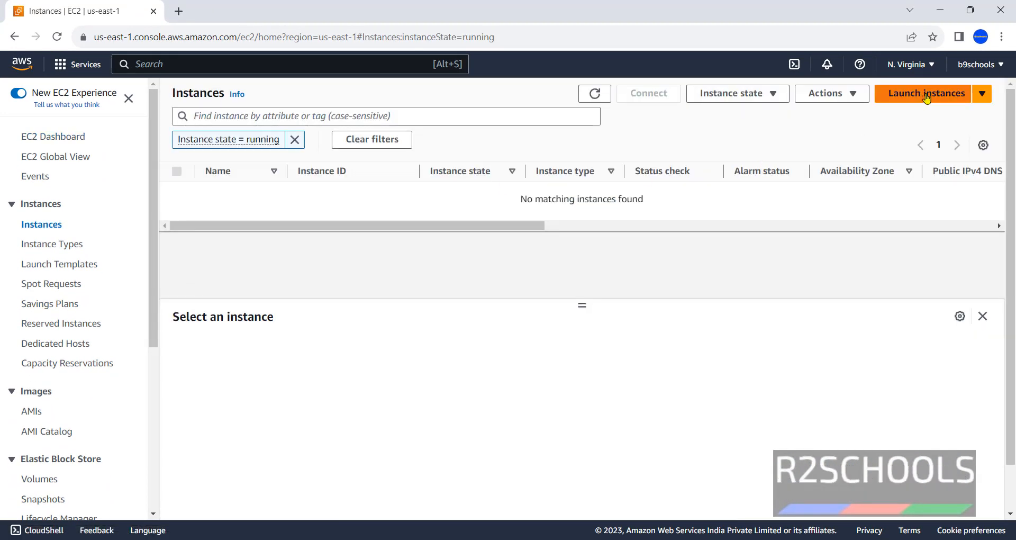
mouse_move(287, 193)
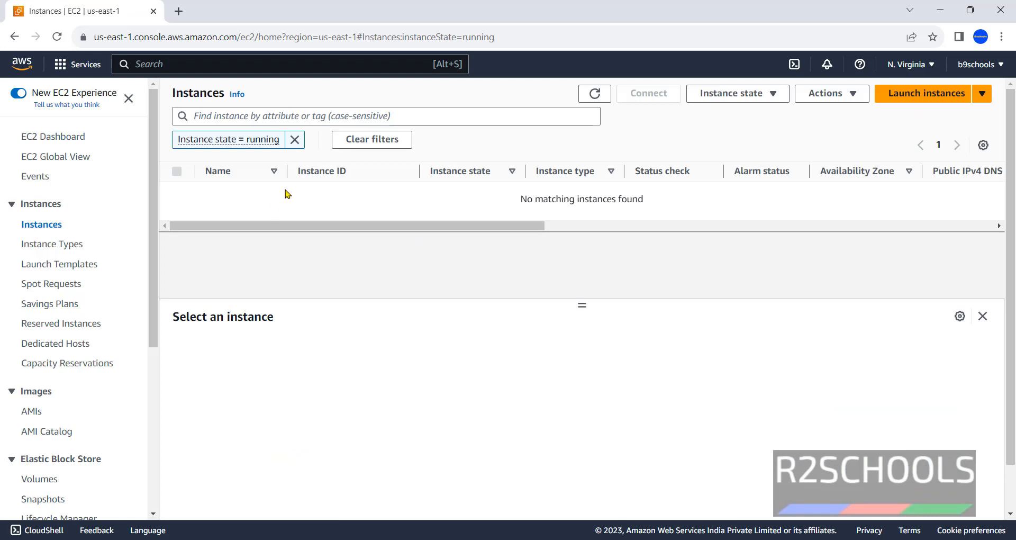
mouse_move(440, 228)
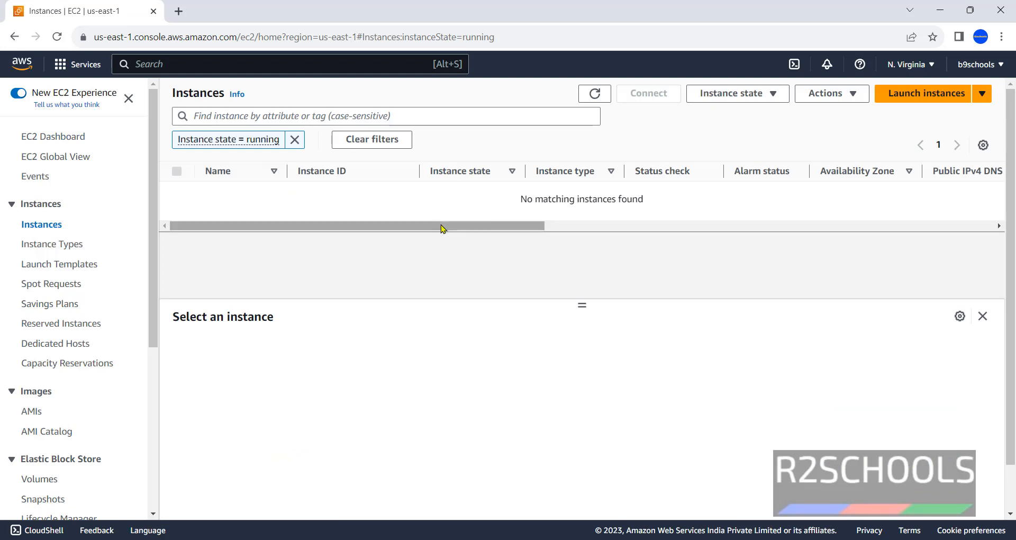
mouse_move(354, 281)
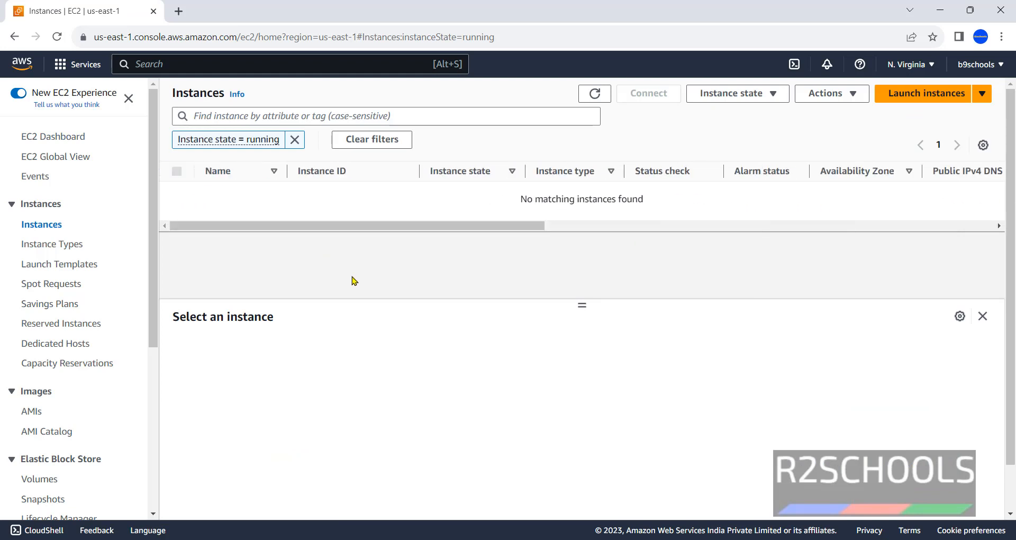
mouse_move(791, 188)
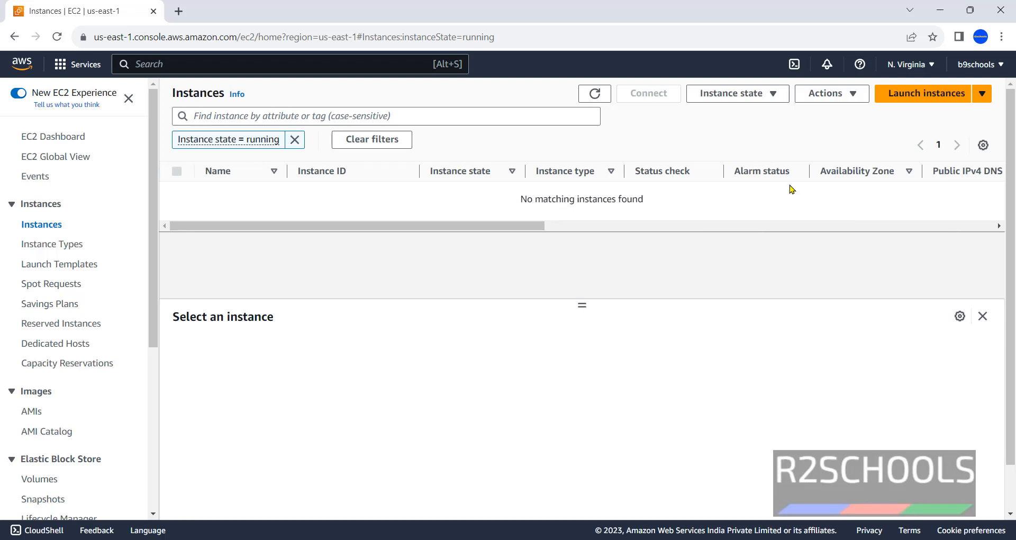
click(925, 92)
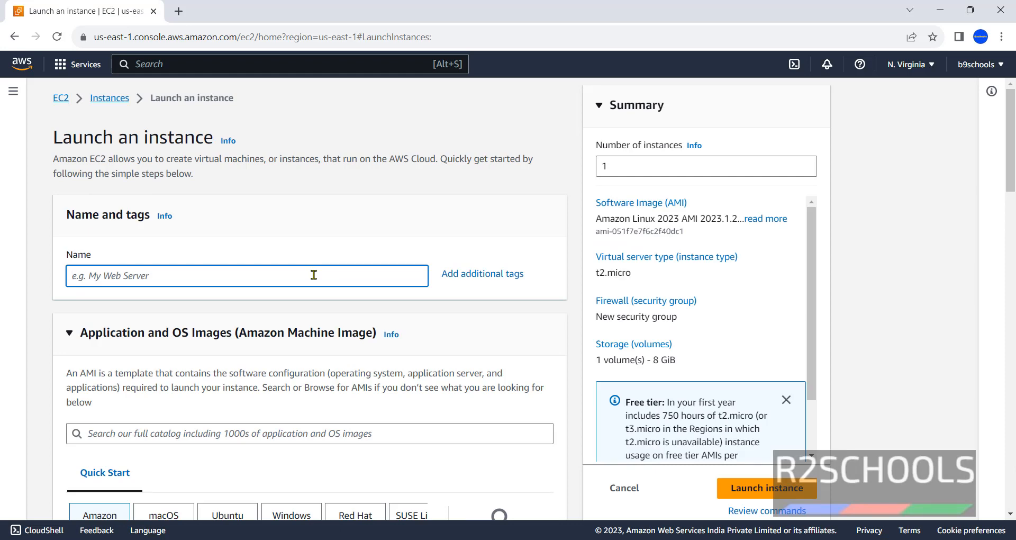
Step: Enter EC2Ubuntuwebapp as the instance Name tag
text(EC2)
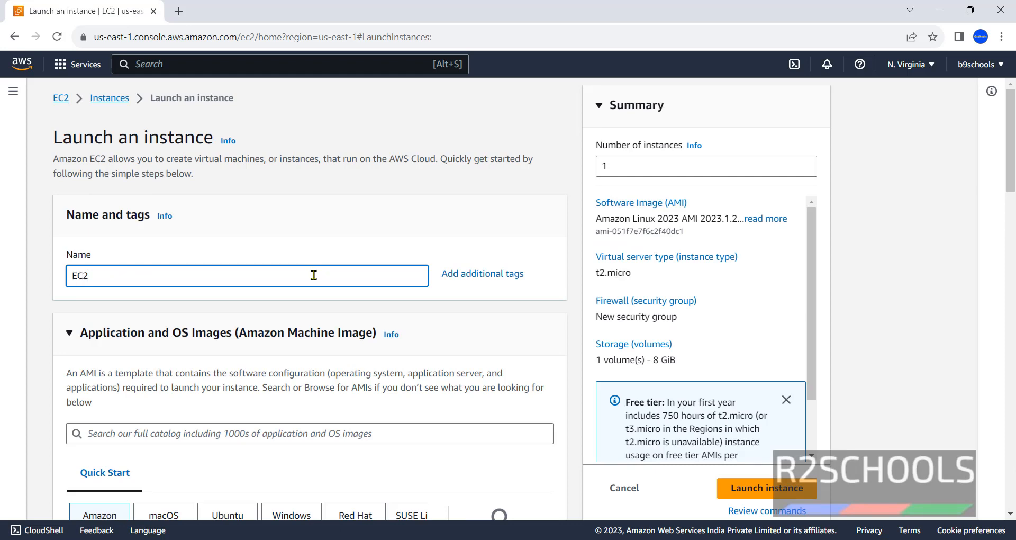
text(Ubuntu)
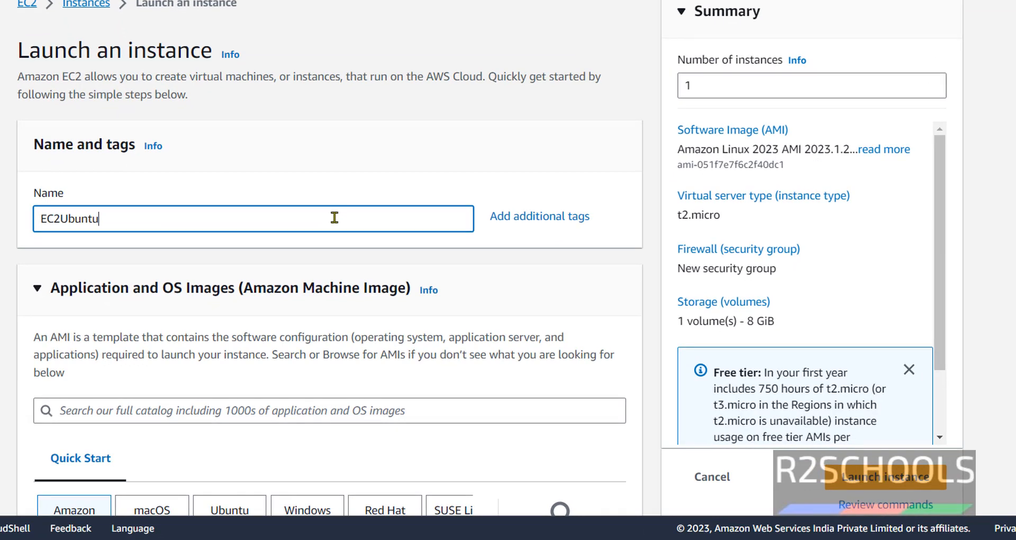
text(webapp)
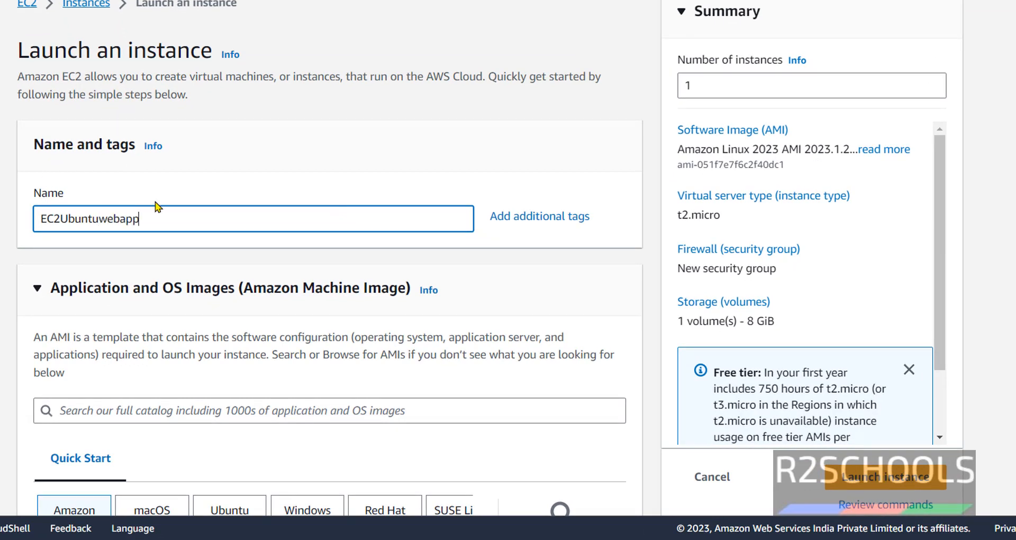
scroll(down, 3)
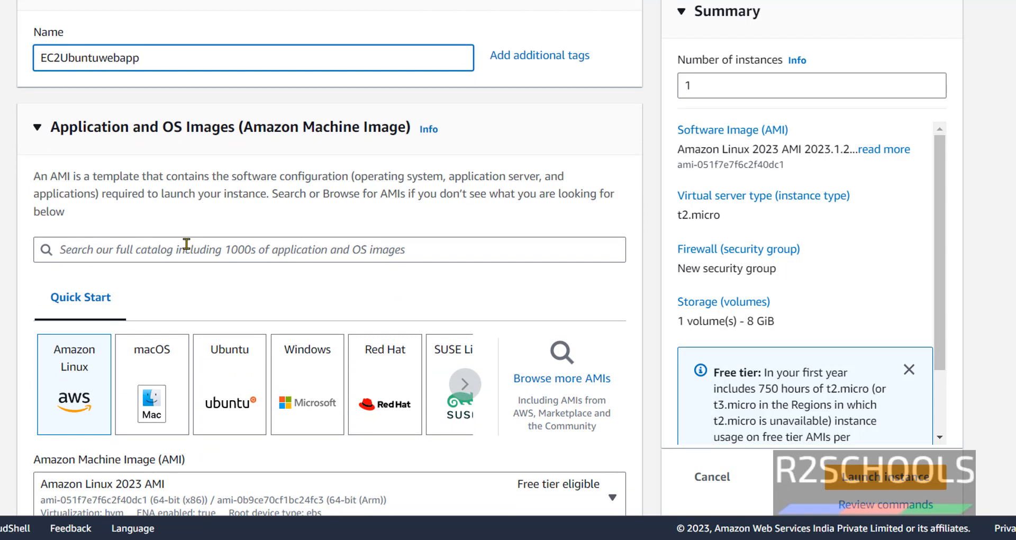
mouse_move(231, 385)
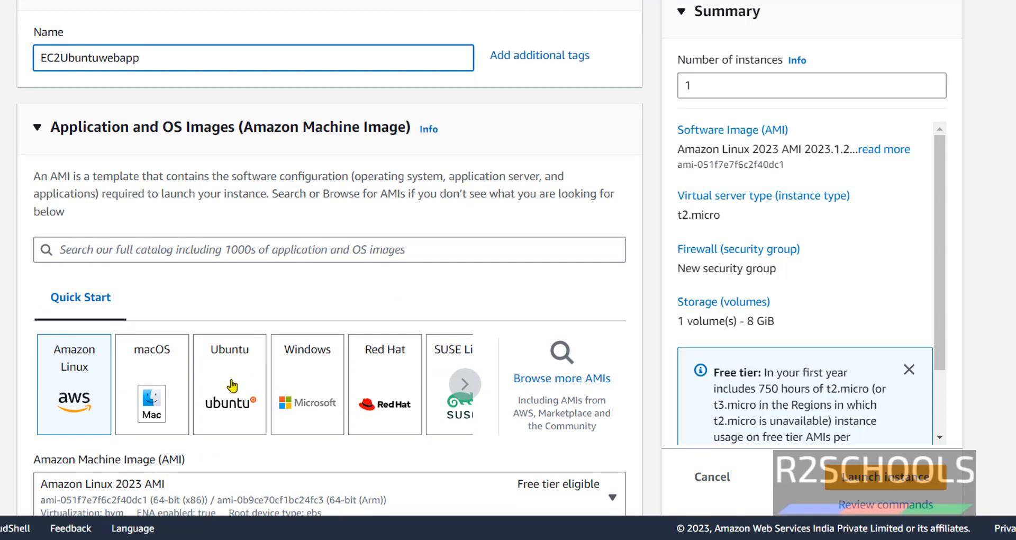
Step: Browse the AMI catalog, keep Ubuntu Server 22.04 LTS (HVM) SSD, and note its AMI ID
click(228, 384)
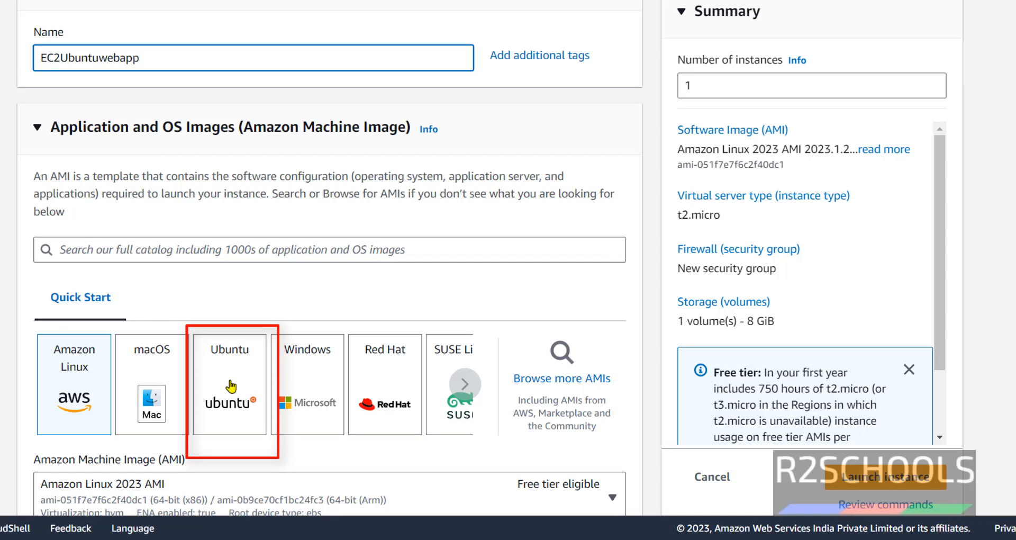
click(329, 249)
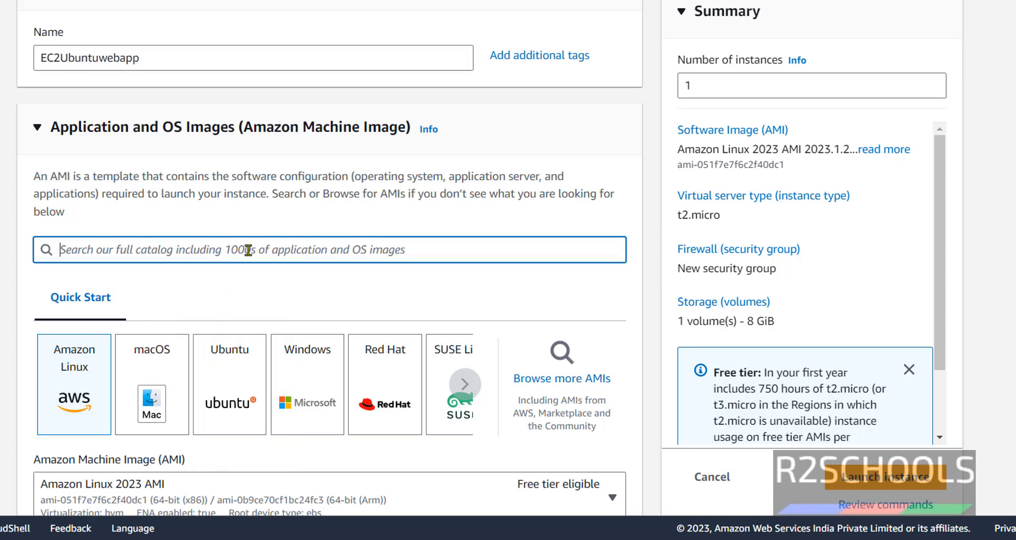
mouse_move(572, 389)
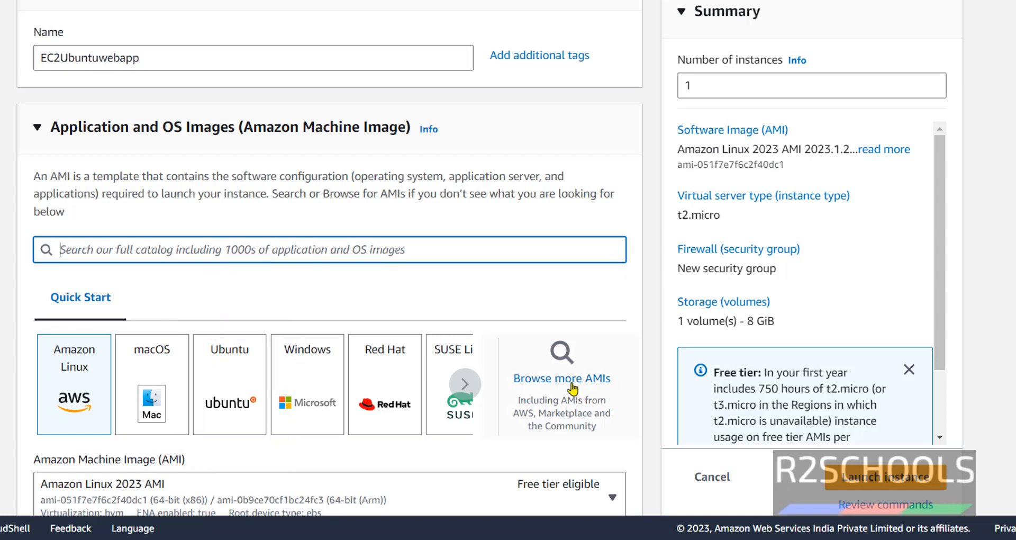
mouse_move(302, 390)
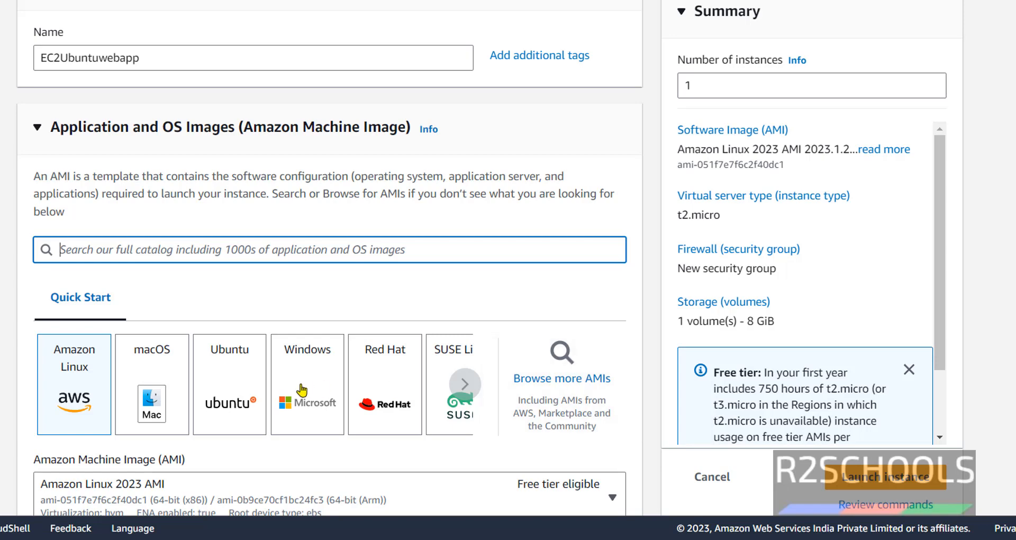
click(229, 384)
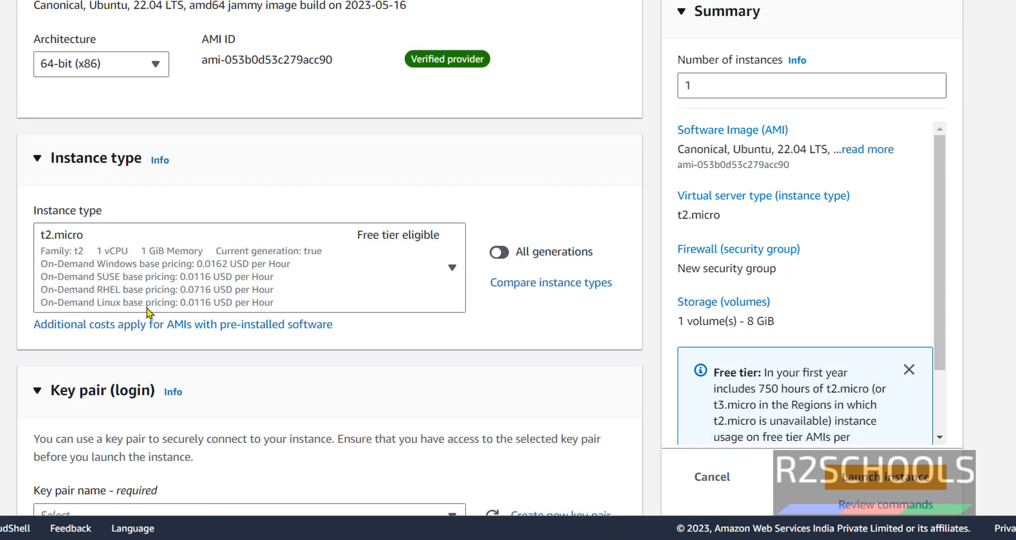
scroll(up, 3)
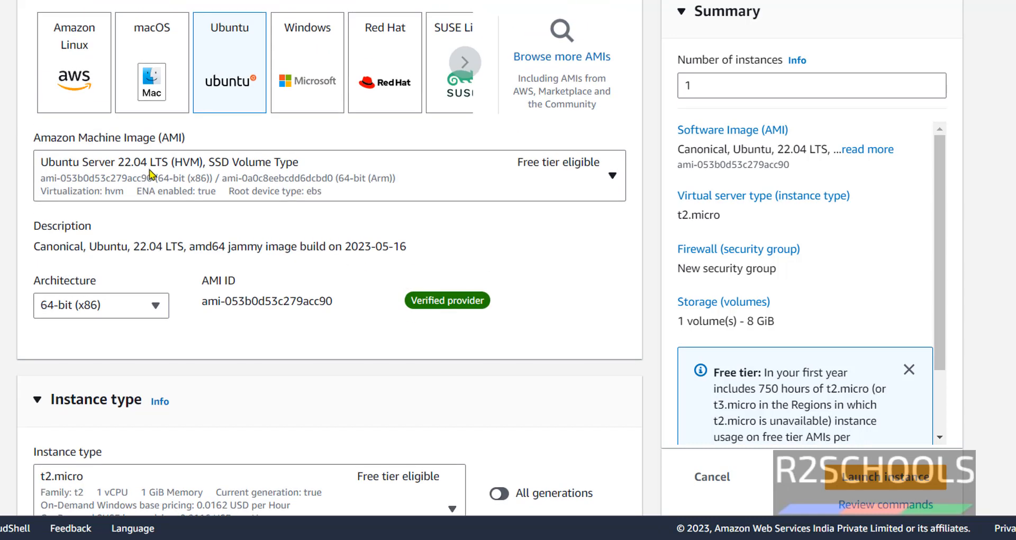
mouse_move(174, 176)
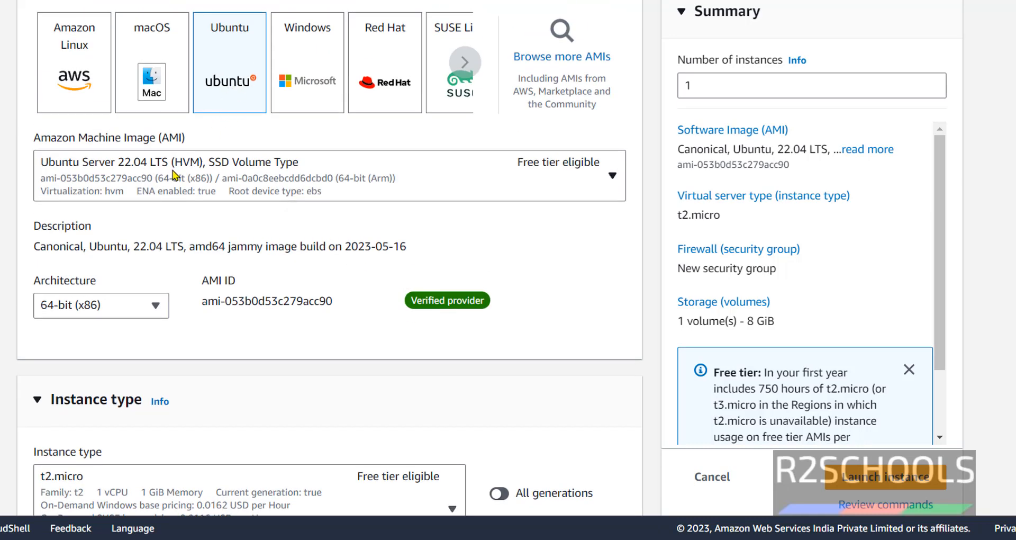
mouse_move(551, 180)
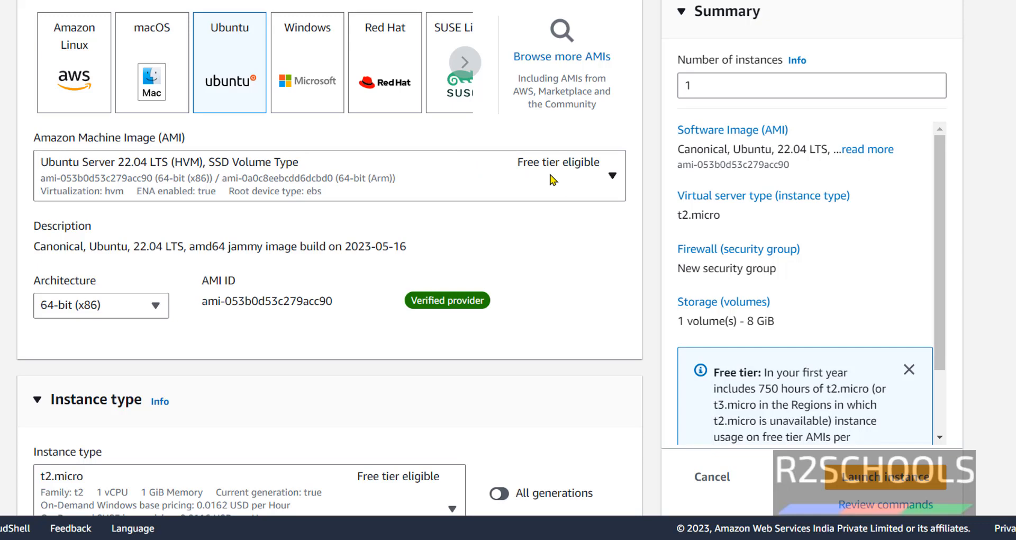
mouse_move(552, 179)
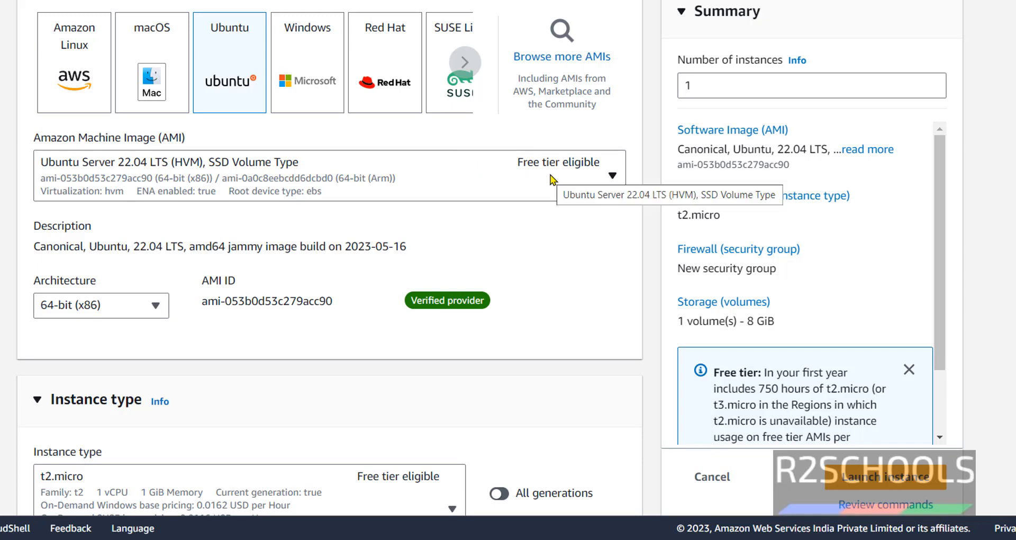
click(610, 176)
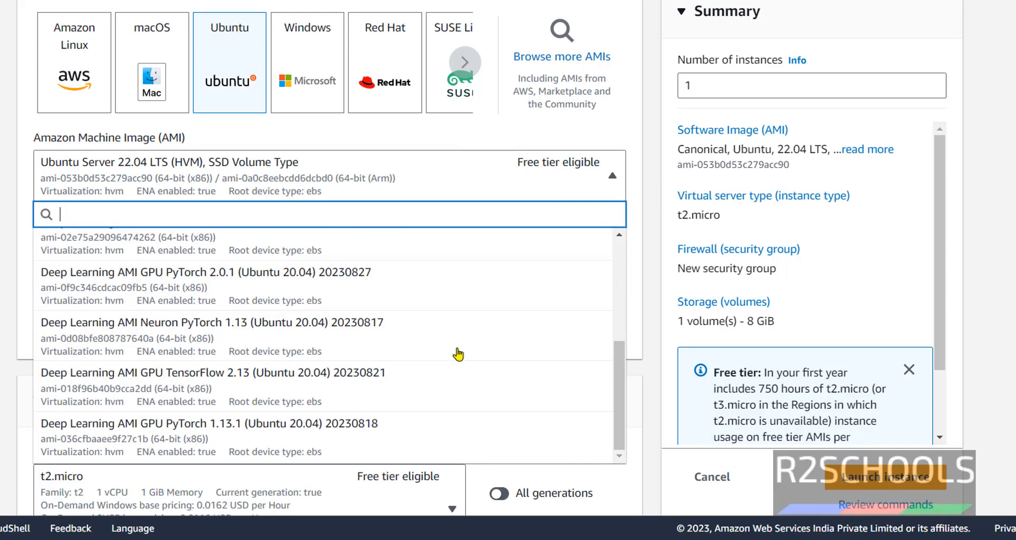
scroll(up, 3)
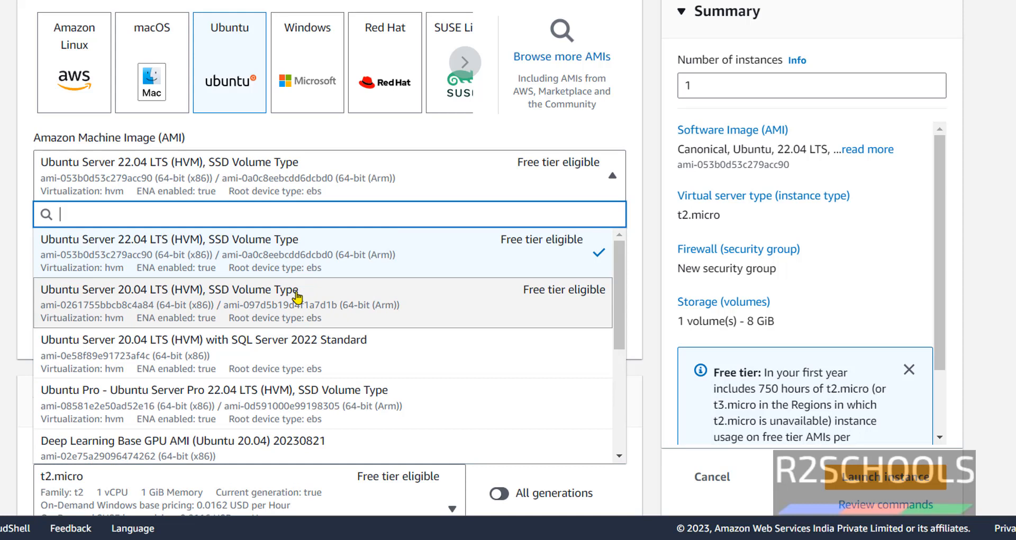
mouse_move(237, 262)
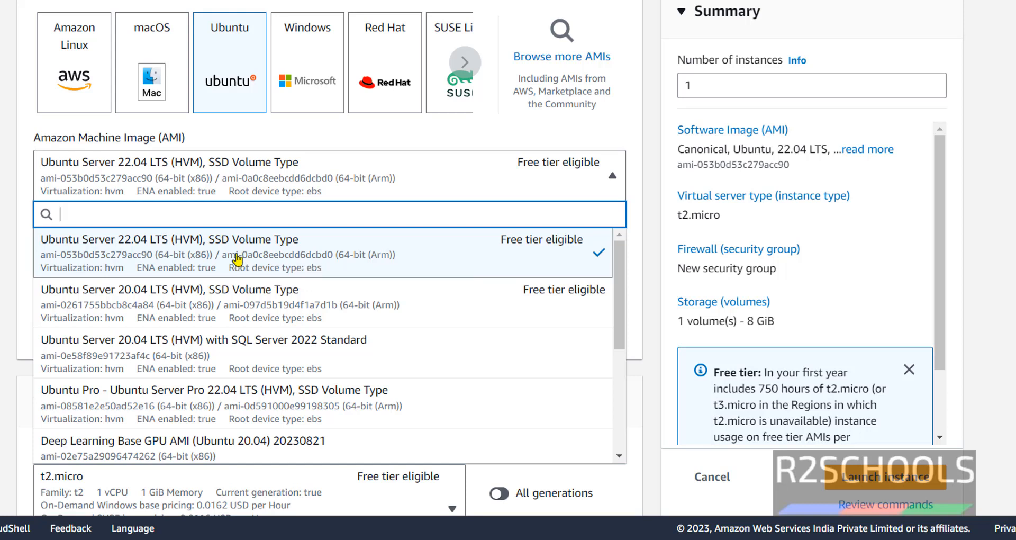
click(260, 253)
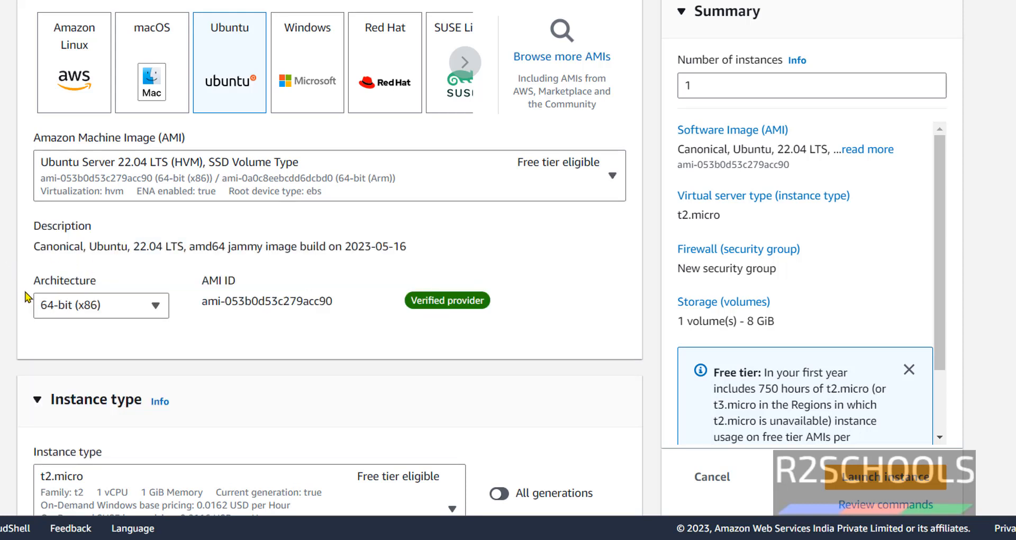
click(100, 305)
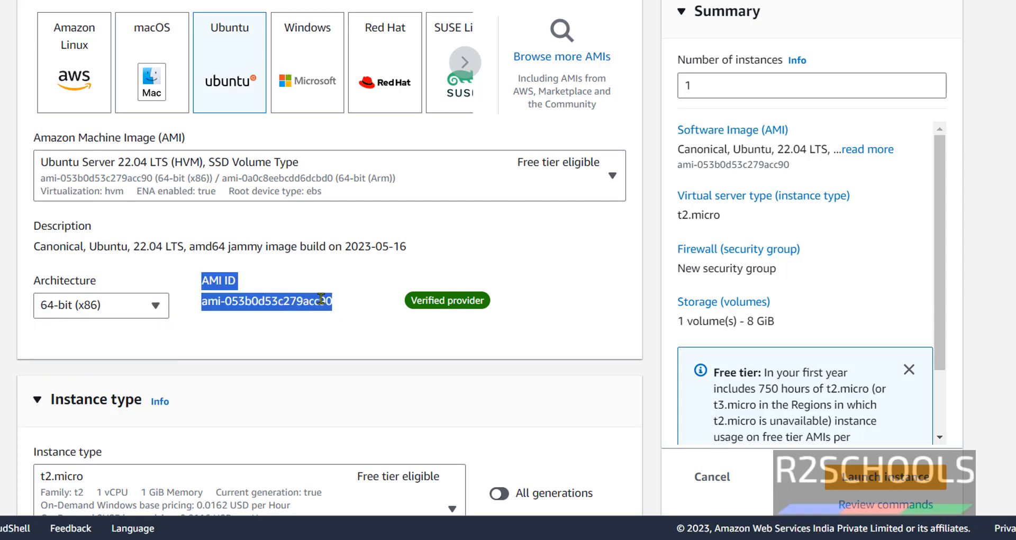
scroll(down, 3)
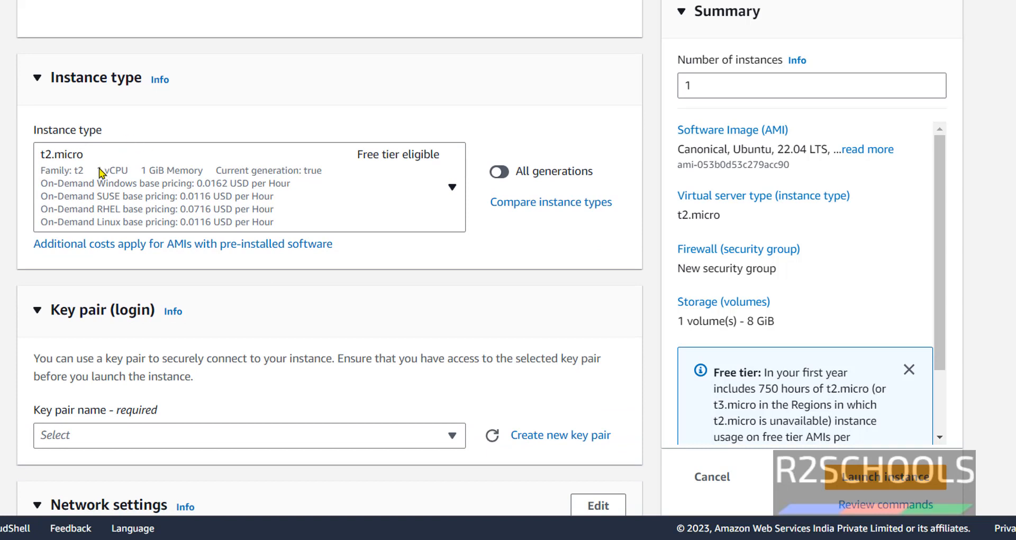
mouse_move(401, 176)
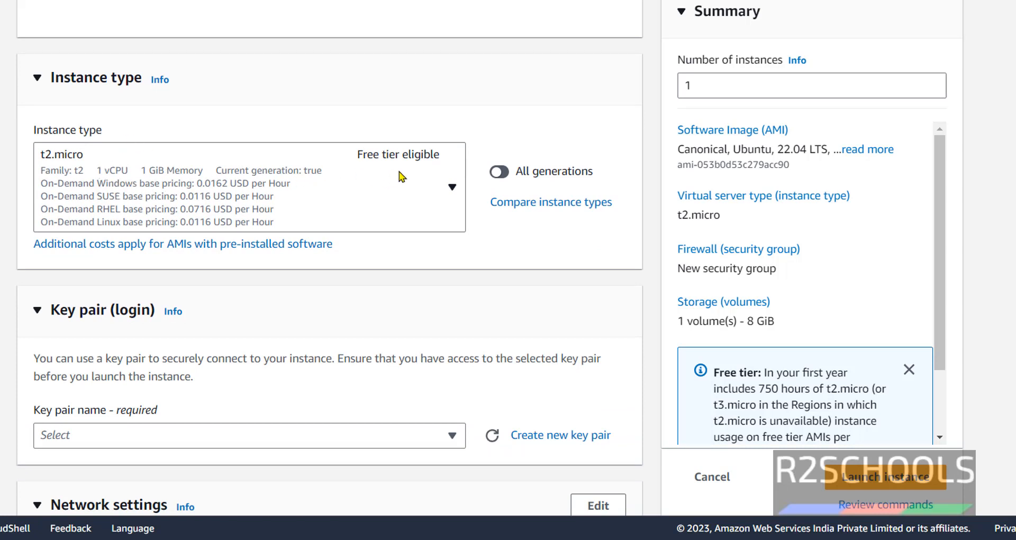
mouse_move(136, 185)
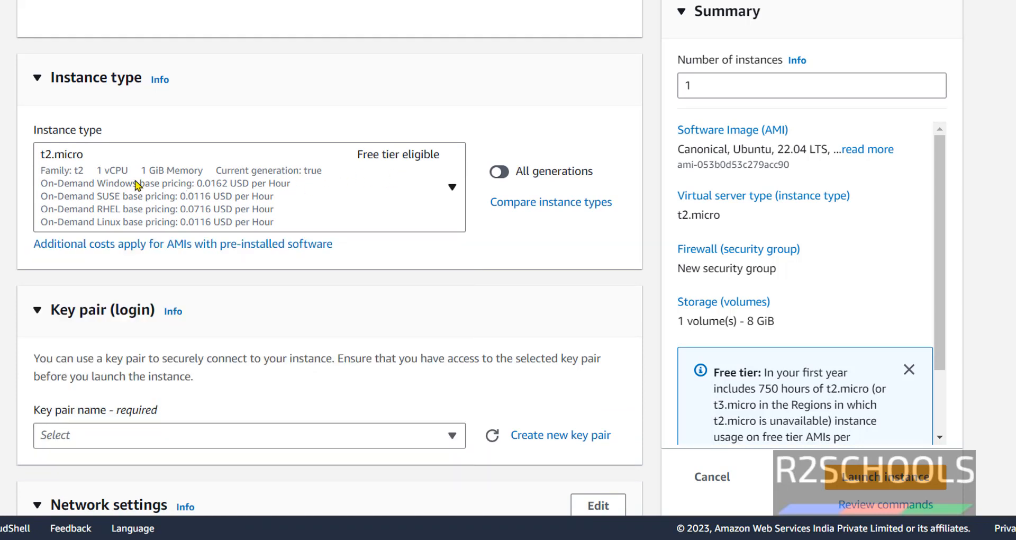
mouse_move(187, 178)
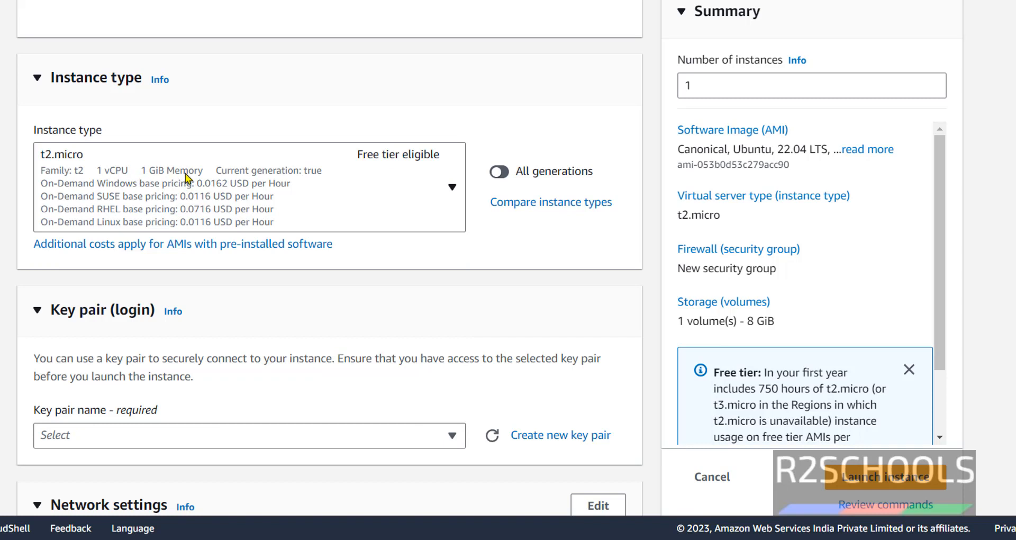
mouse_move(116, 213)
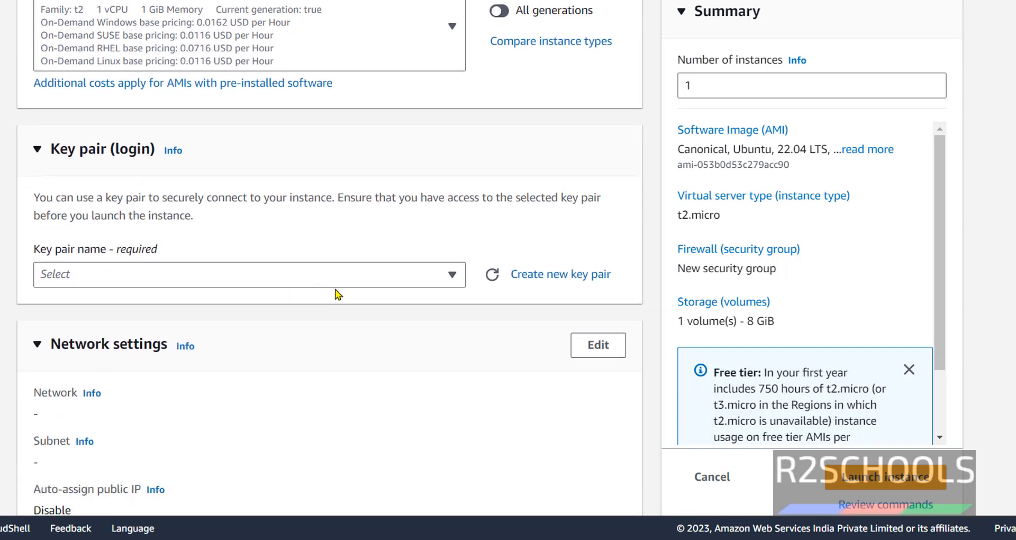
mouse_move(373, 286)
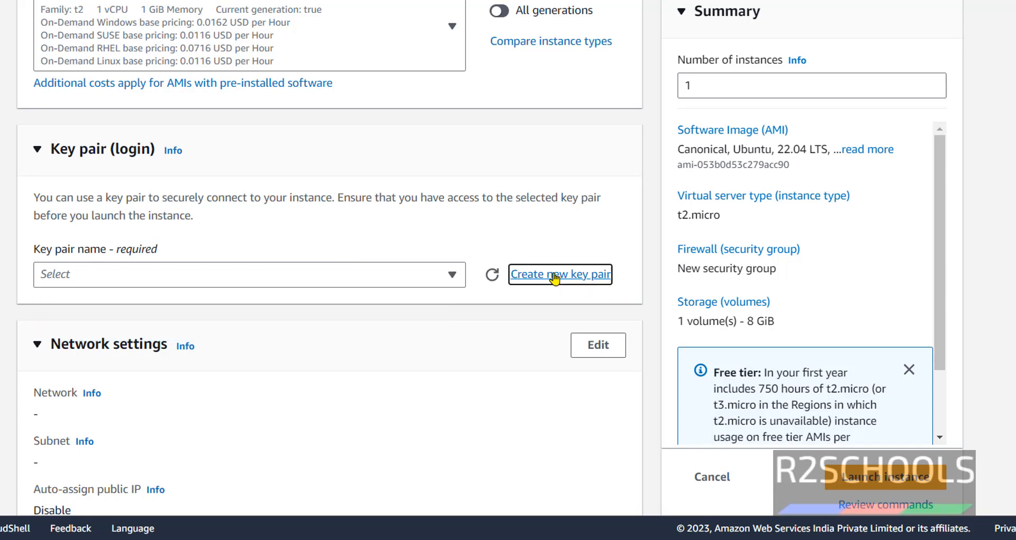
Step: Create key pair EC2Ubuntuwebapp as RSA with .pem private key format
click(559, 274)
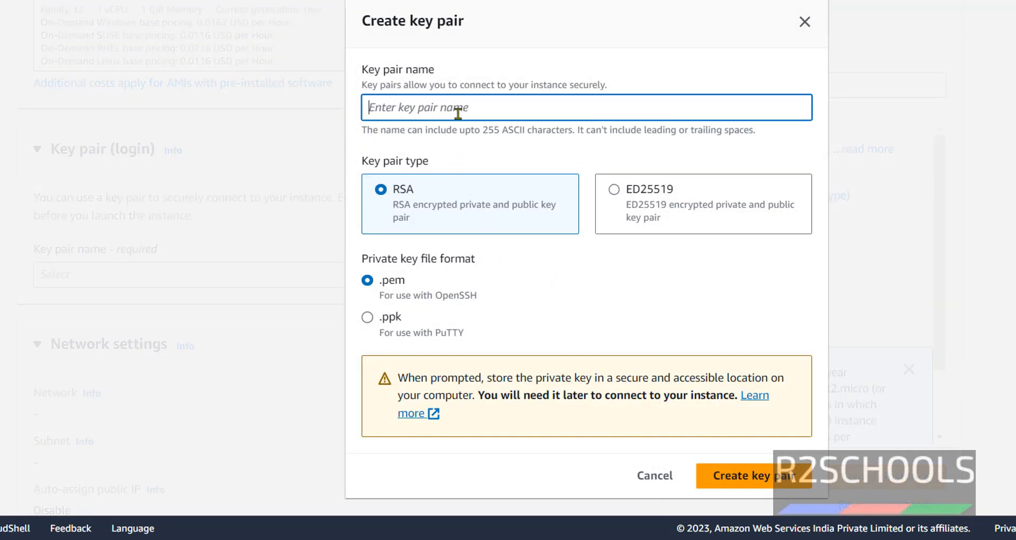
text(EC@)
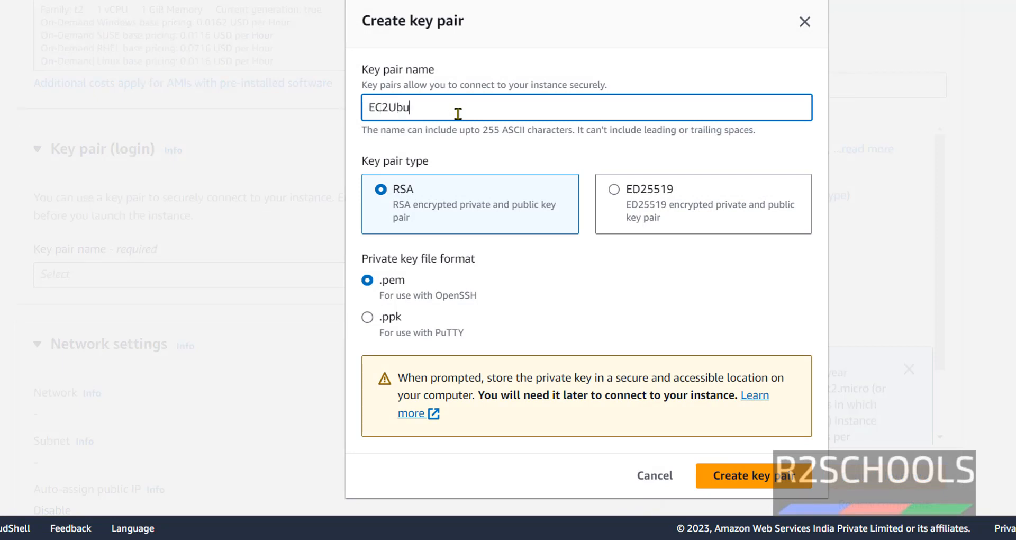
text(ntuwebapp)
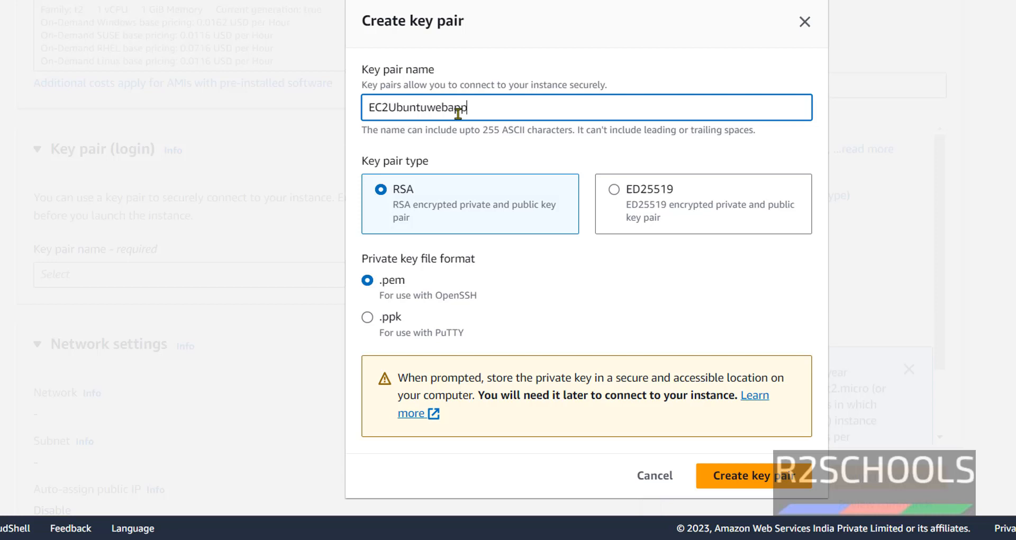
mouse_move(388, 199)
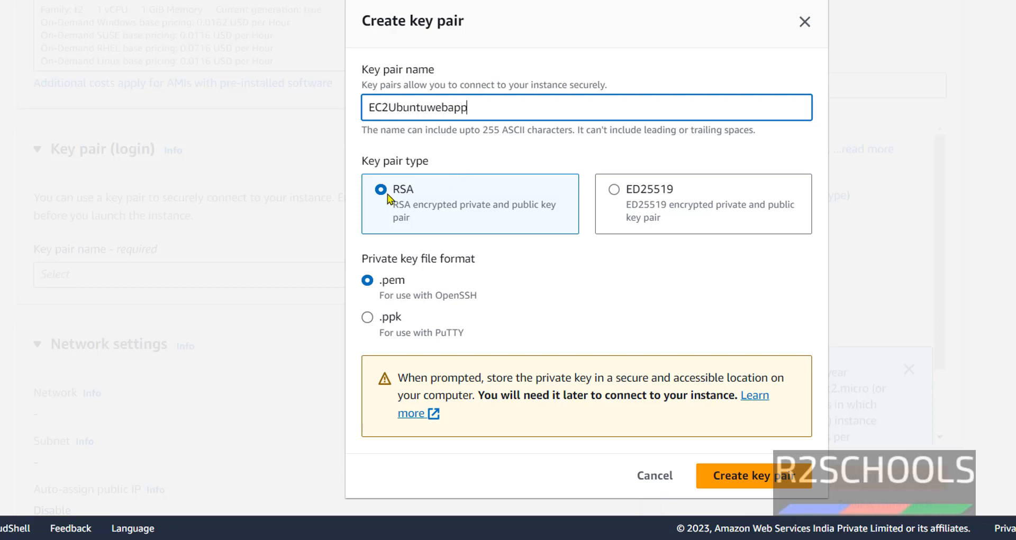
mouse_move(379, 272)
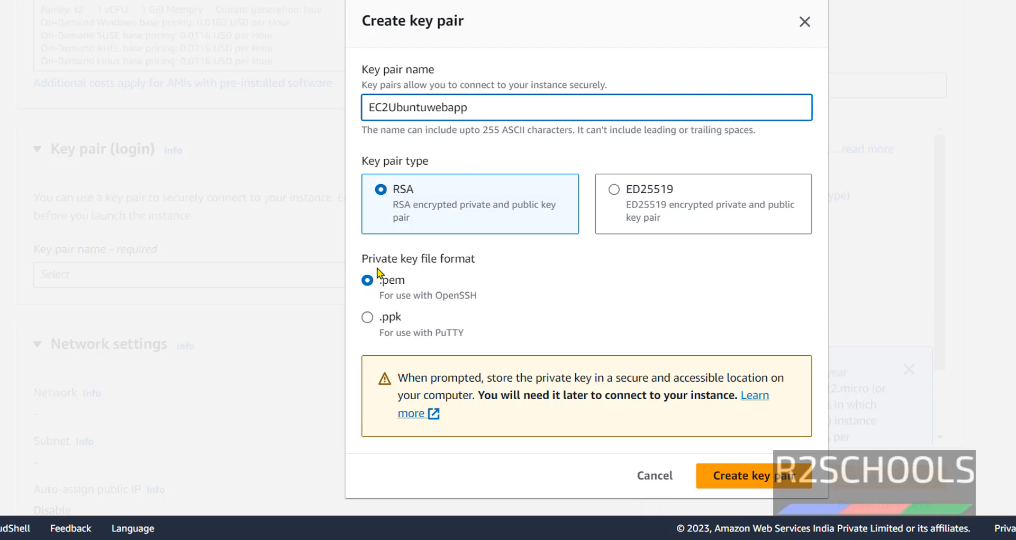
mouse_move(375, 306)
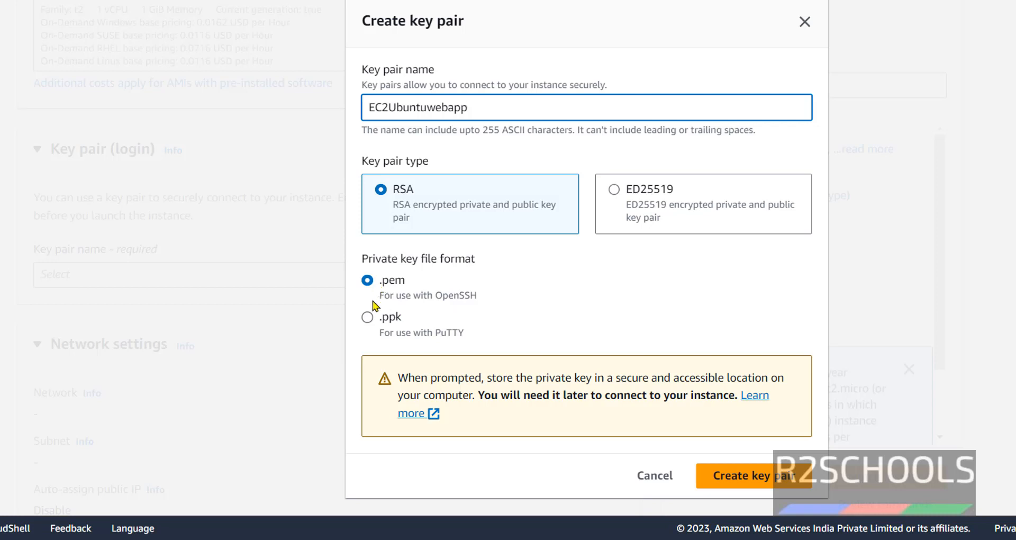
mouse_move(370, 300)
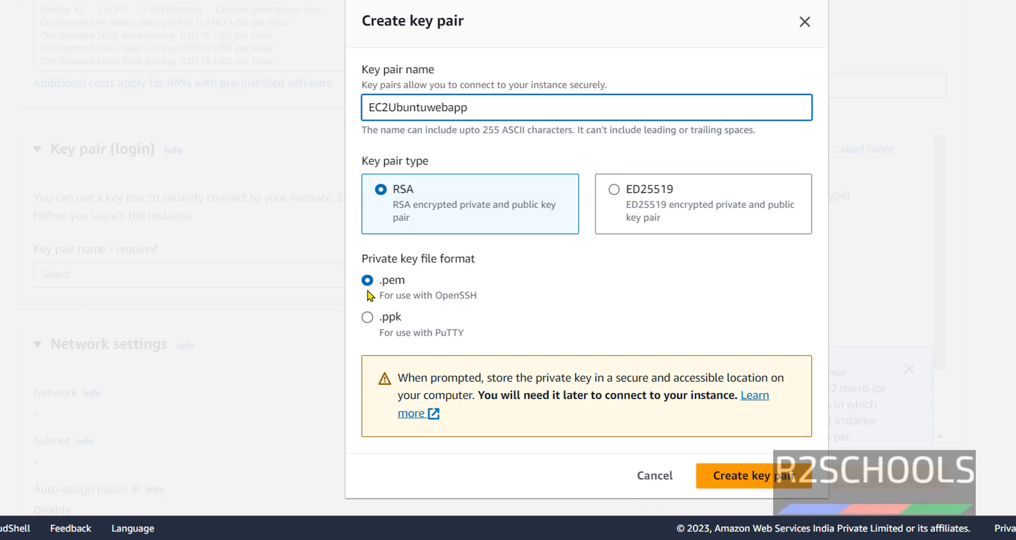
mouse_move(369, 324)
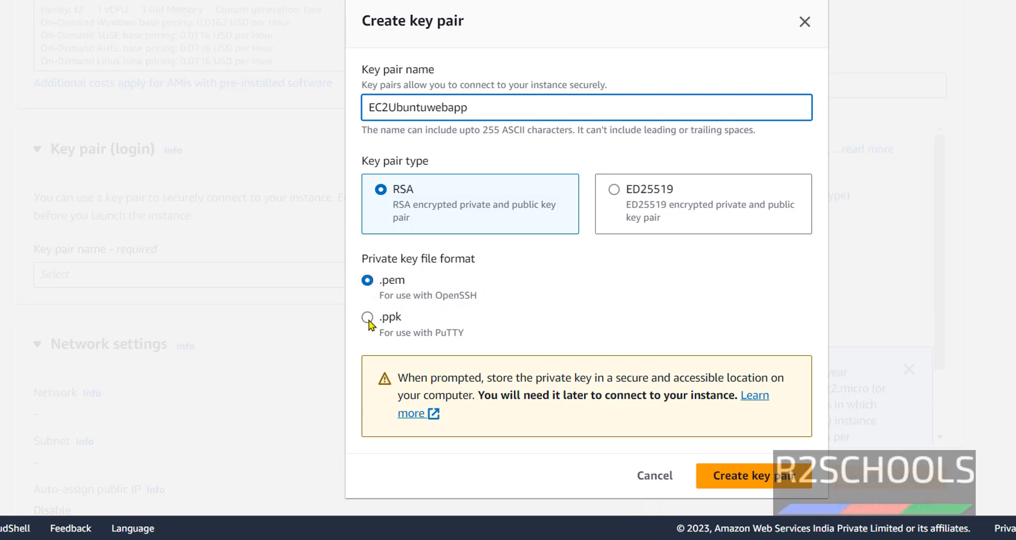
click(366, 320)
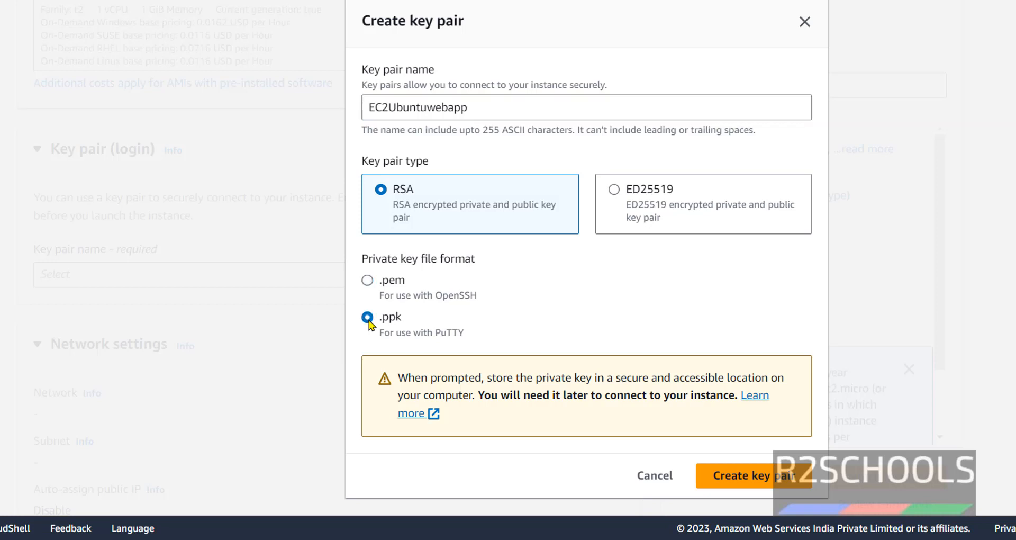
mouse_move(367, 280)
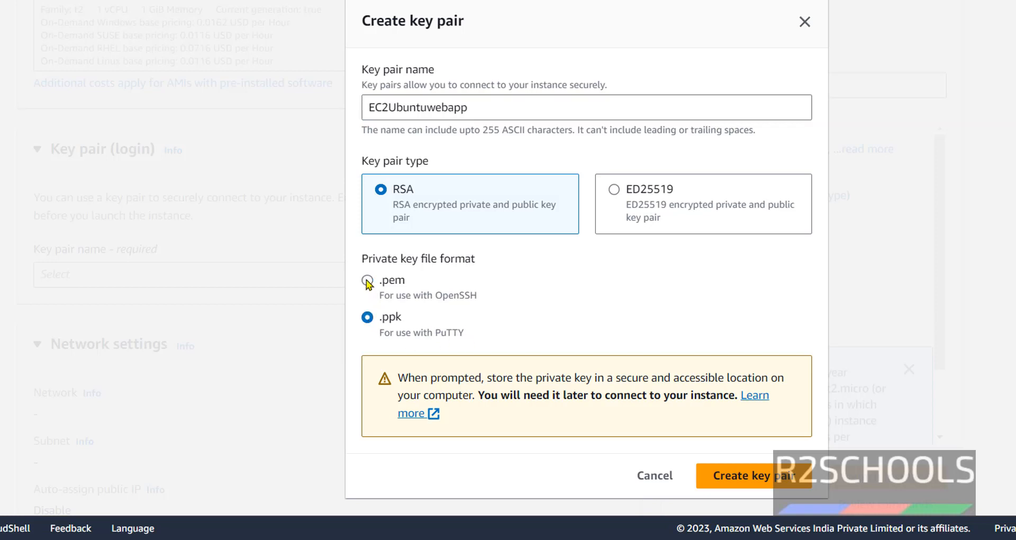
click(367, 280)
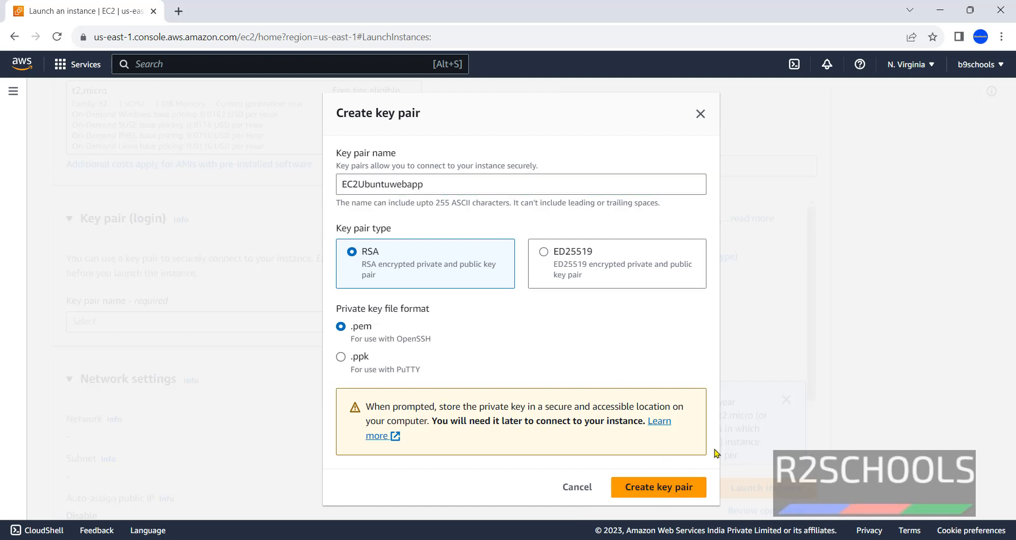
click(658, 487)
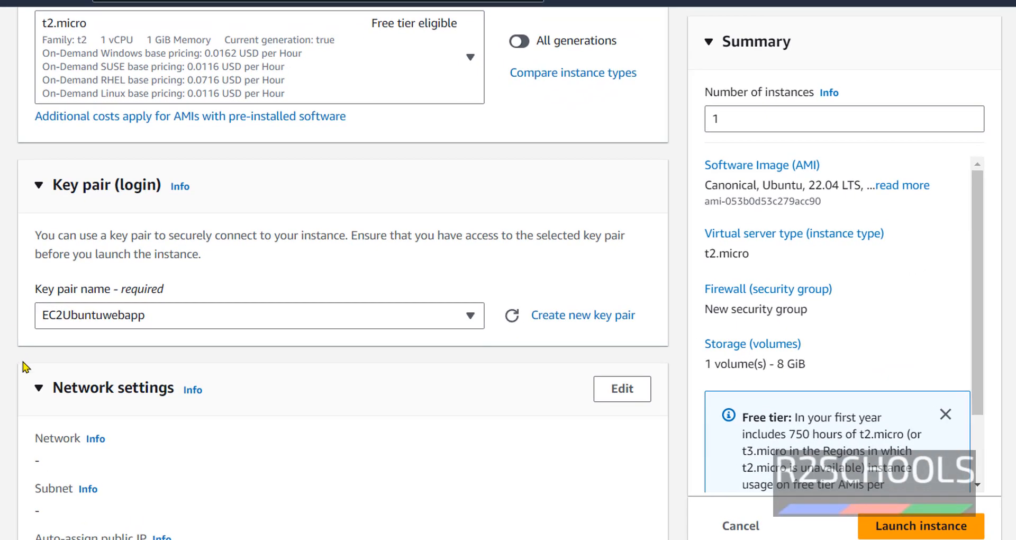
Step: Edit Network settings and check the VPC dropdown, which is empty
scroll(down, 3)
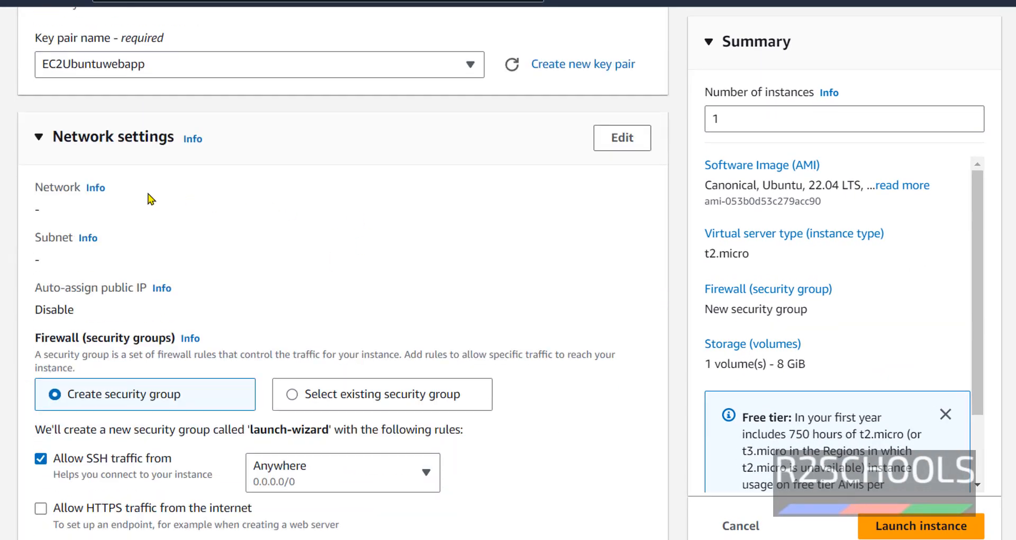
mouse_move(110, 194)
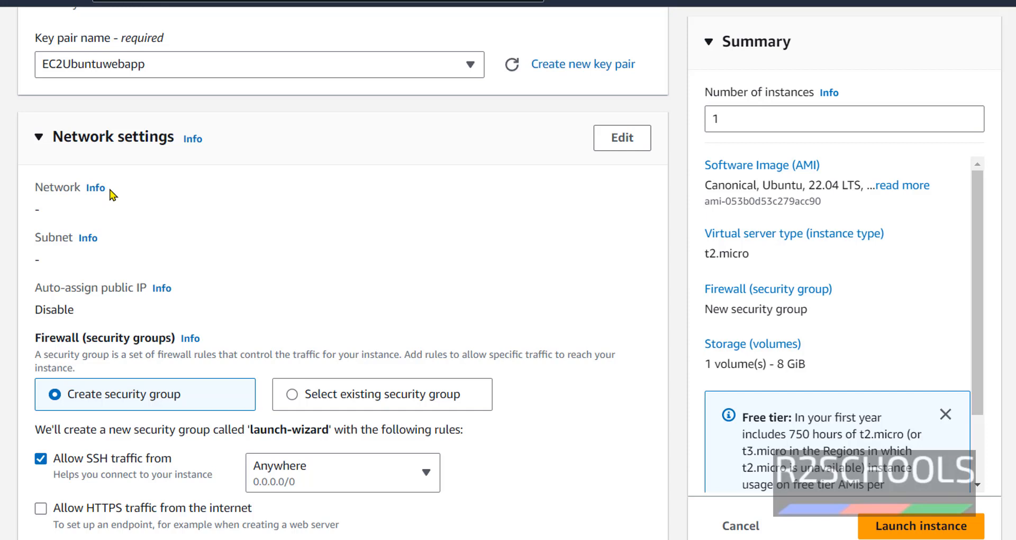
mouse_move(109, 308)
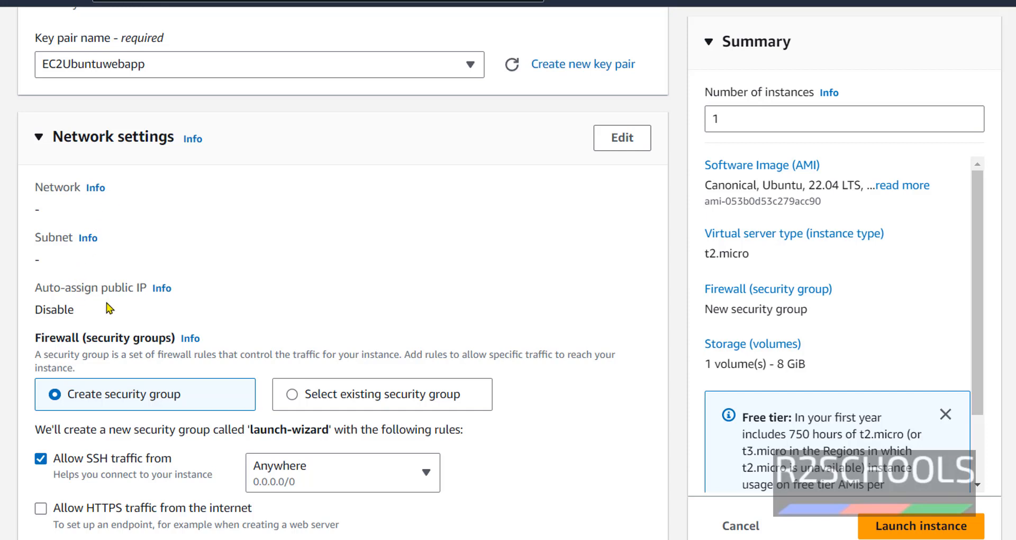
mouse_move(594, 159)
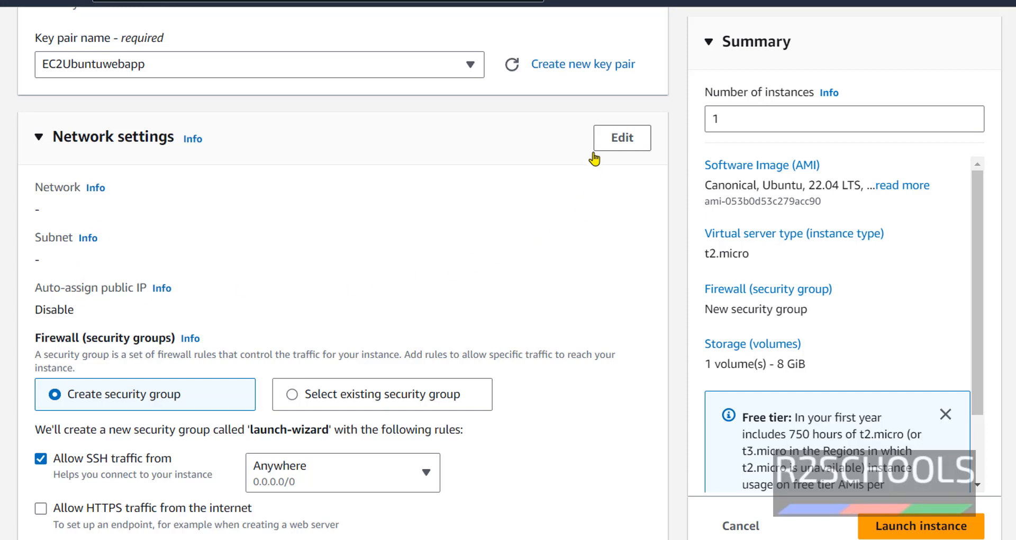
click(620, 137)
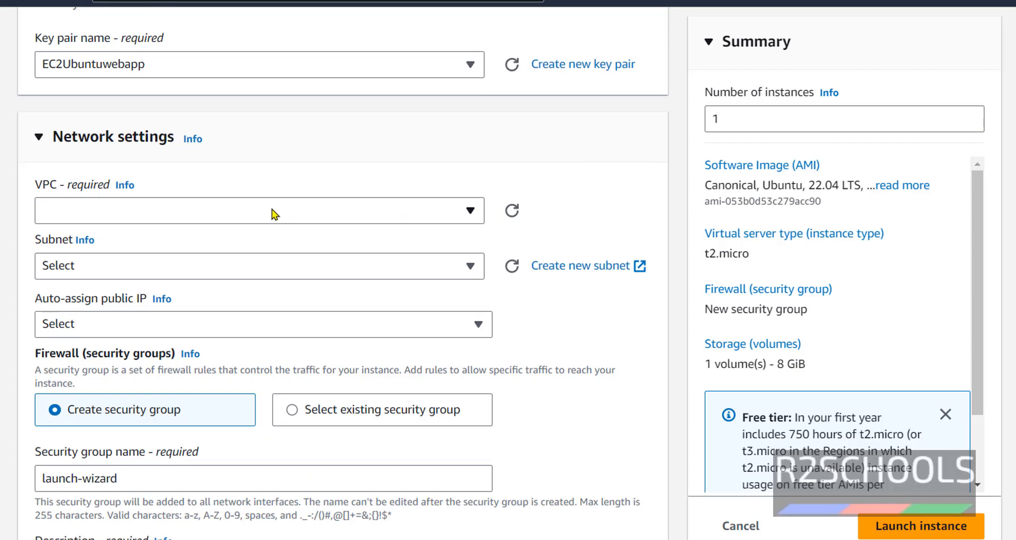
click(259, 210)
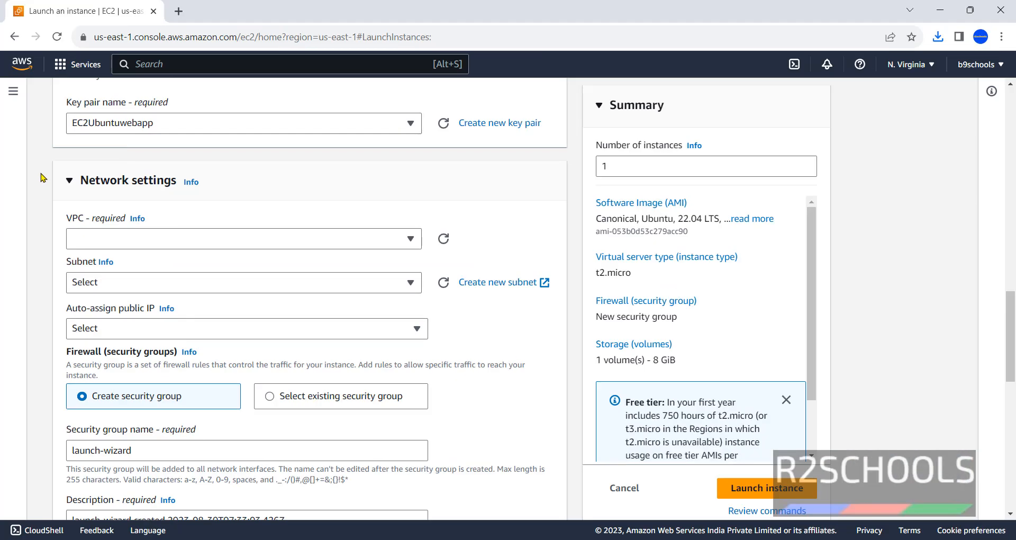
click(77, 64)
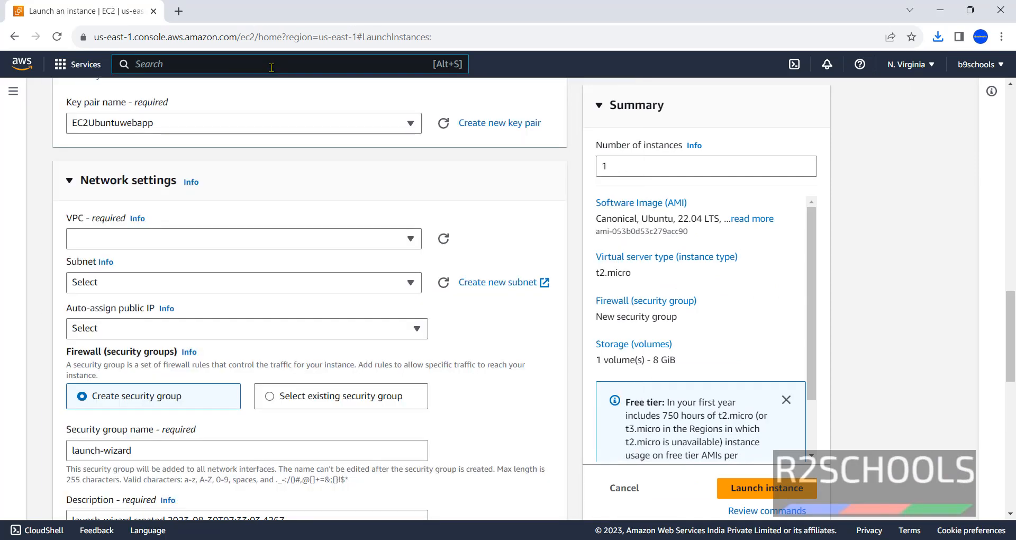
Step: Search 'vpc' and open the VPC dashboard in a new tab, showing zero VPCs in US East
text(vpc)
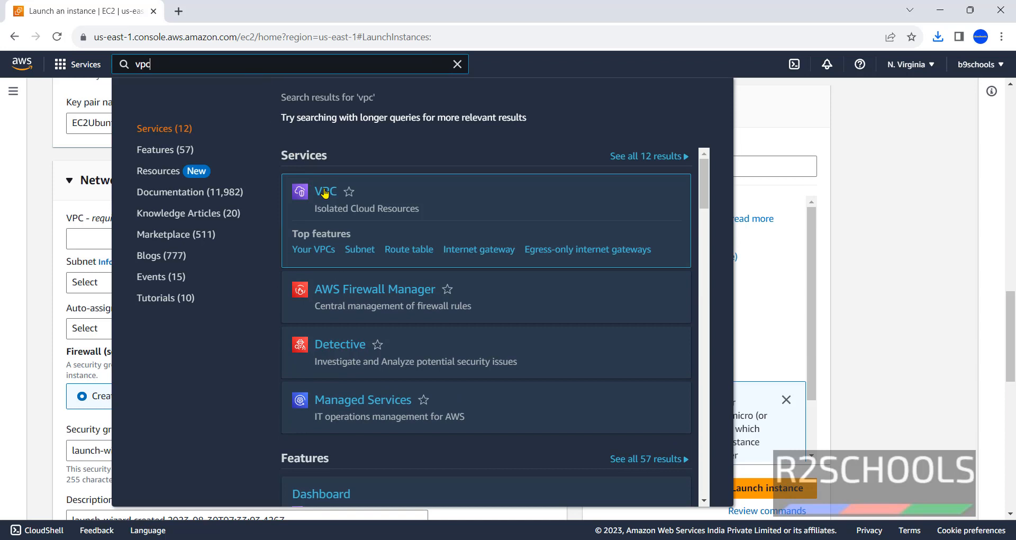
right_click(325, 191)
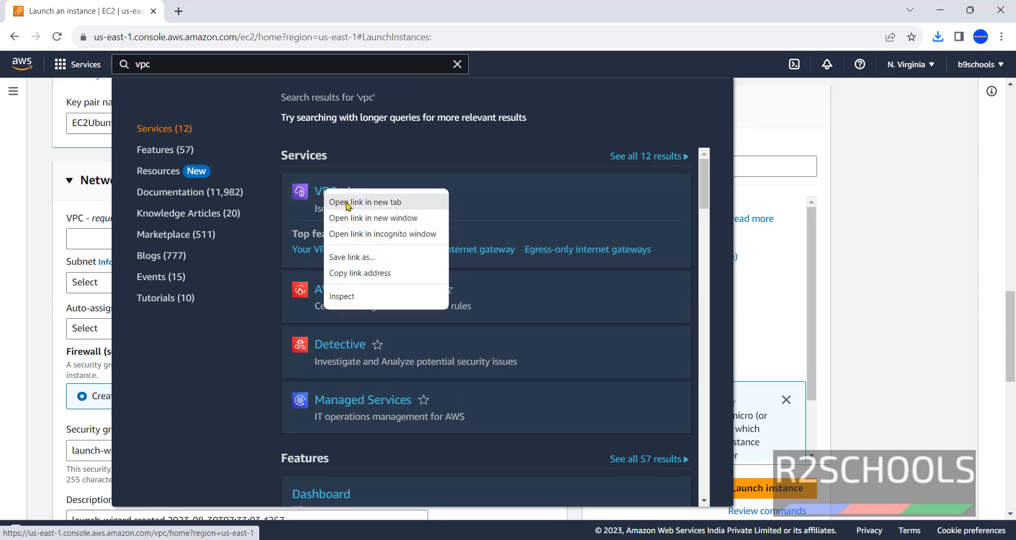
click(364, 201)
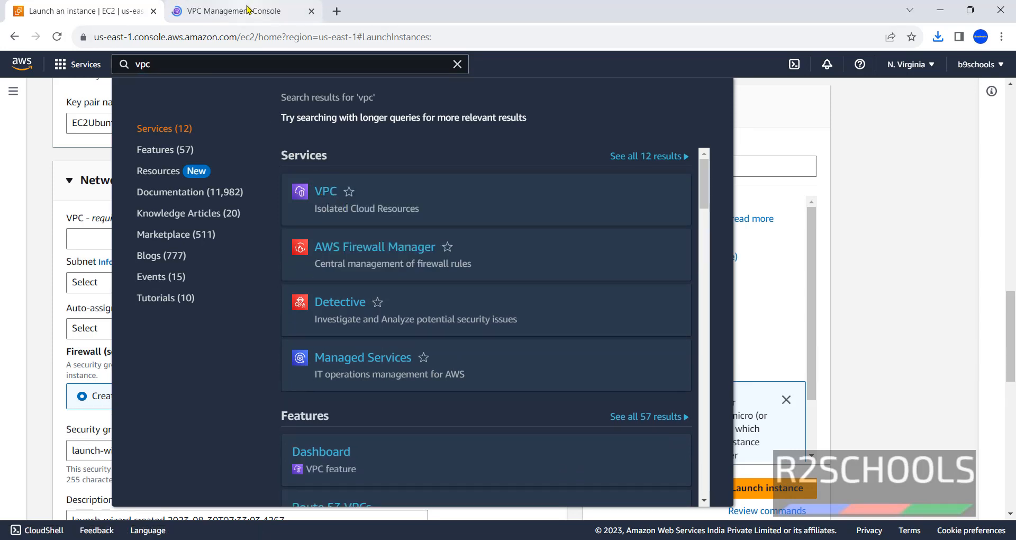
click(325, 190)
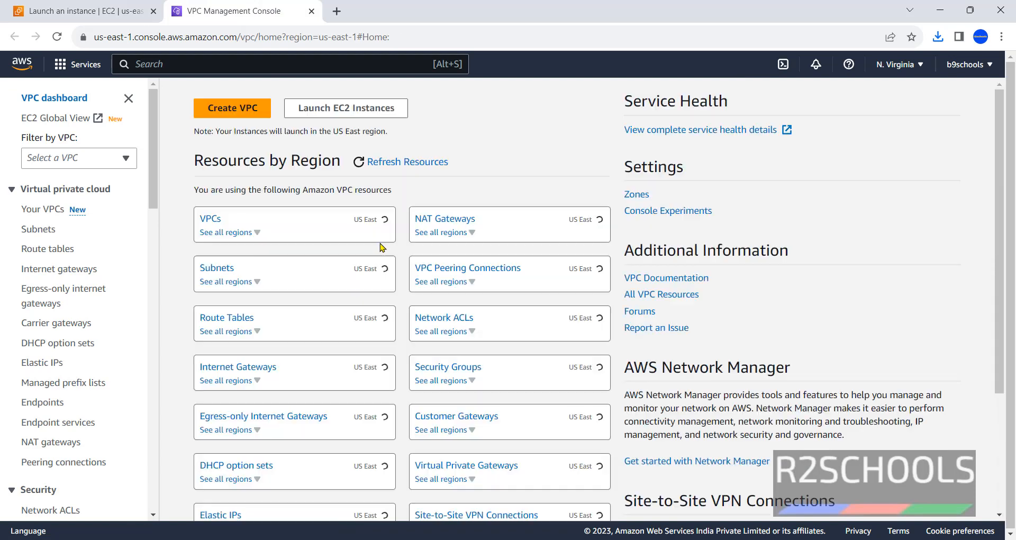
text(vpc)
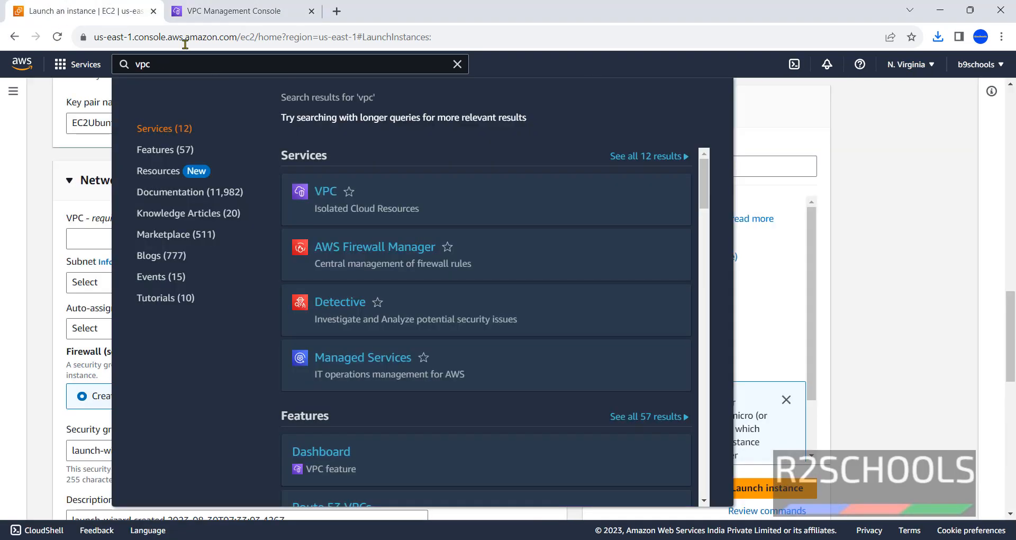
click(908, 64)
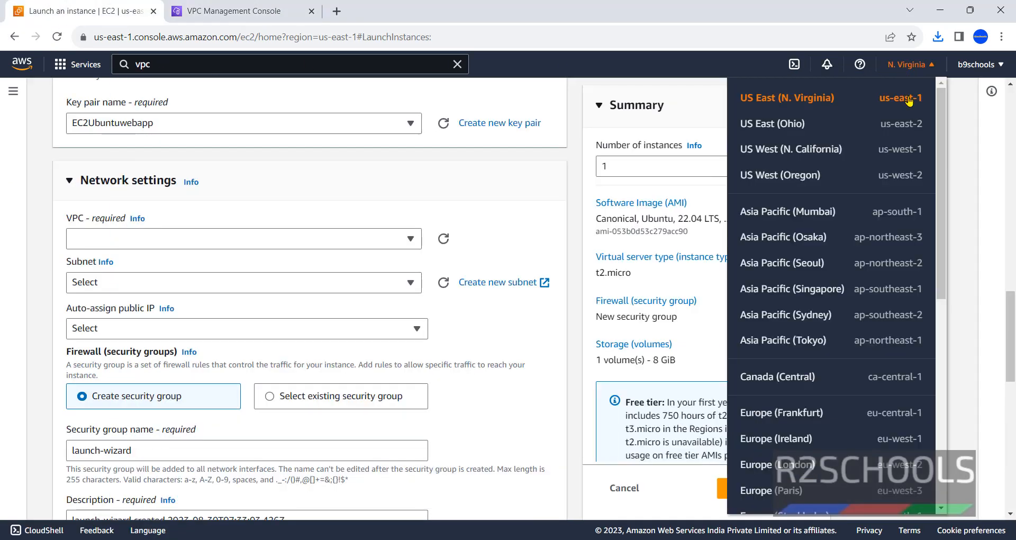
click(233, 11)
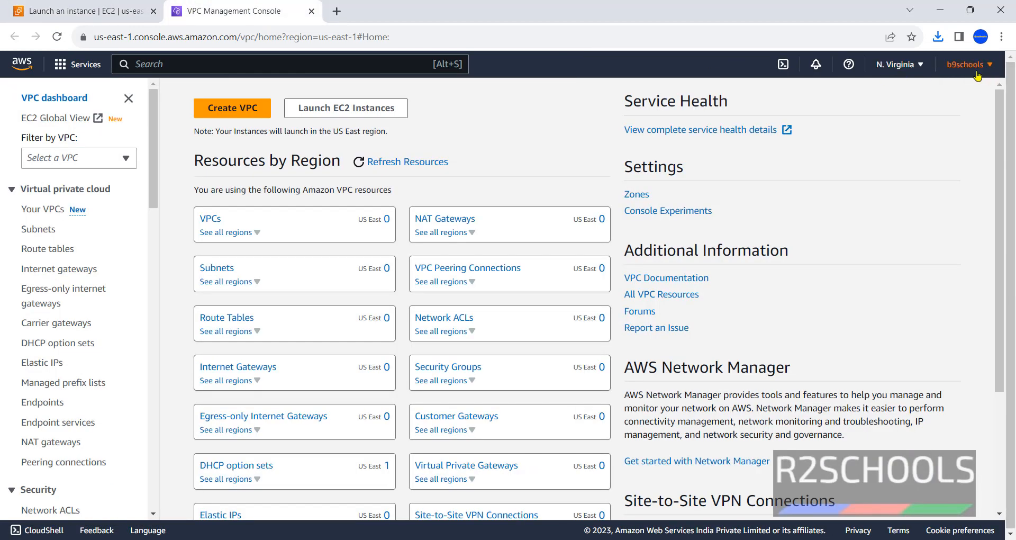
mouse_move(609, 161)
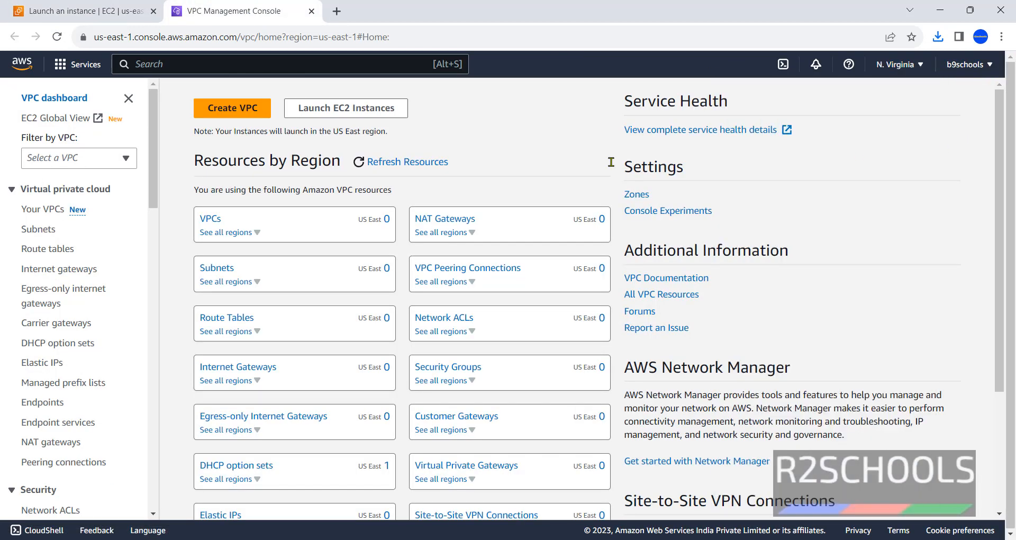
mouse_move(200, 234)
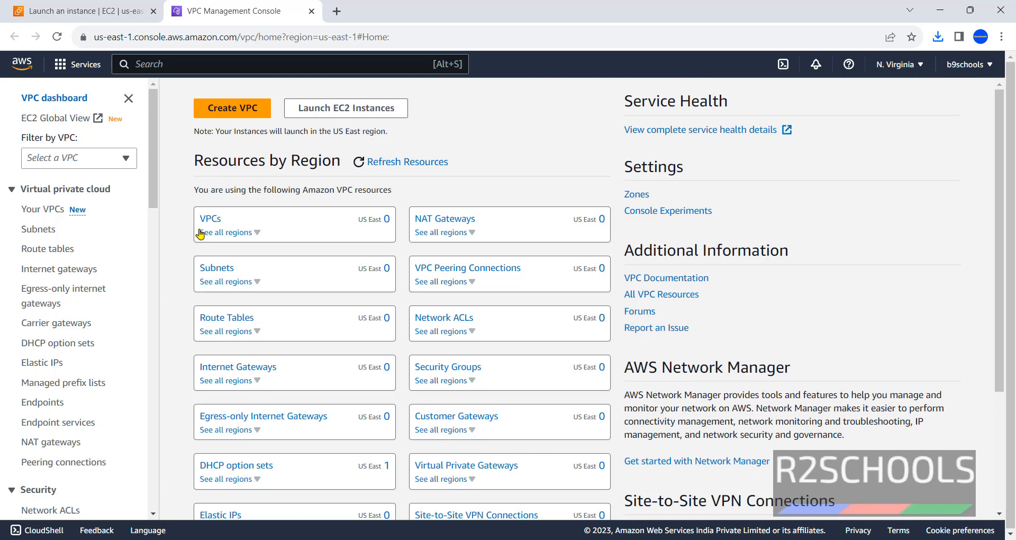
mouse_move(248, 154)
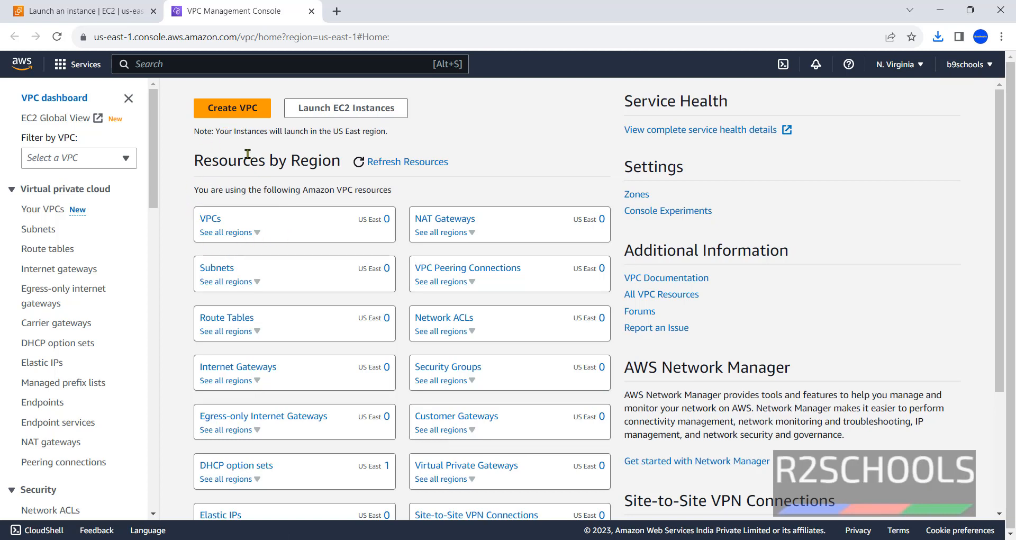
mouse_move(292, 261)
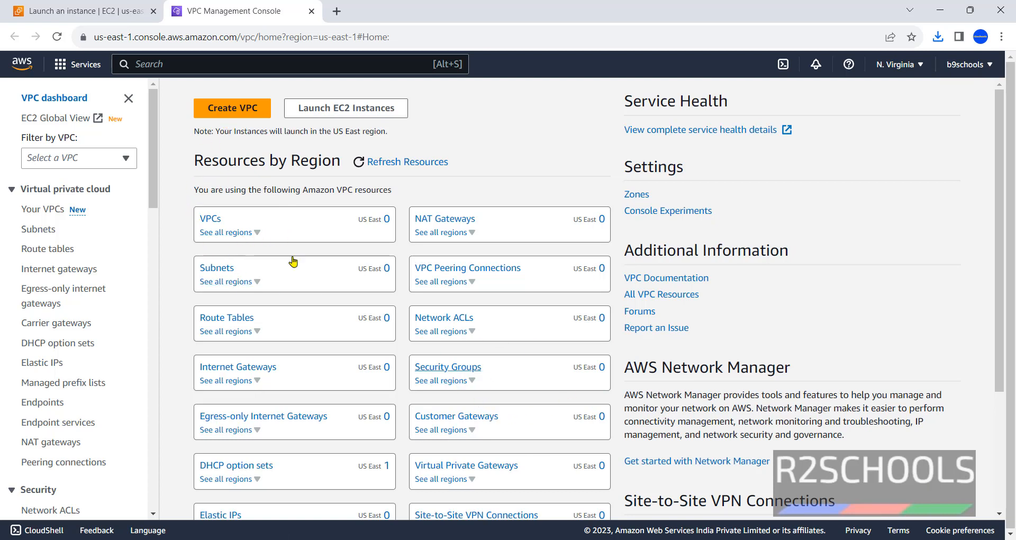
Step: Create VPC 'project' with VPC and more defaults: four subnets, route tables, internet gateway
click(232, 107)
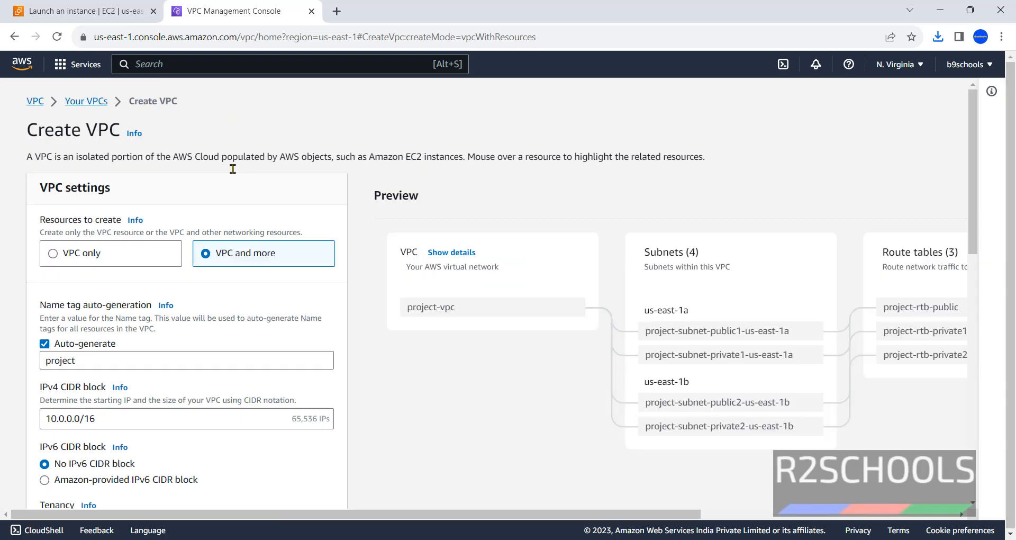
mouse_move(240, 268)
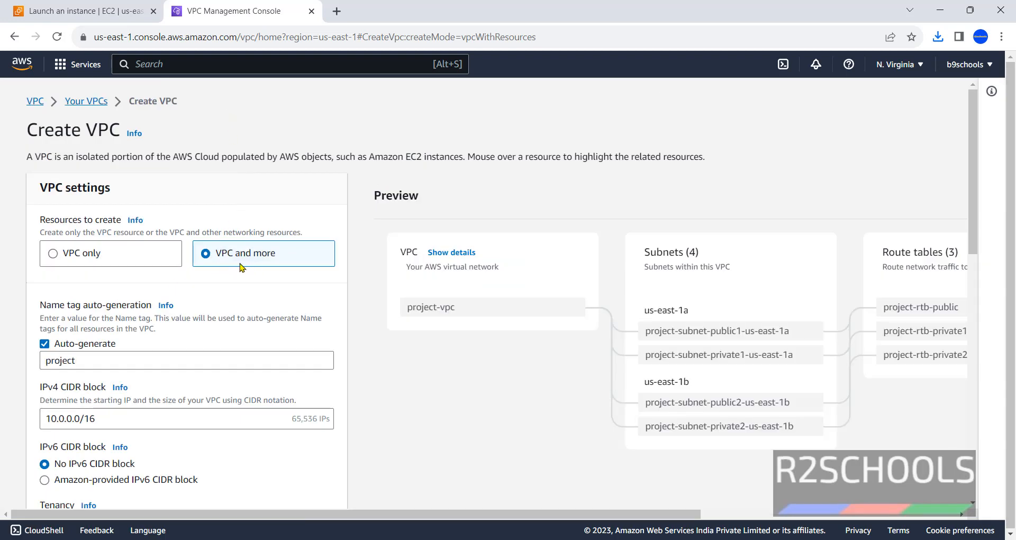
mouse_move(921, 284)
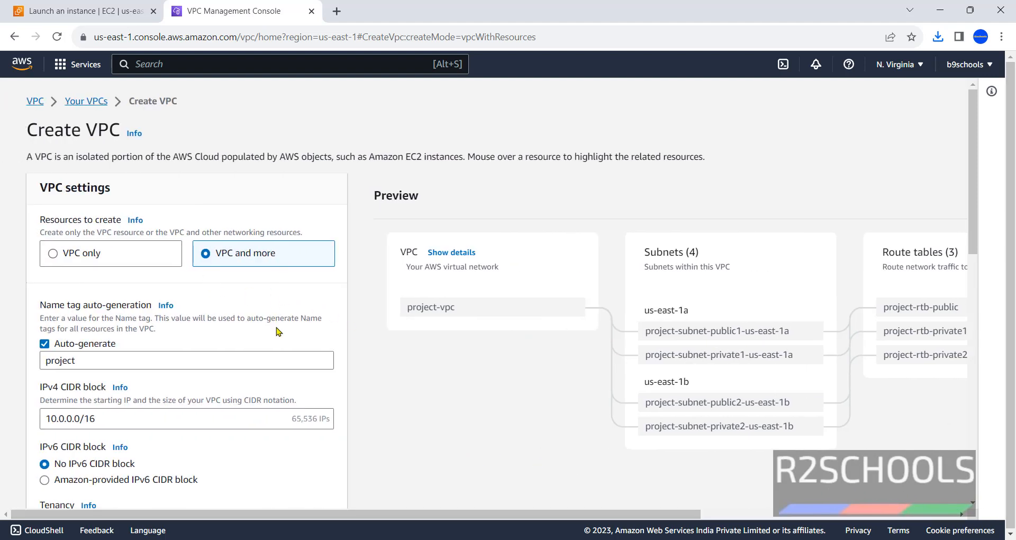
text(-)
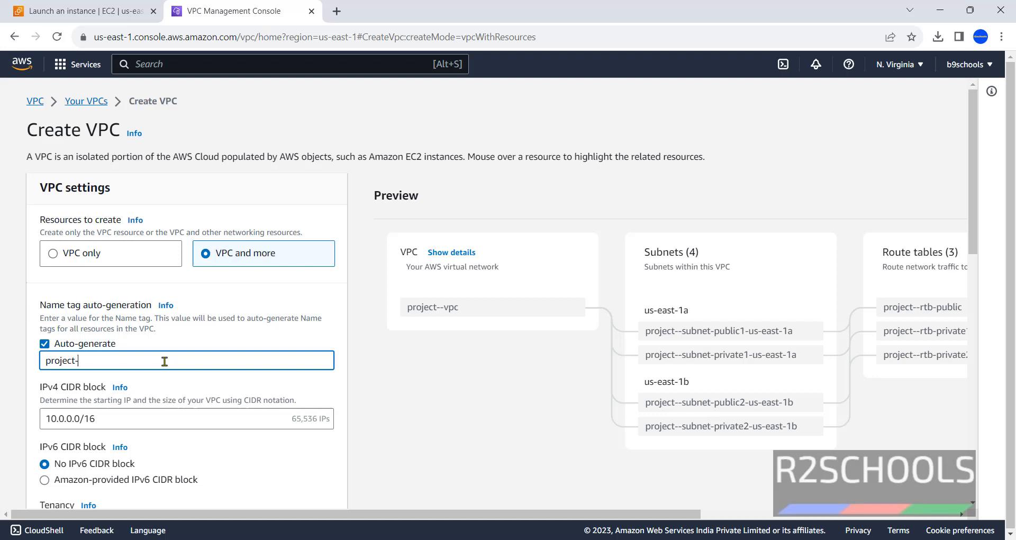
text(vpc)
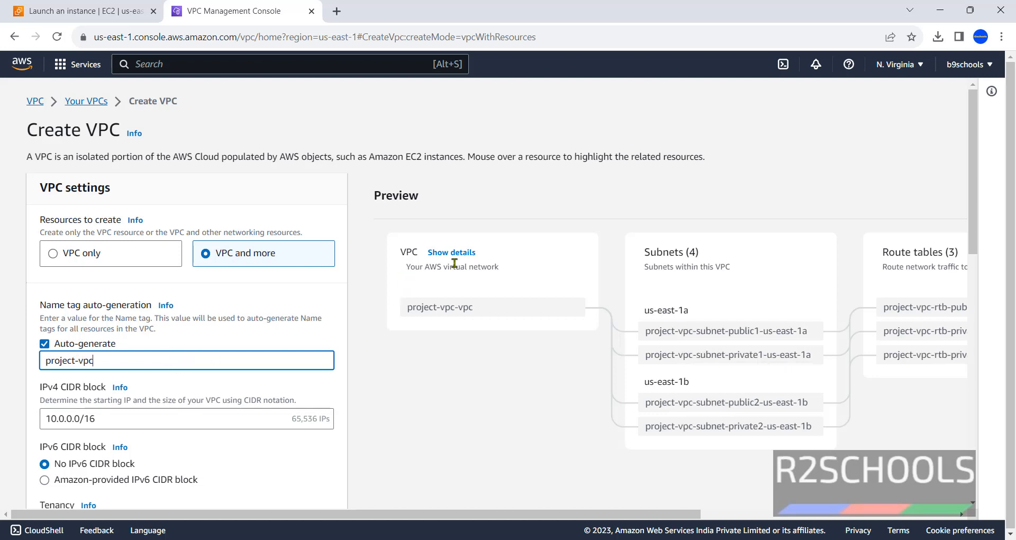
mouse_move(151, 358)
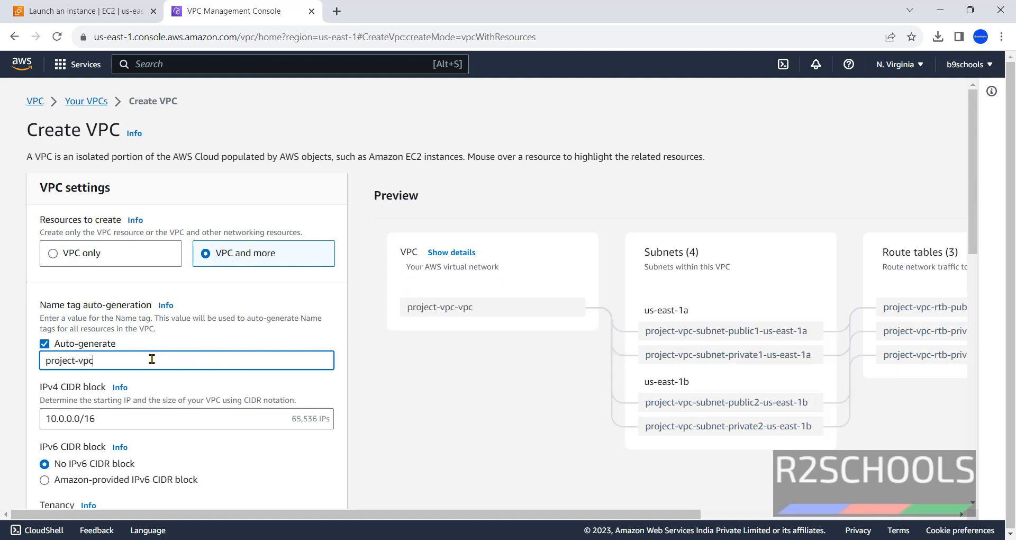
key(Backspace)
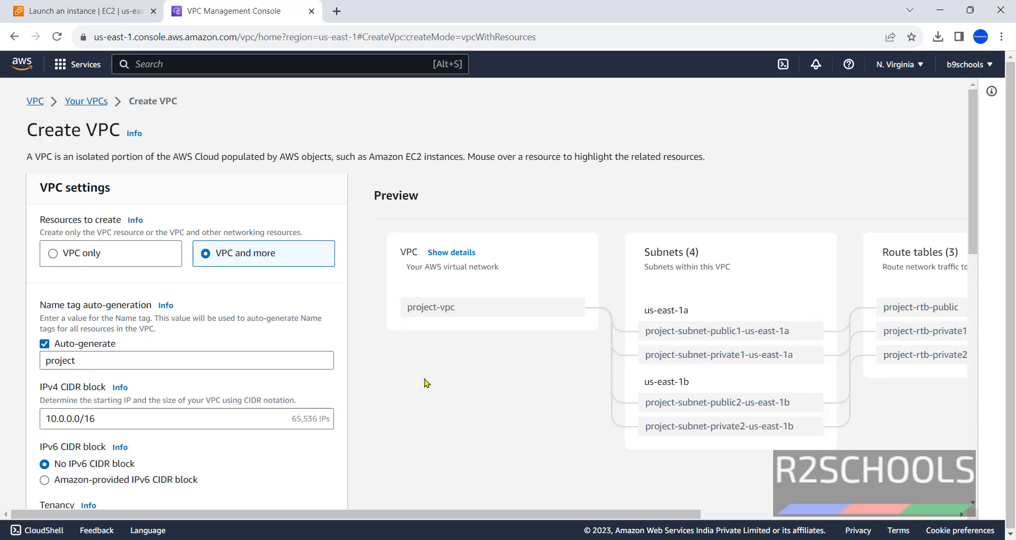
scroll(down, 3)
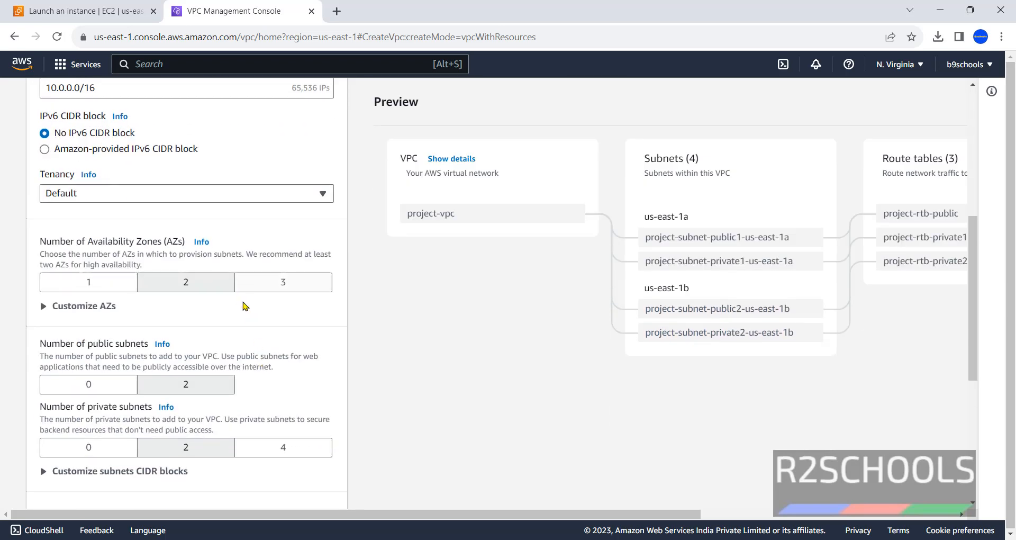
scroll(down, 3)
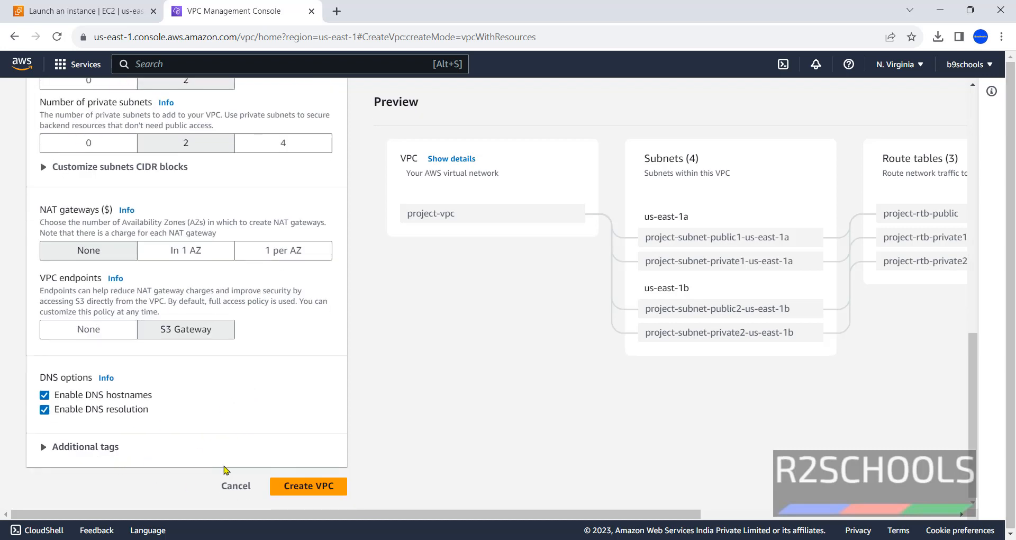
mouse_move(308, 486)
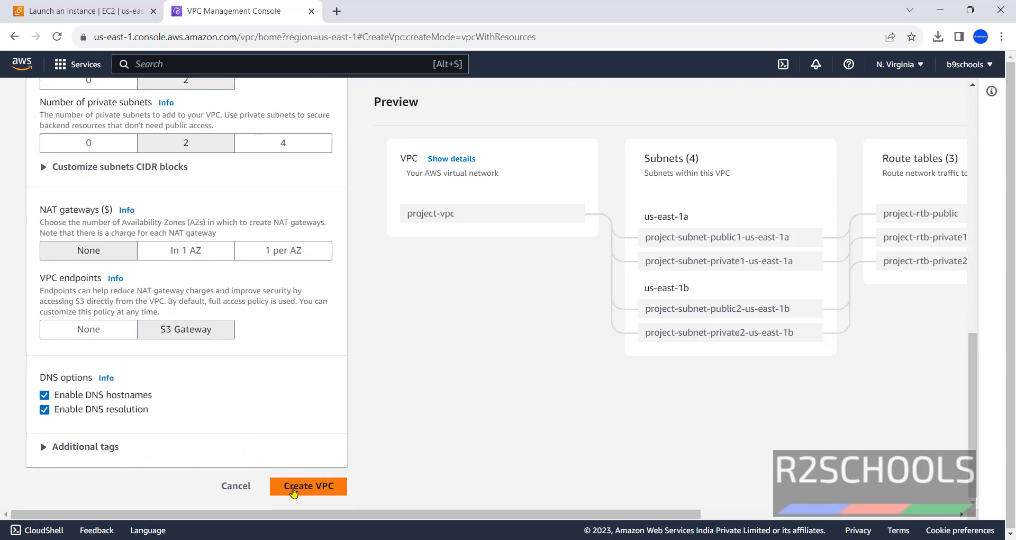
click(308, 486)
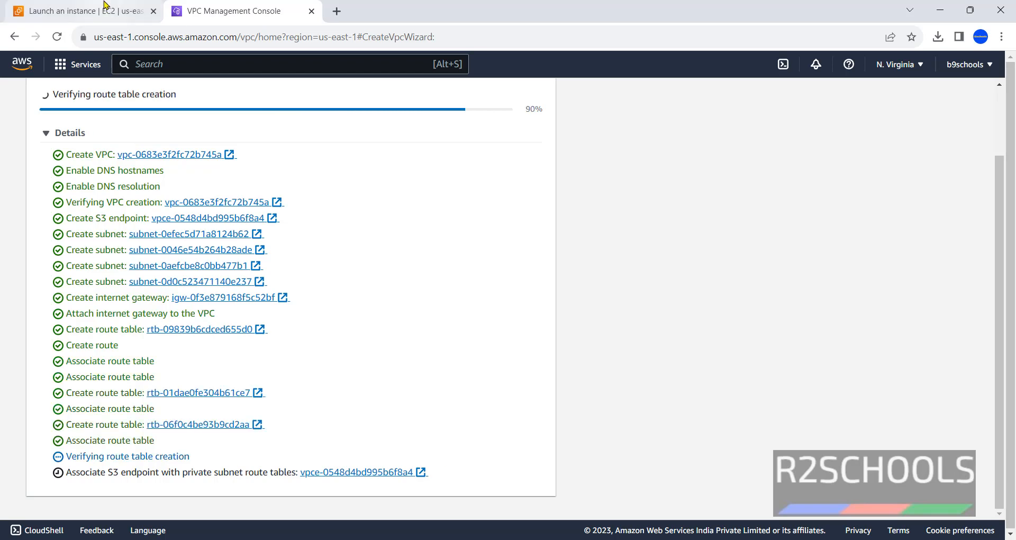
Step: Choose project-vpc with subnet project-subnet-public2-us-east-1b and enable auto-assign public IP
click(78, 11)
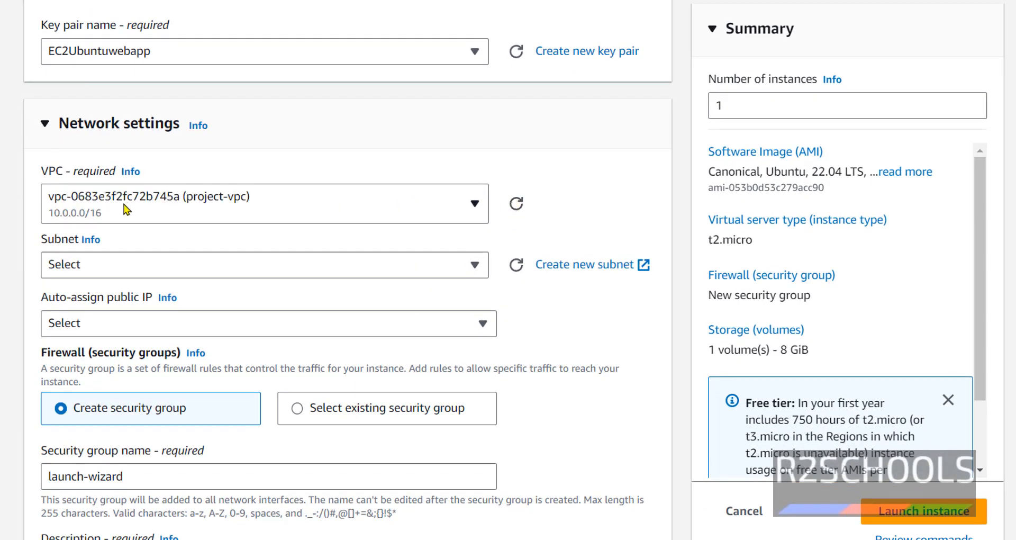
mouse_move(341, 289)
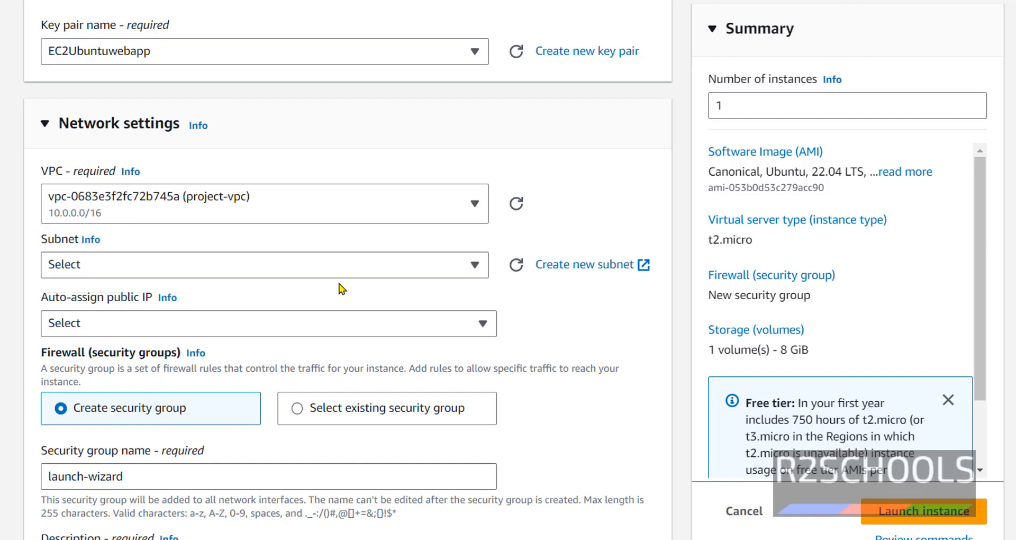
click(263, 265)
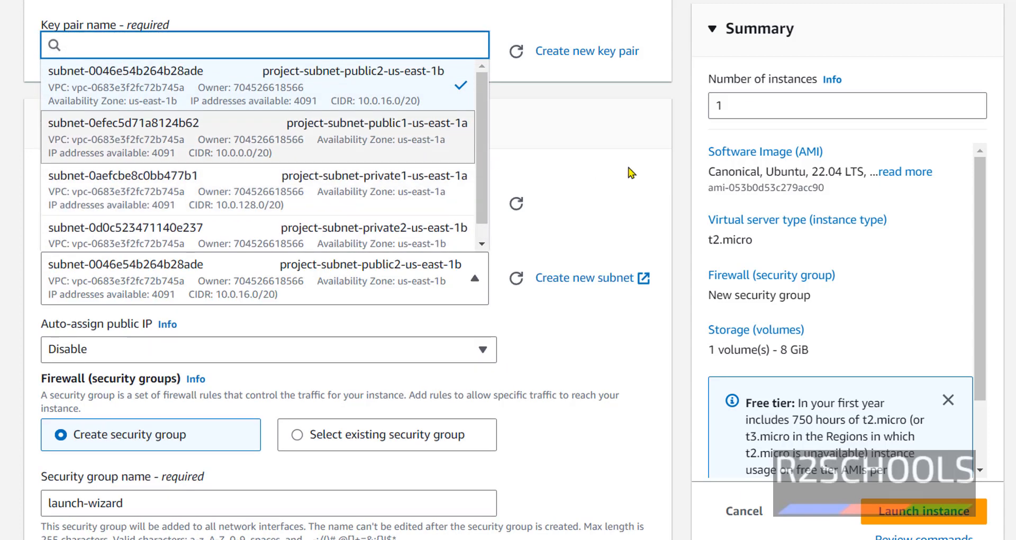
mouse_move(589, 352)
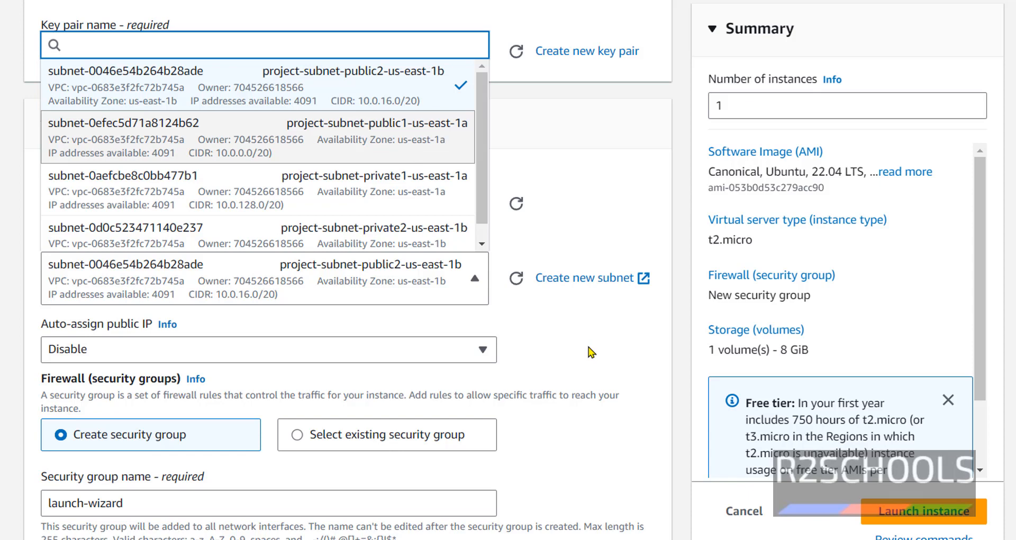
click(268, 349)
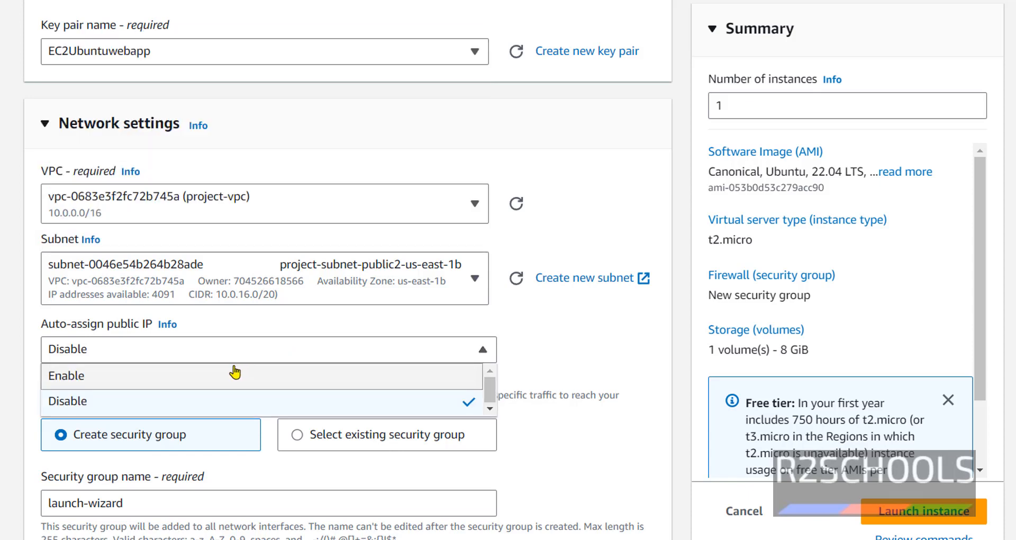
click(66, 375)
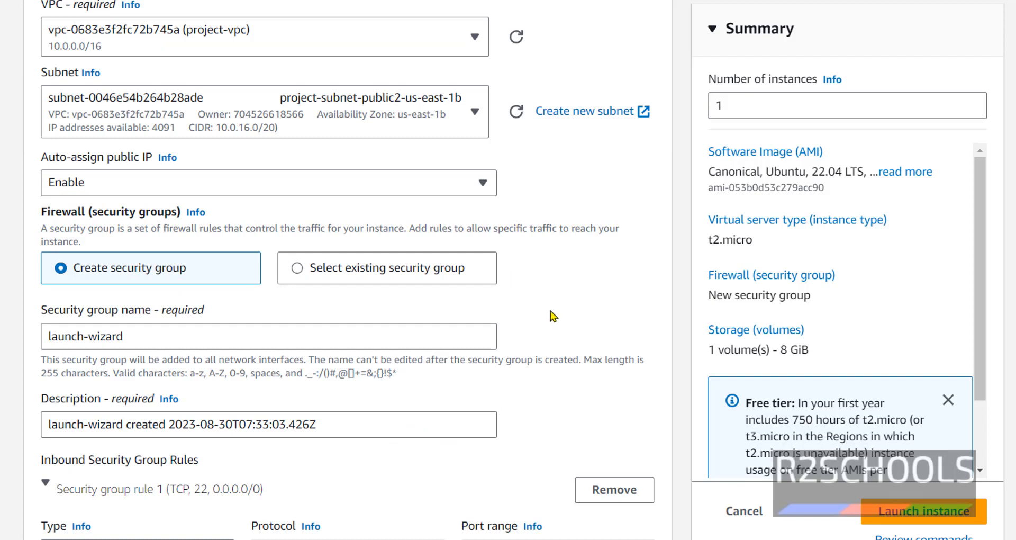
mouse_move(549, 302)
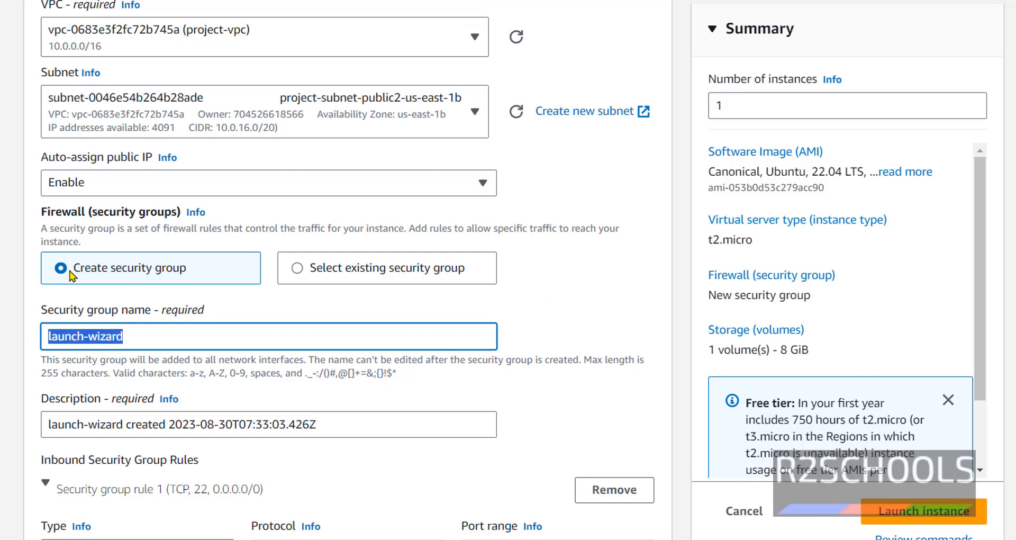
click(297, 268)
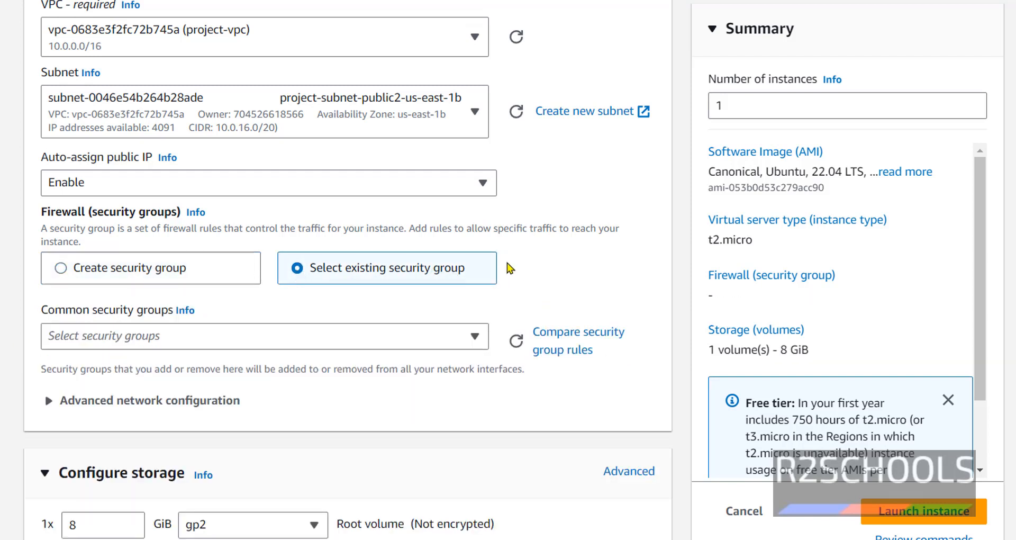
mouse_move(42, 258)
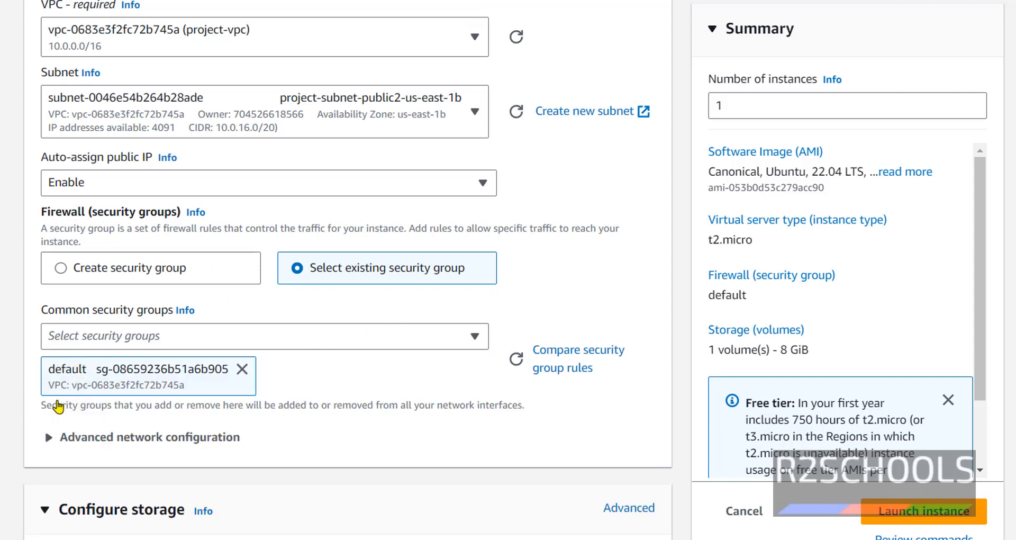
scroll(down, 3)
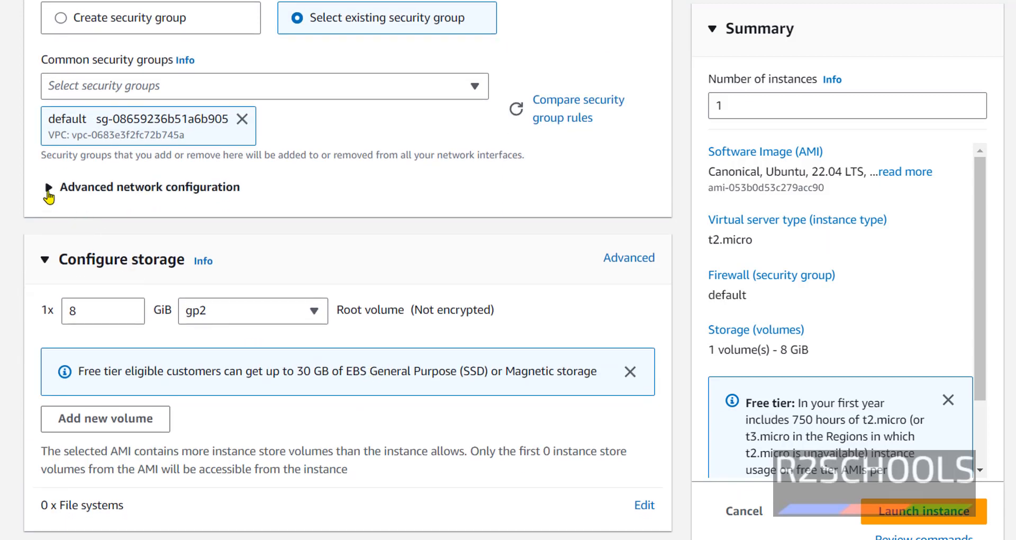
Step: Under Advanced network configuration, set the interface's Delete on termination to Yes
click(47, 187)
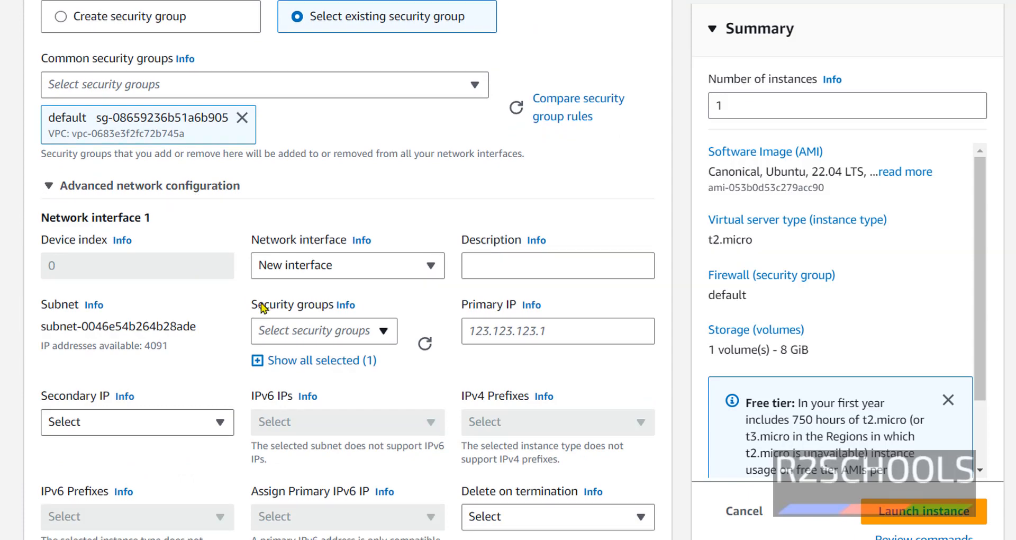
scroll(down, 3)
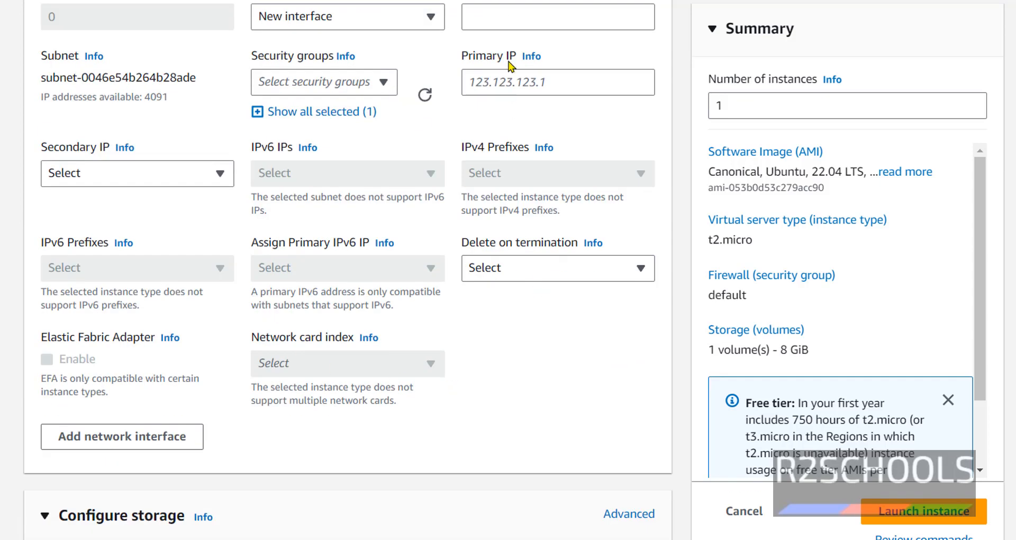
click(558, 83)
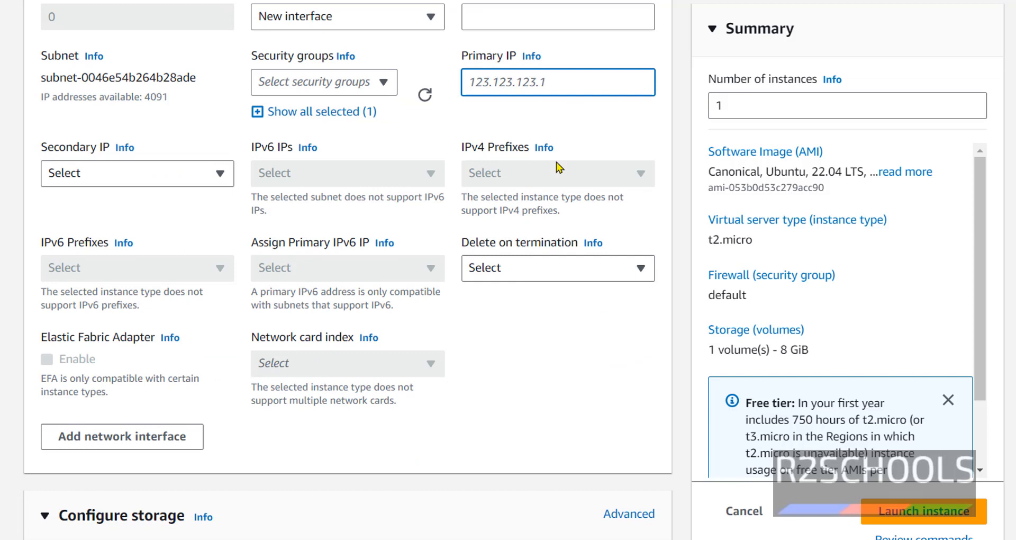
click(556, 268)
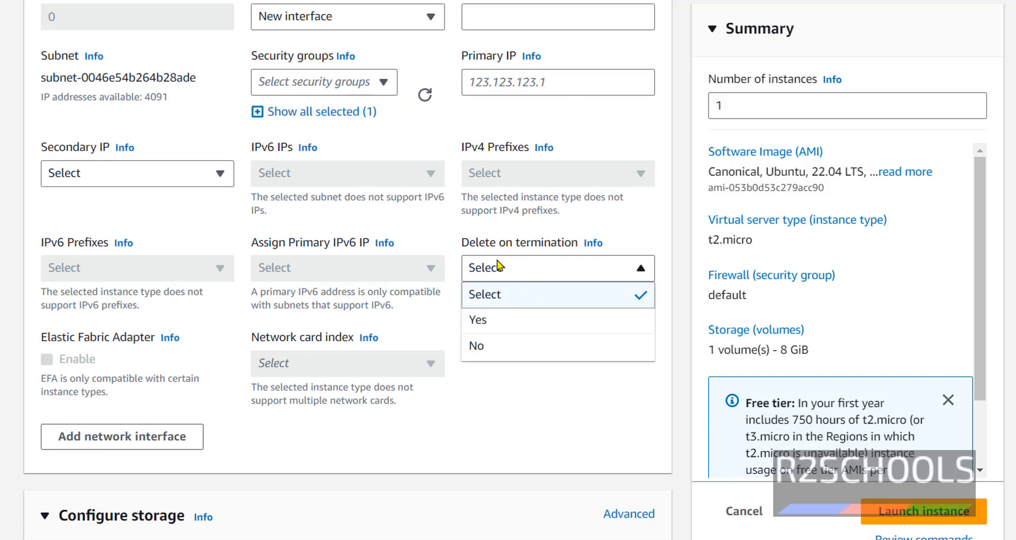
click(477, 319)
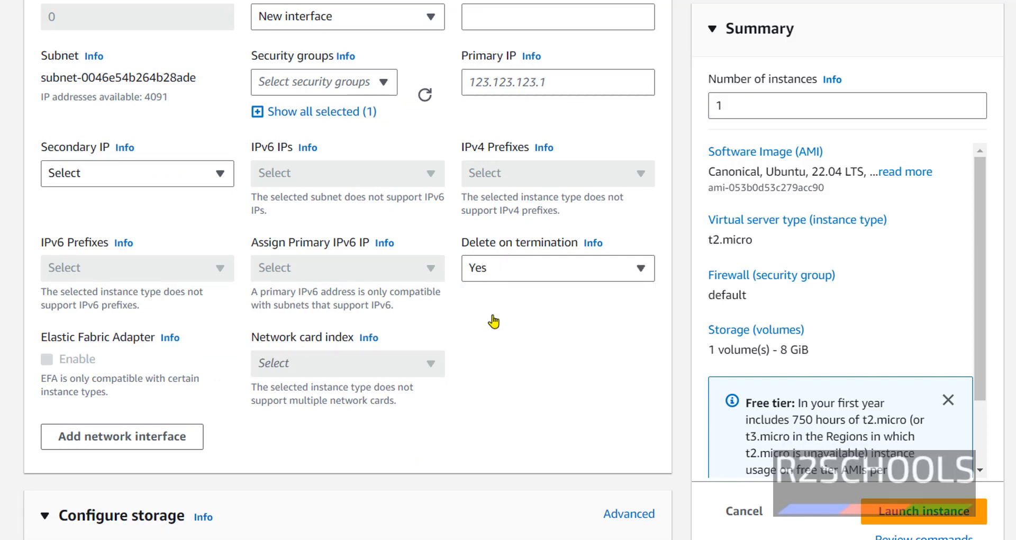
mouse_move(549, 273)
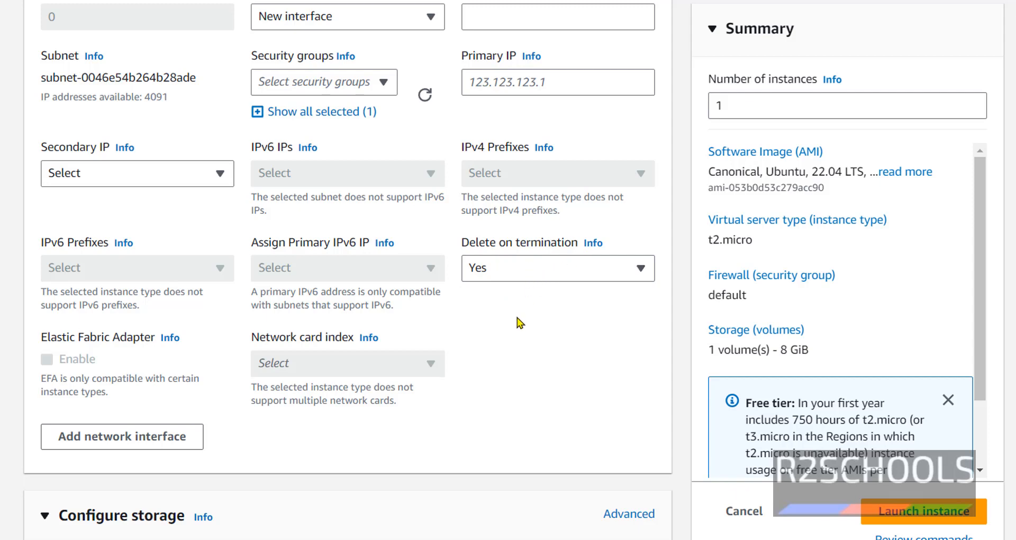
scroll(down, 3)
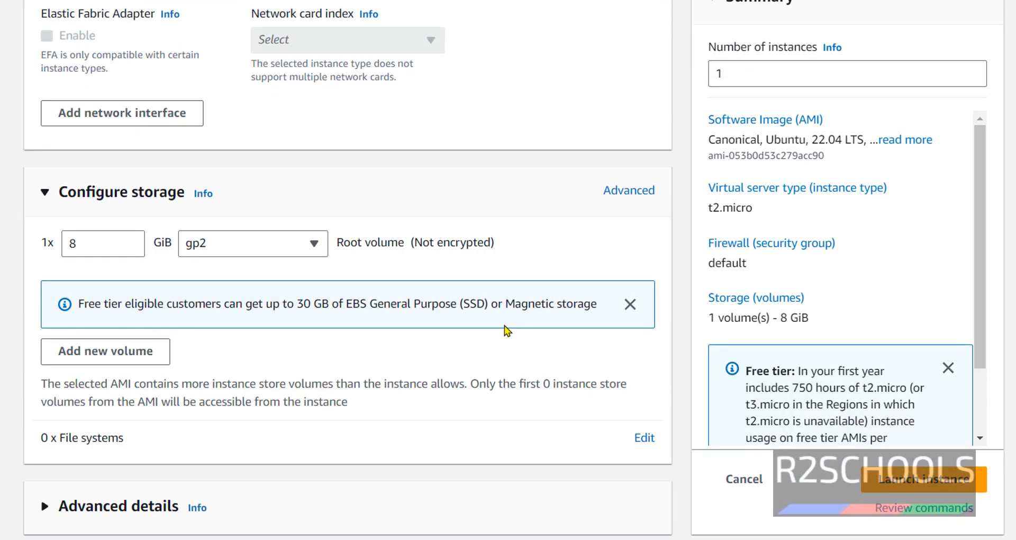
Step: Change the gp2 root volume size from 8 GiB to 30 GiB
click(98, 243)
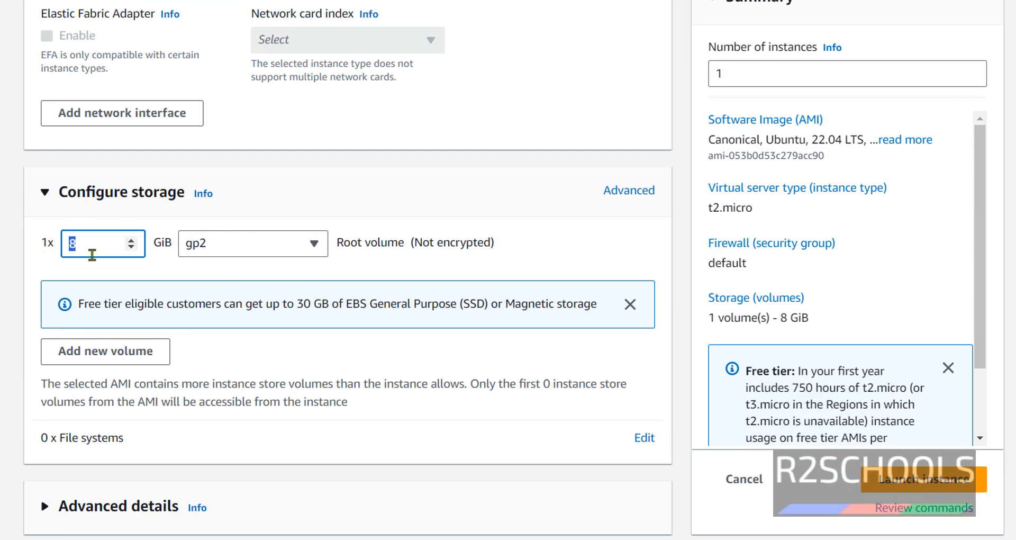
mouse_move(222, 261)
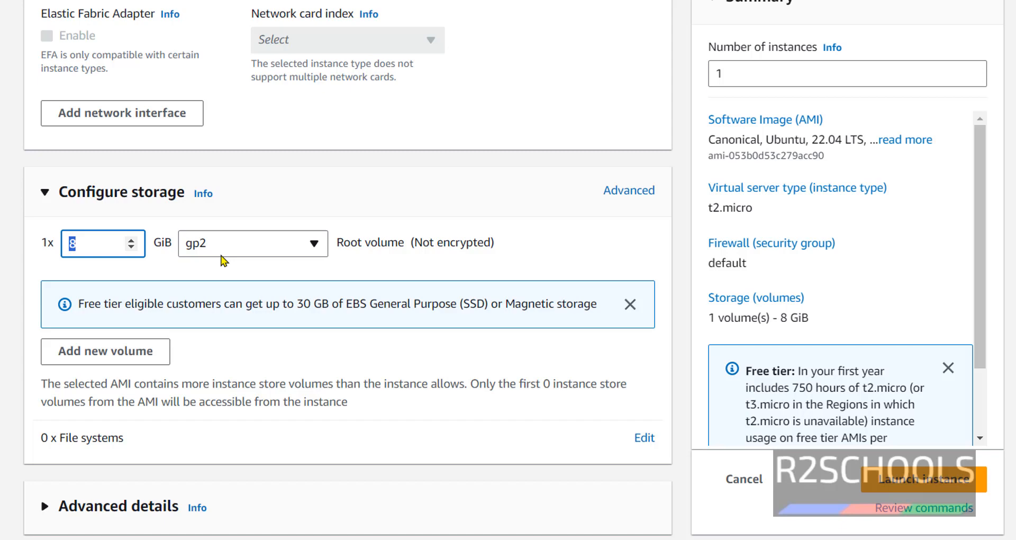
mouse_move(232, 251)
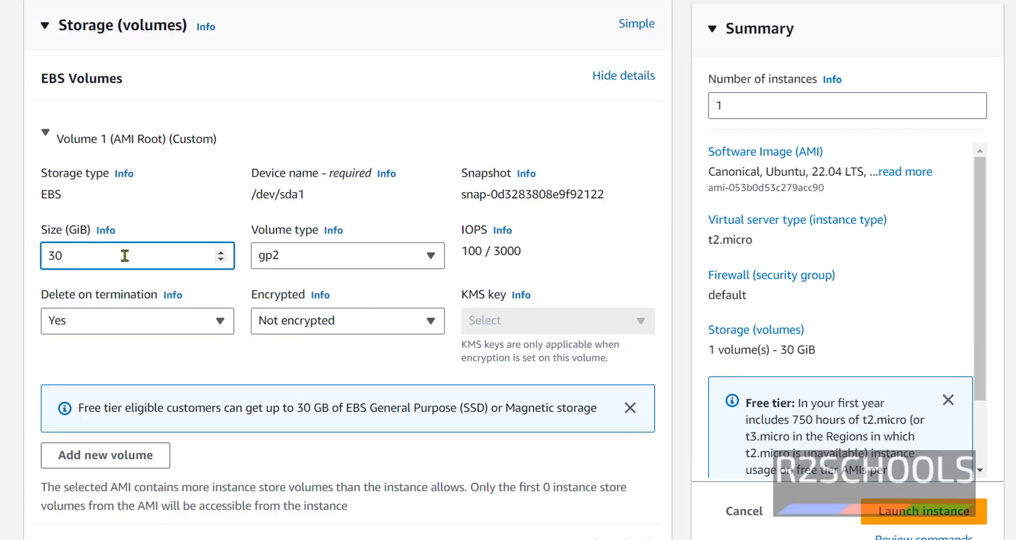
mouse_move(285, 262)
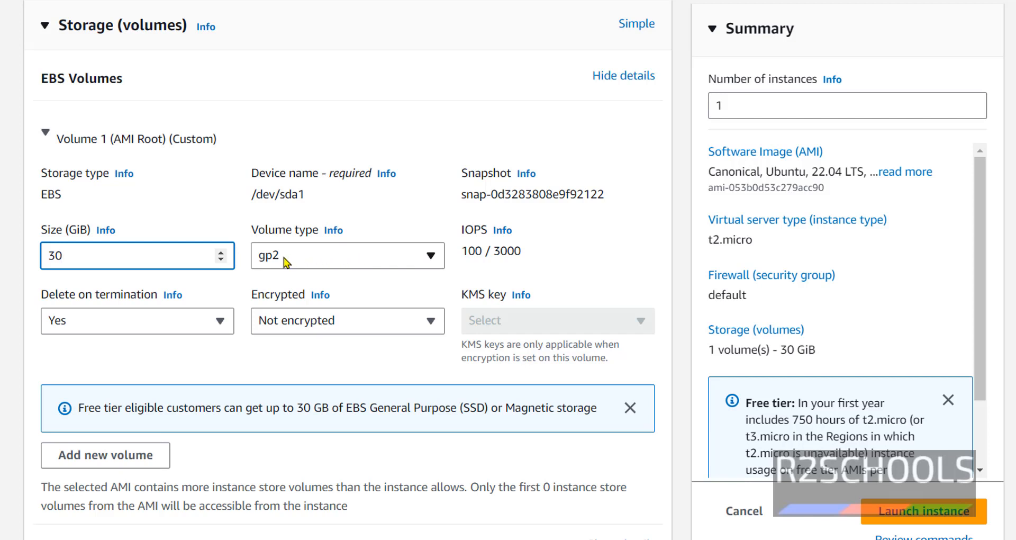
double_click(120, 407)
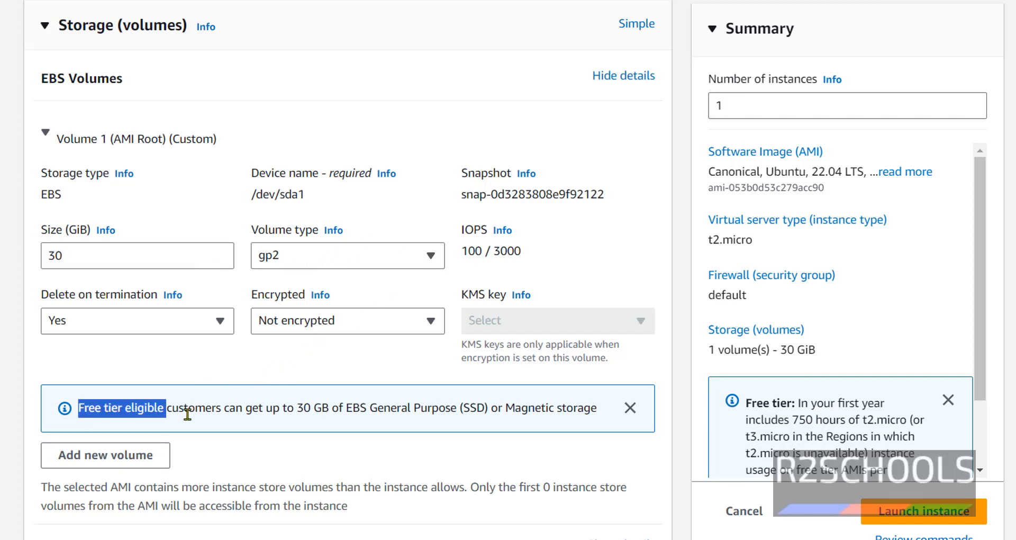
scroll(down, 3)
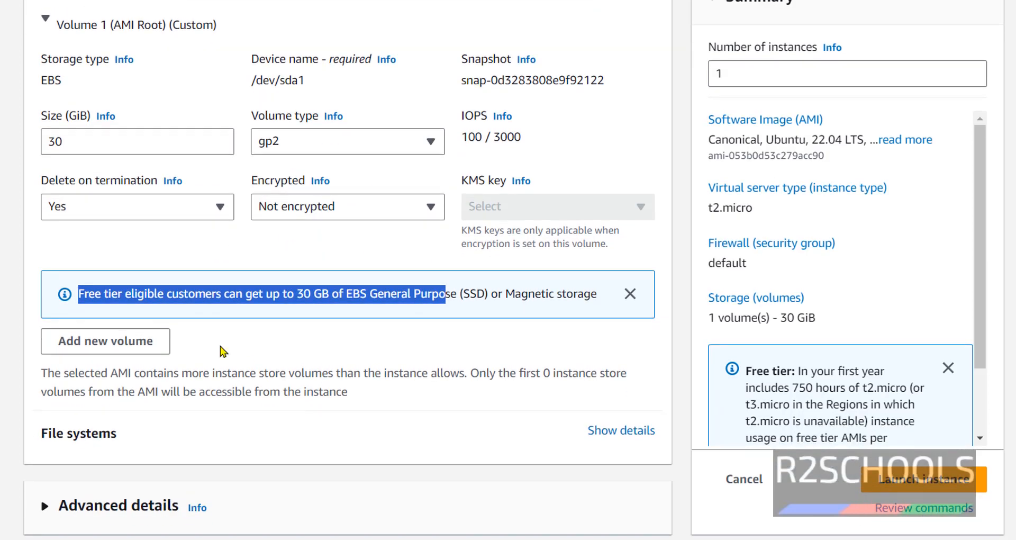
mouse_move(128, 389)
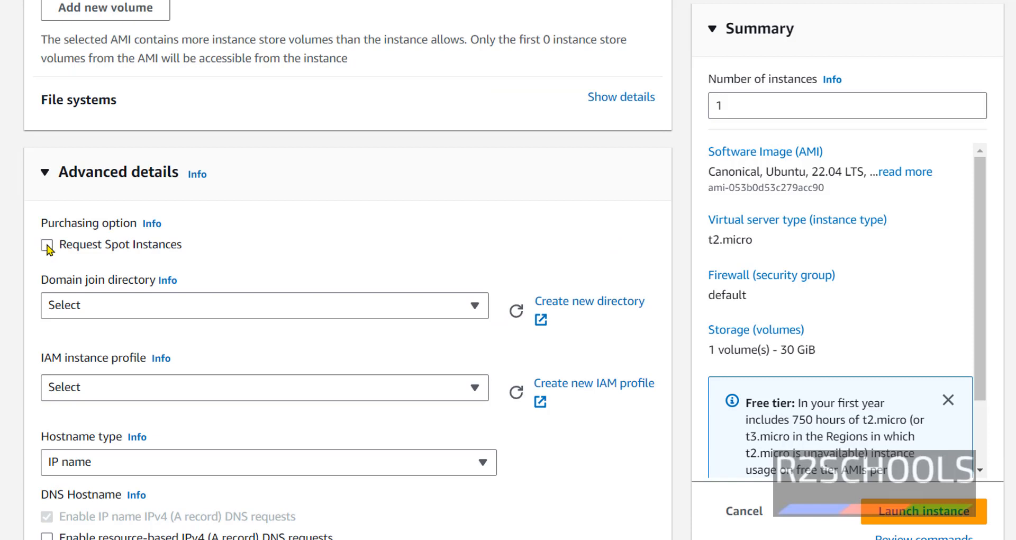
Step: Toggle Request Spot Instances back off and set Hostname type to Resource name
click(46, 244)
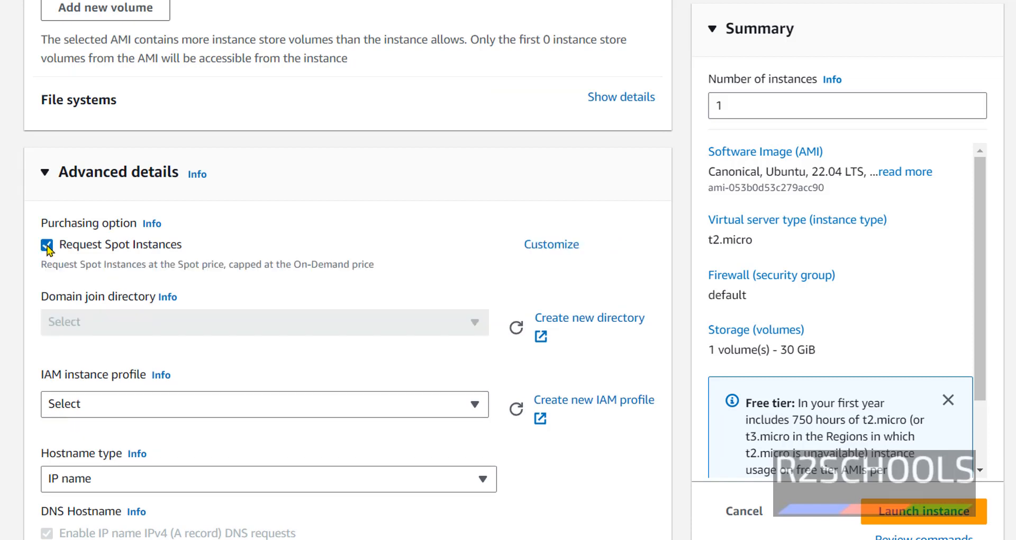
click(46, 245)
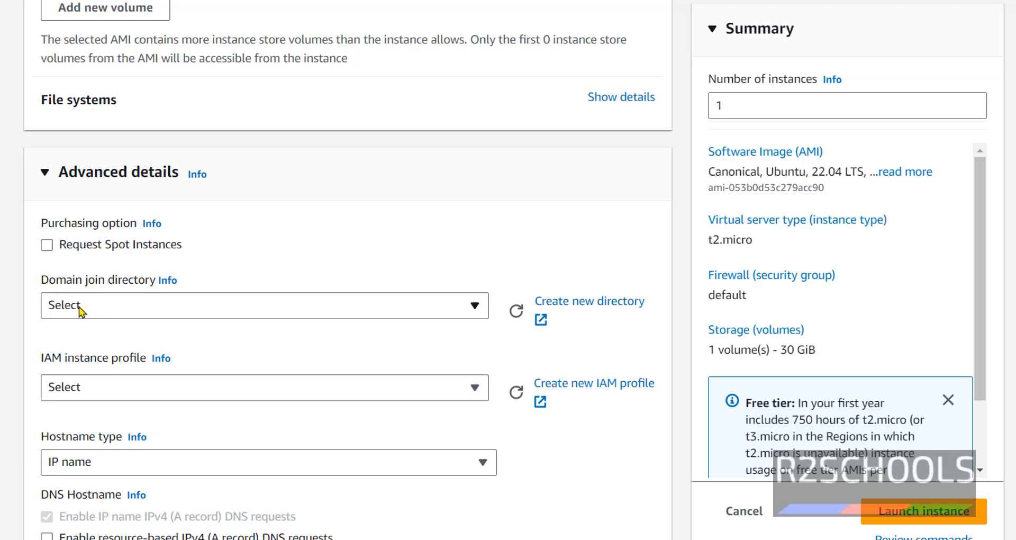
mouse_move(102, 307)
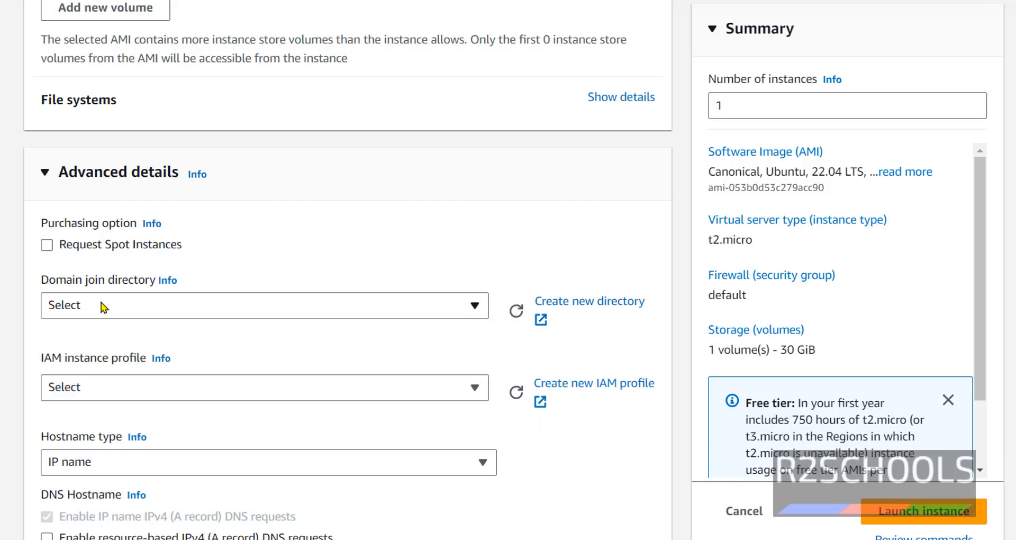
mouse_move(531, 322)
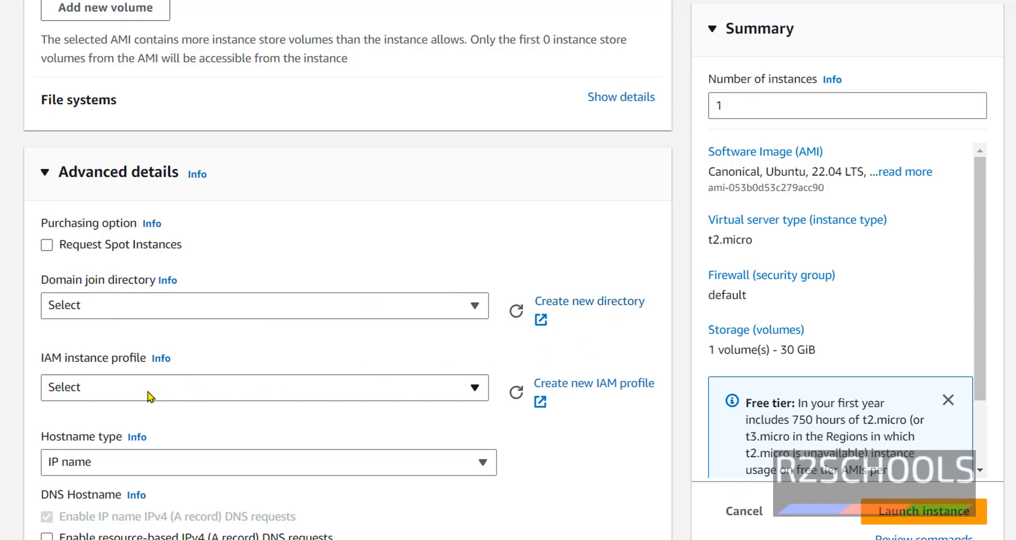
scroll(down, 3)
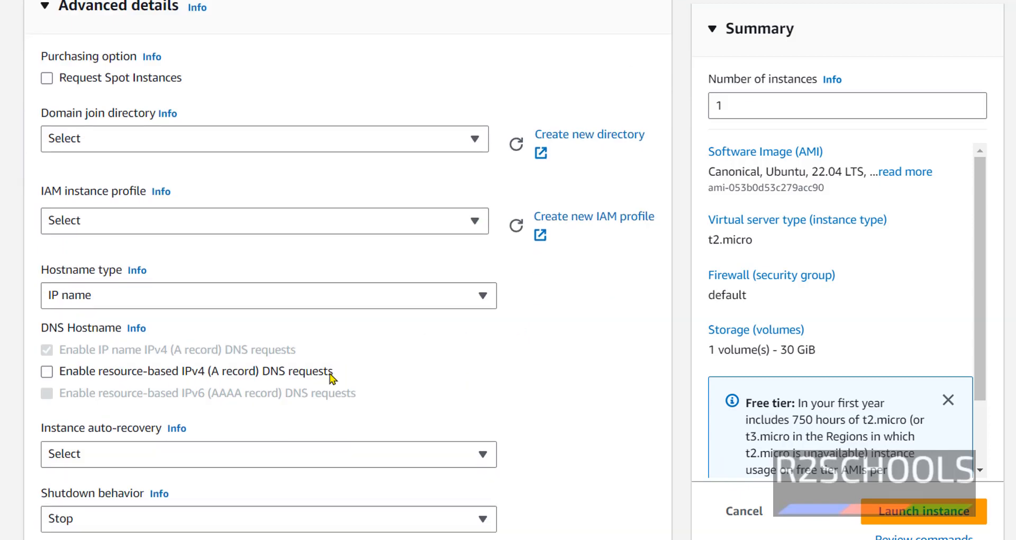
click(268, 294)
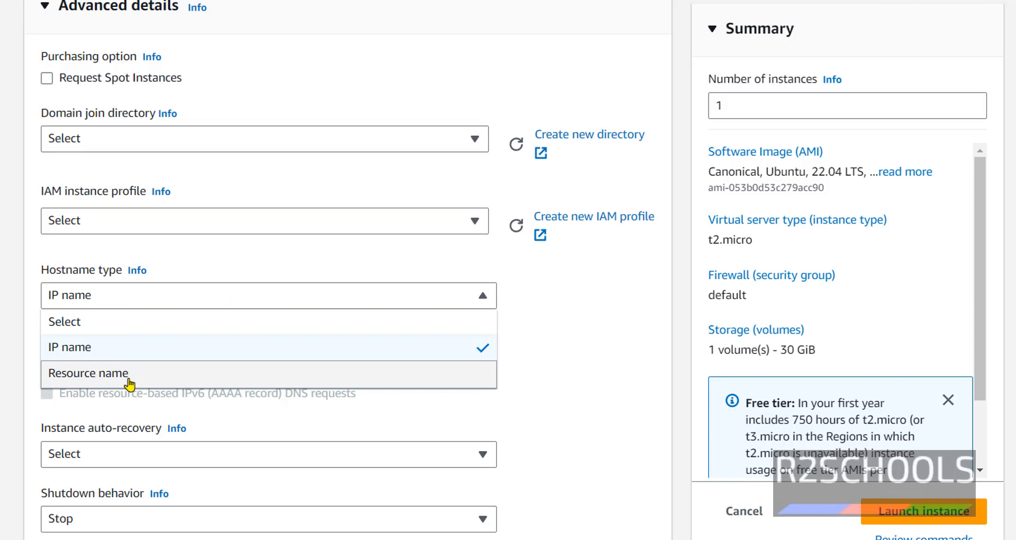
click(88, 373)
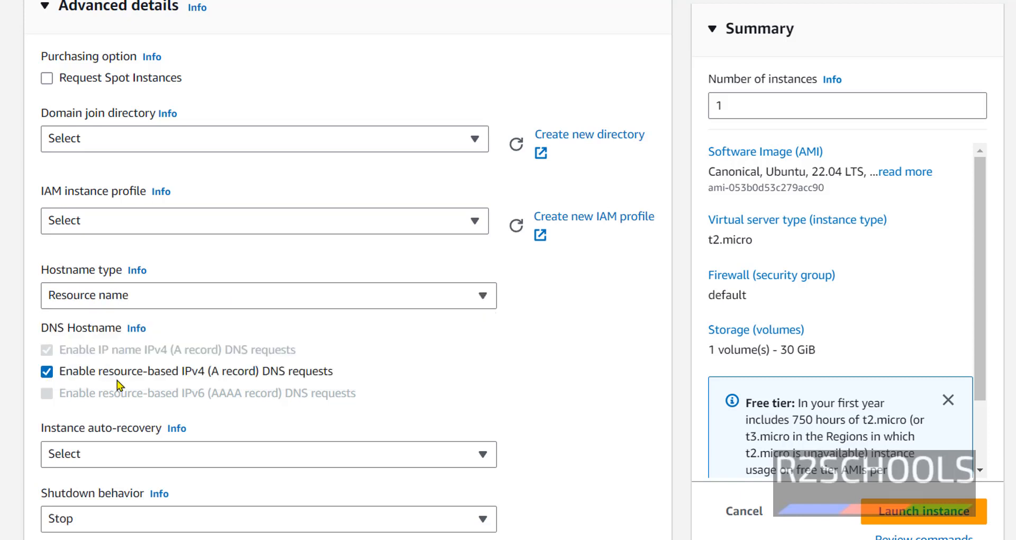
mouse_move(389, 378)
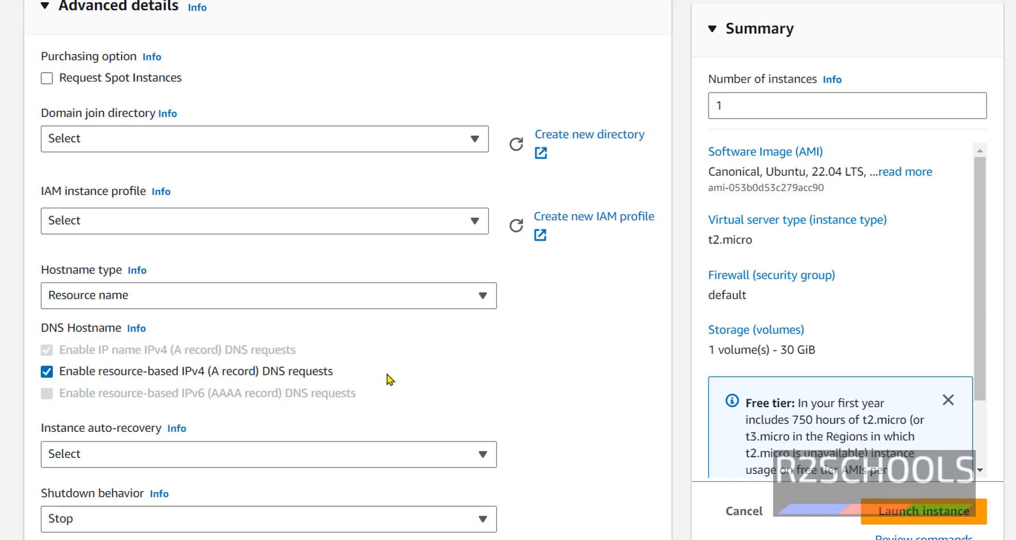
scroll(down, 3)
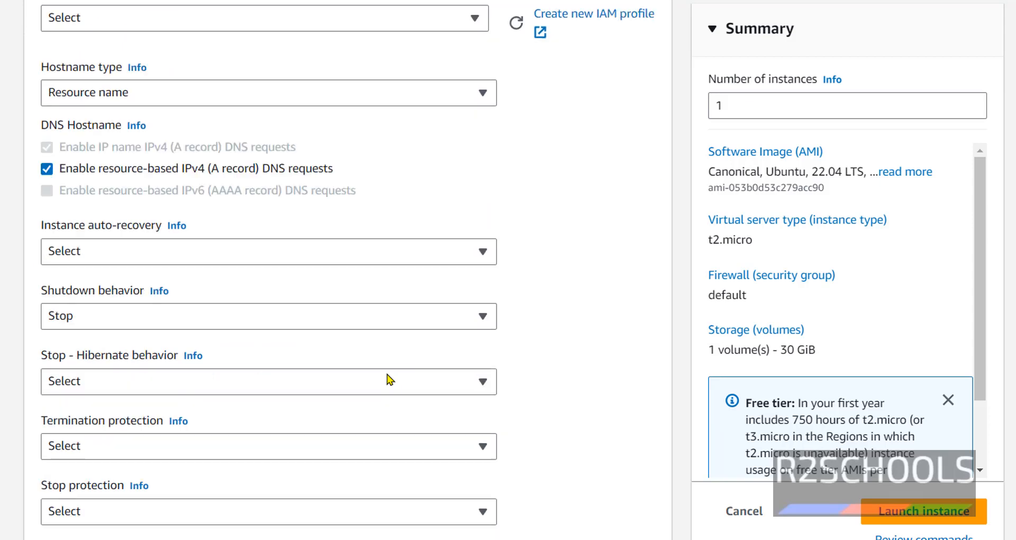
scroll(down, 3)
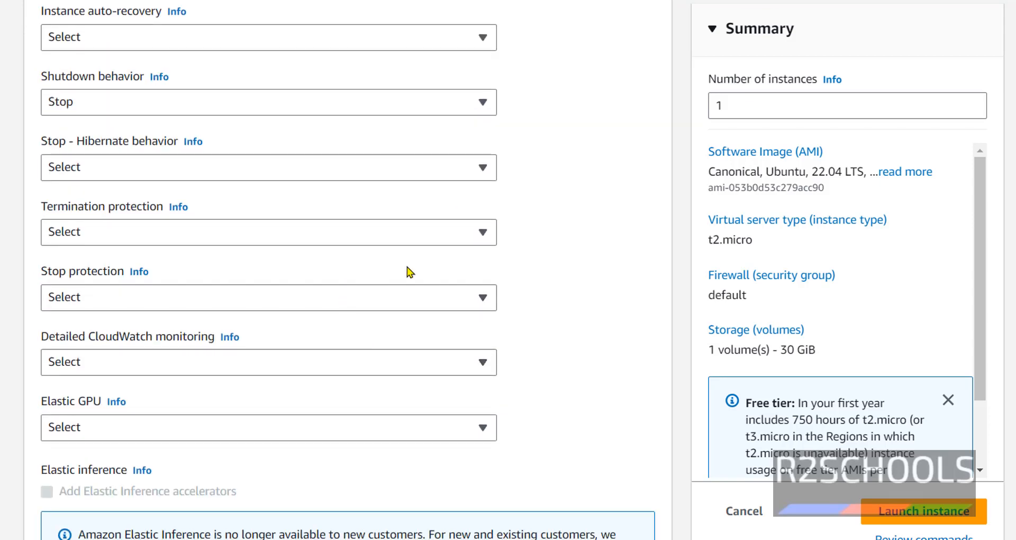
scroll(down, 3)
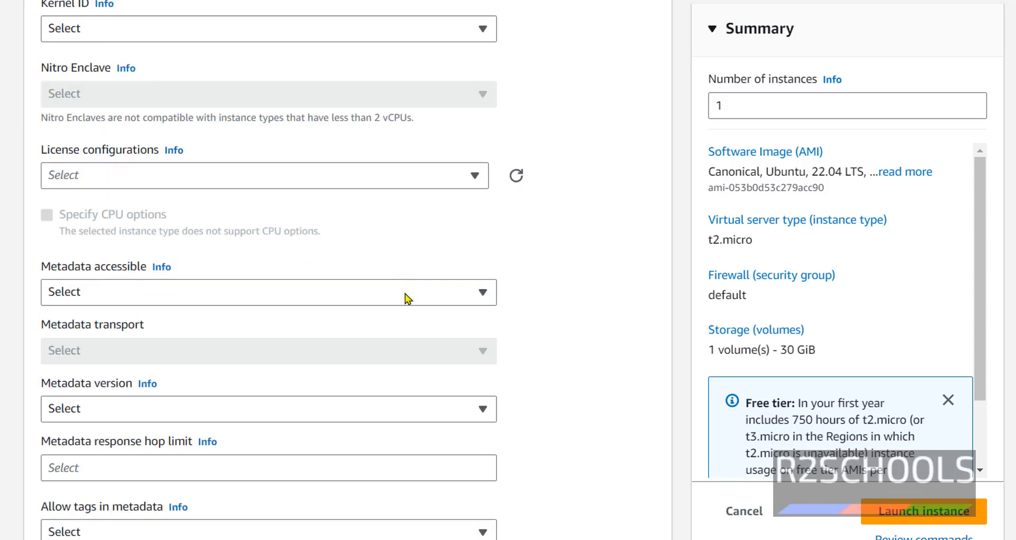
Step: Review the summary: 1 Ubuntu 22.04 t2.micro instance, default security group, 30 GiB volume
scroll(down, 3)
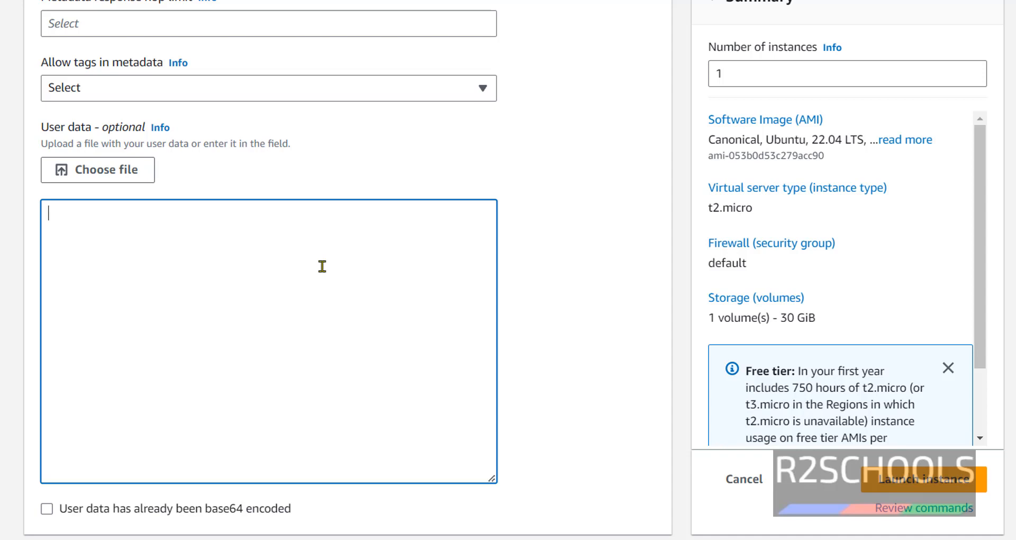
mouse_move(736, 406)
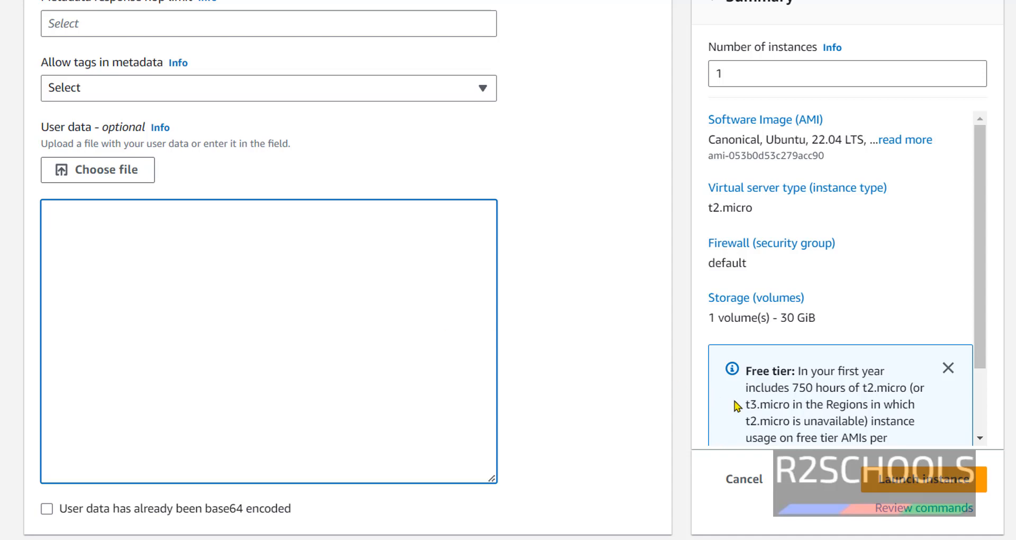
mouse_move(511, 300)
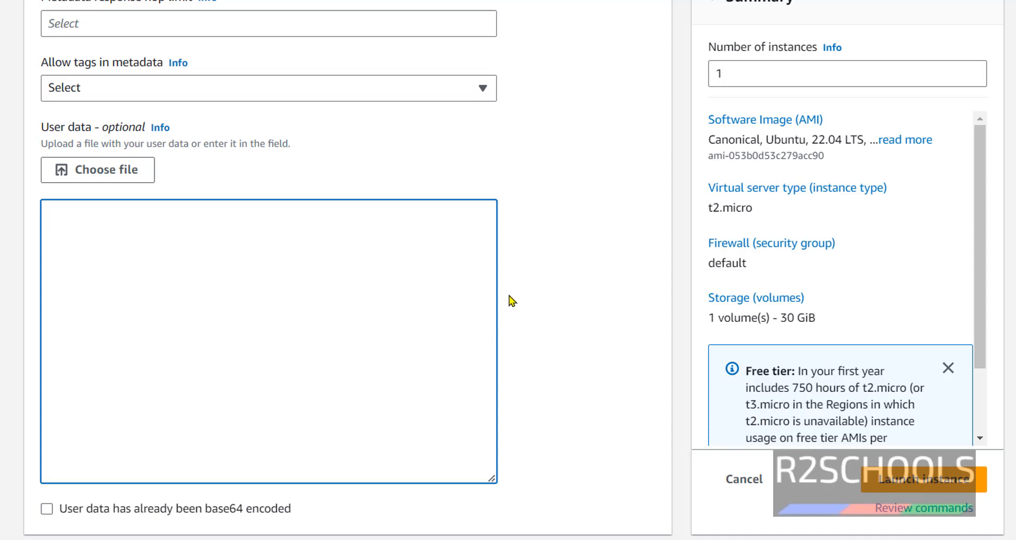
click(842, 73)
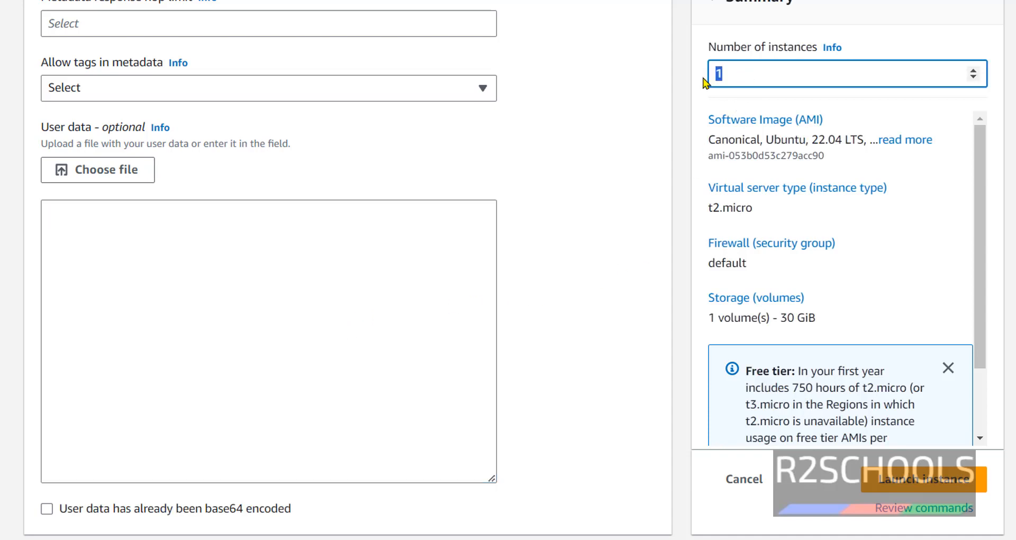
mouse_move(757, 78)
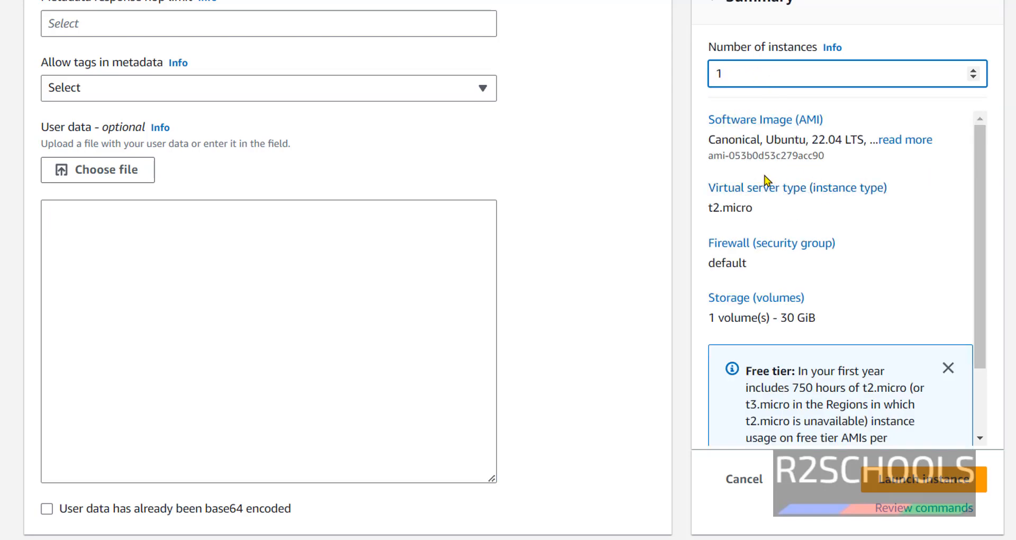
mouse_move(793, 214)
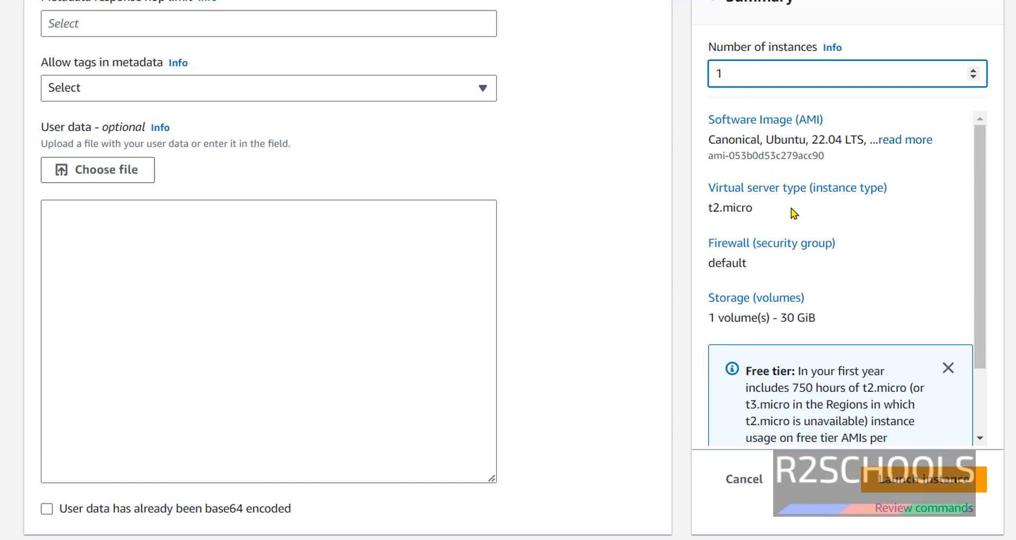
mouse_move(755, 210)
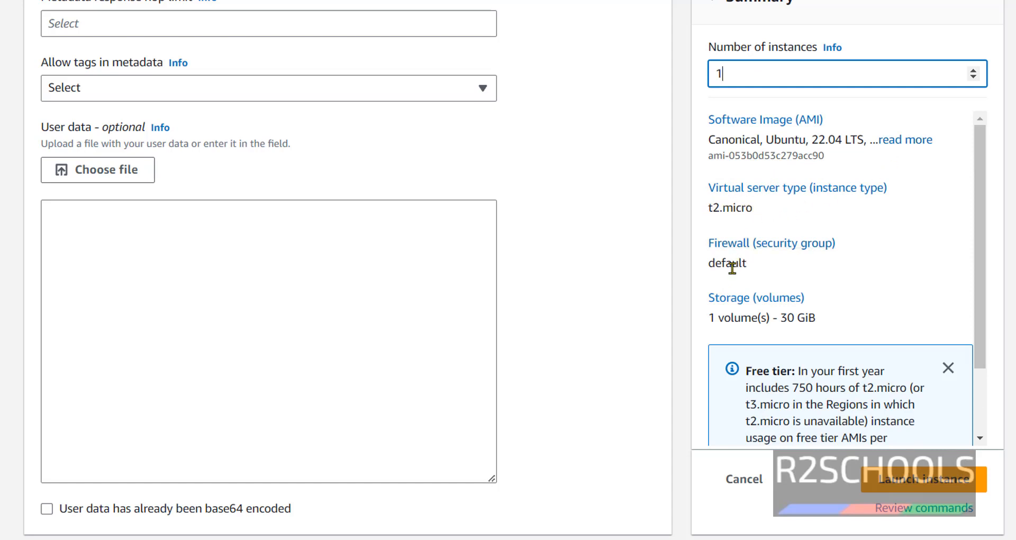
mouse_move(759, 274)
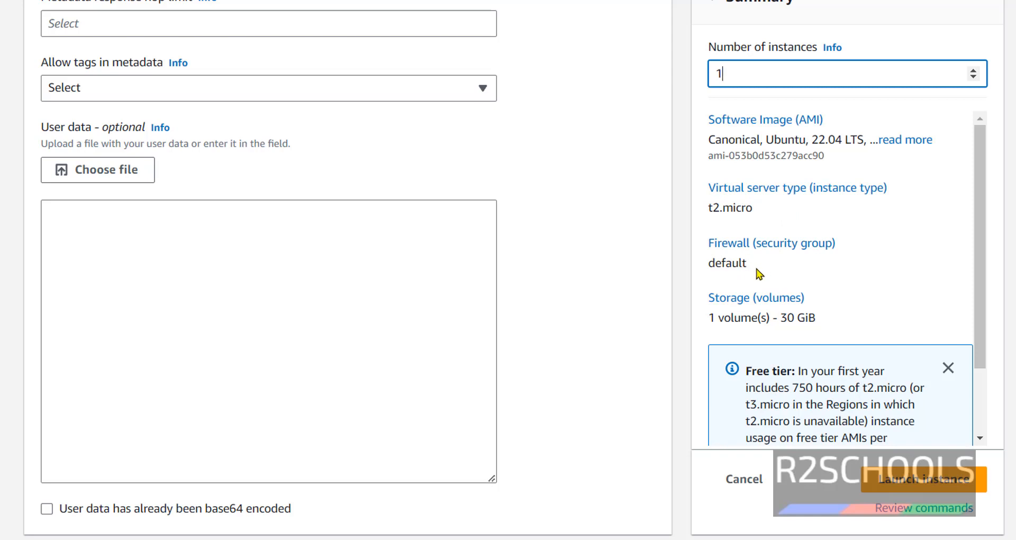
mouse_move(833, 320)
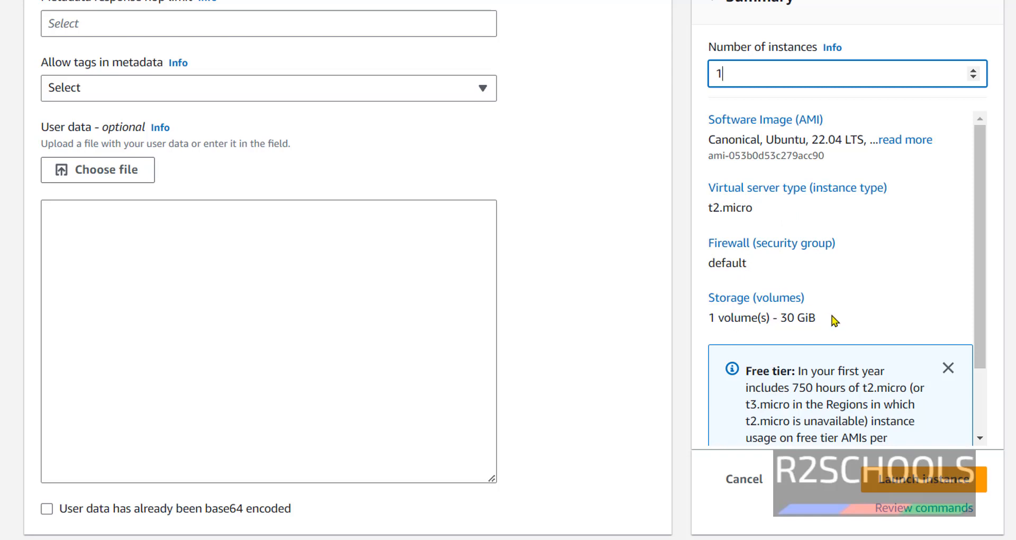
mouse_move(958, 86)
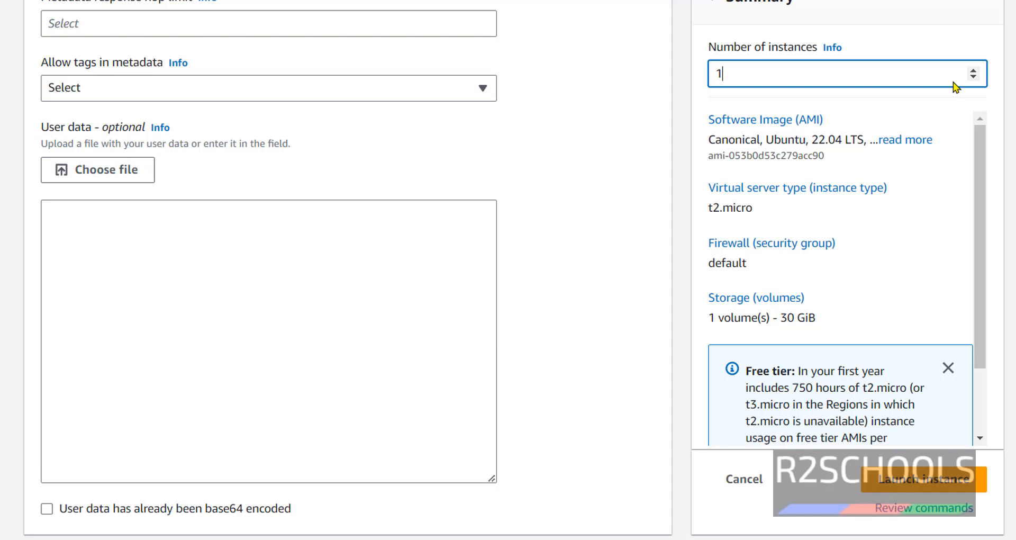
mouse_move(862, 488)
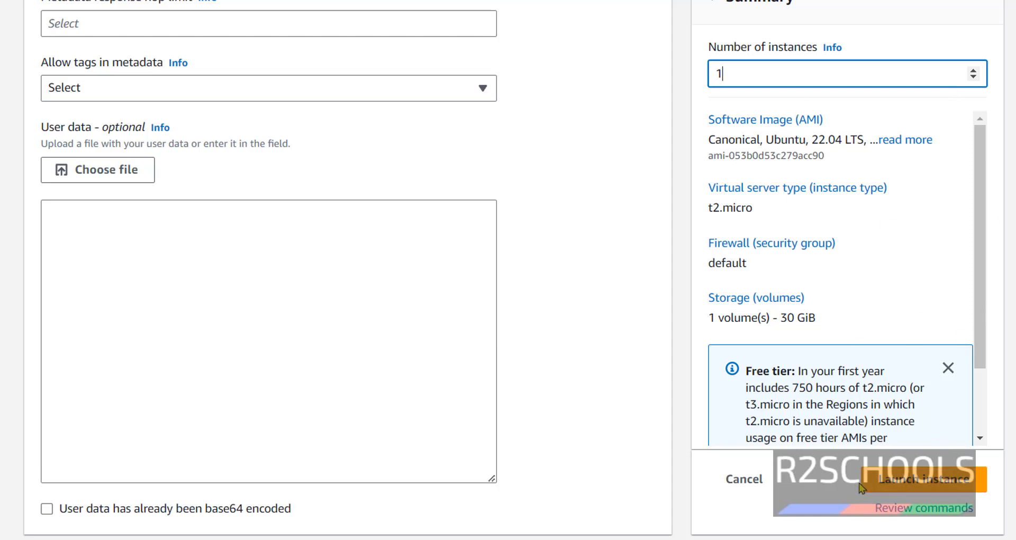
Step: Launch the instance, confirm success in the launch log, and return to the EC2 dashboard
click(923, 479)
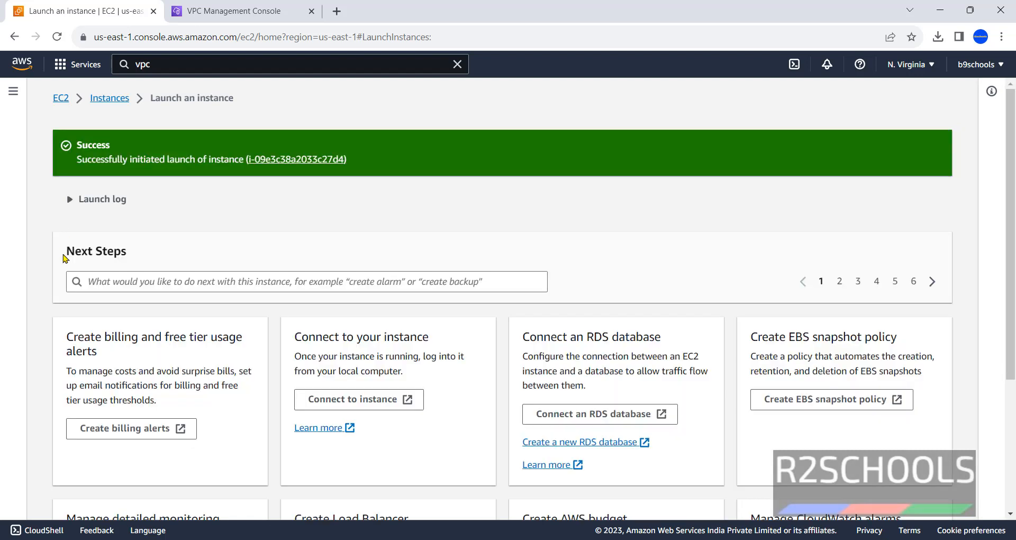
click(69, 199)
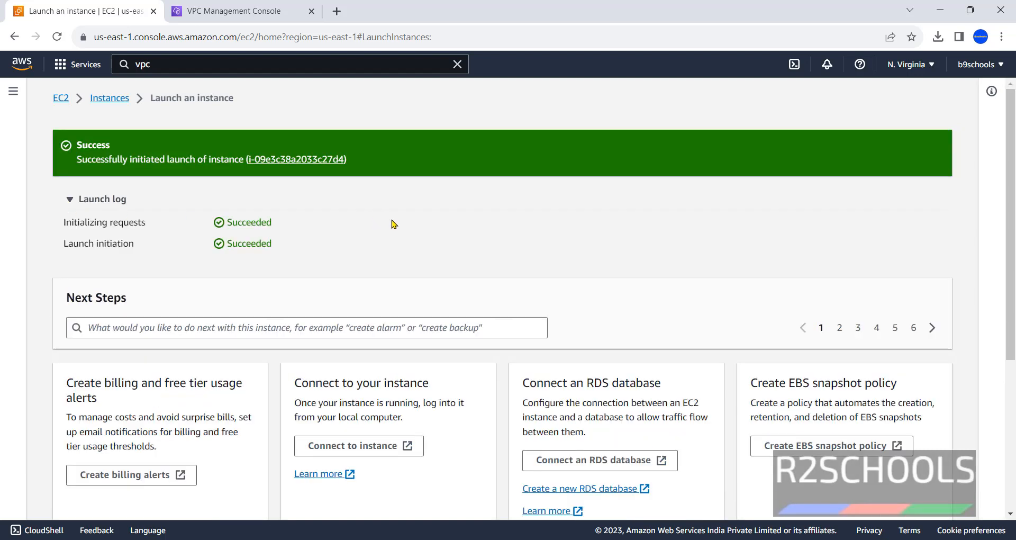
click(60, 98)
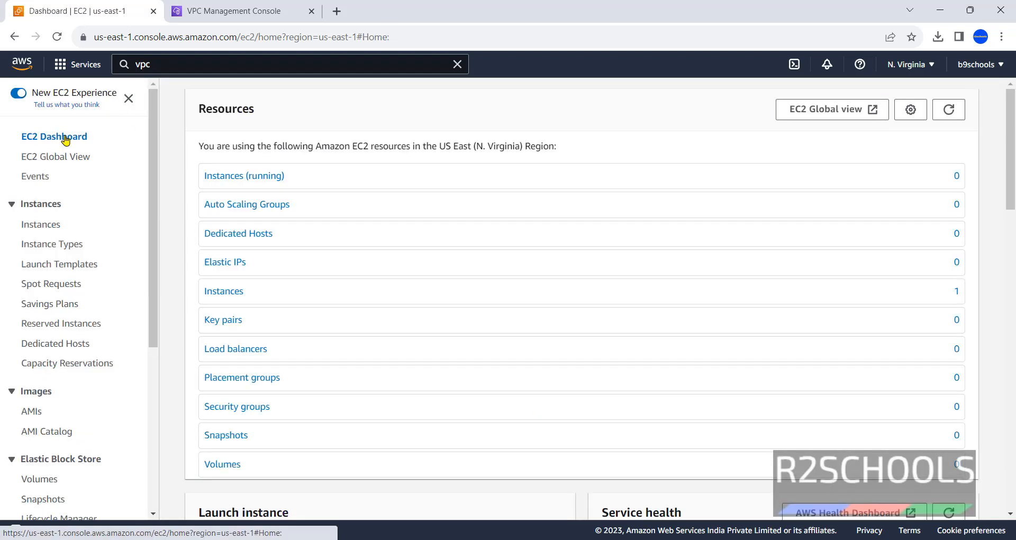
Step: Refresh running instances and select EC2Ubuntuwebapp to see public IPv4 18.232.159.93
click(243, 175)
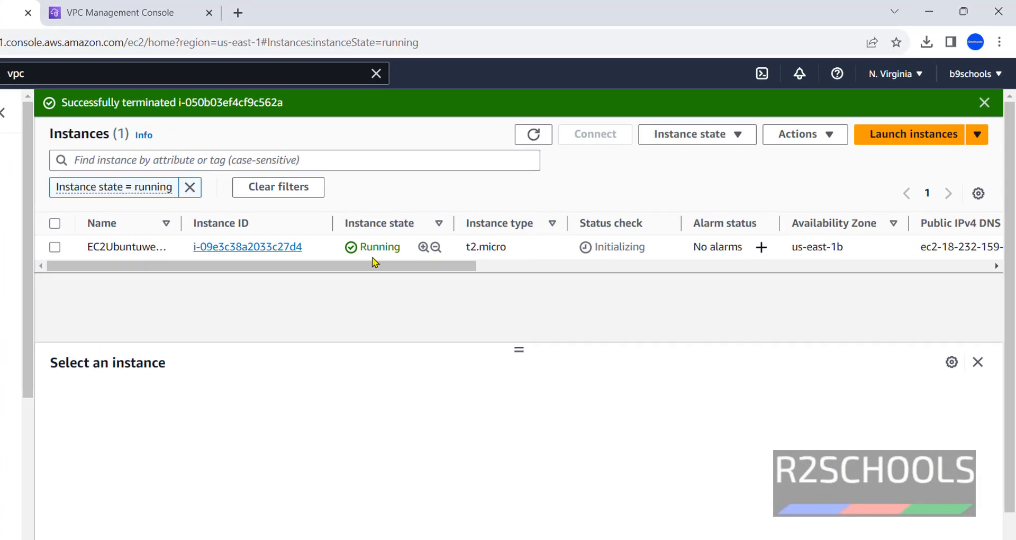
click(532, 134)
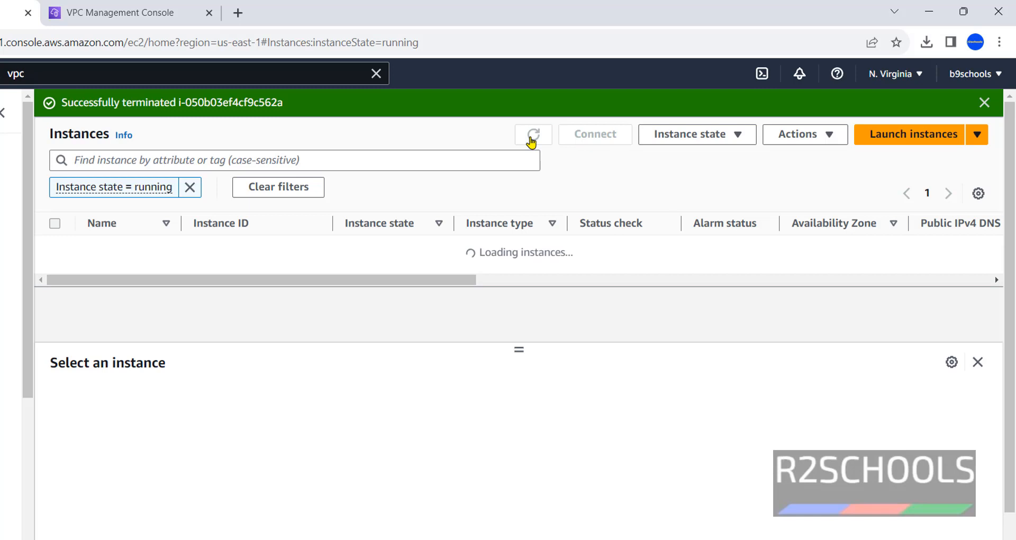
click(533, 134)
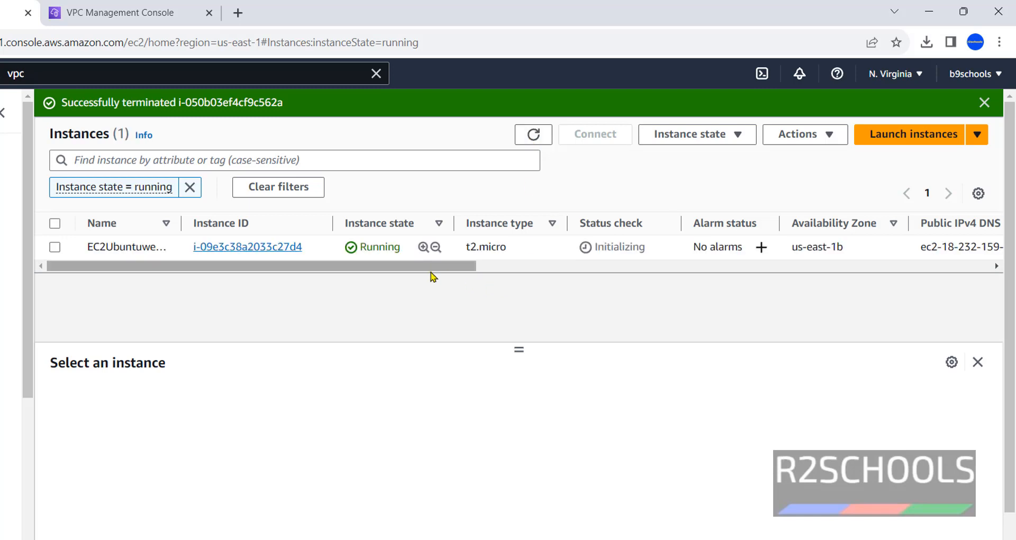
scroll(right, 3)
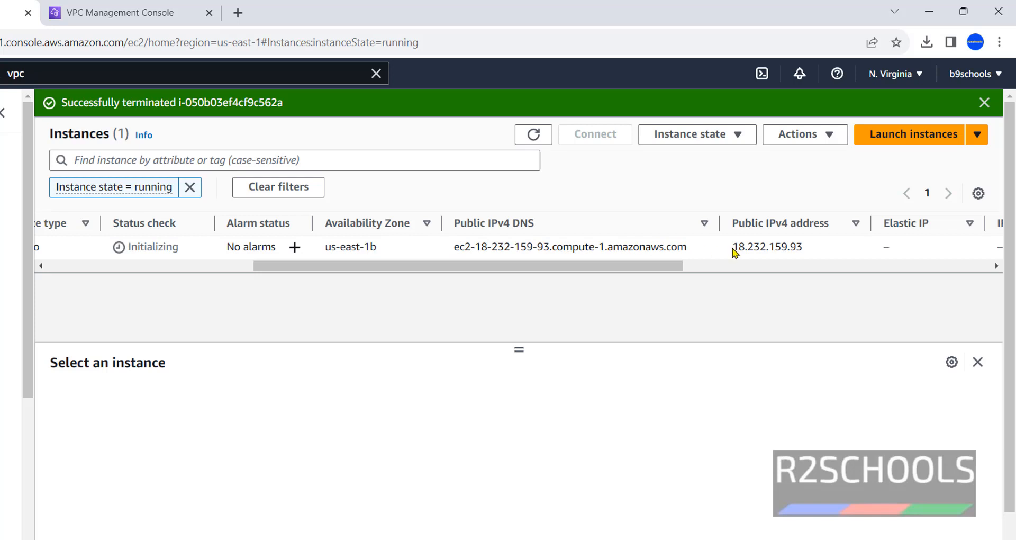
click(54, 246)
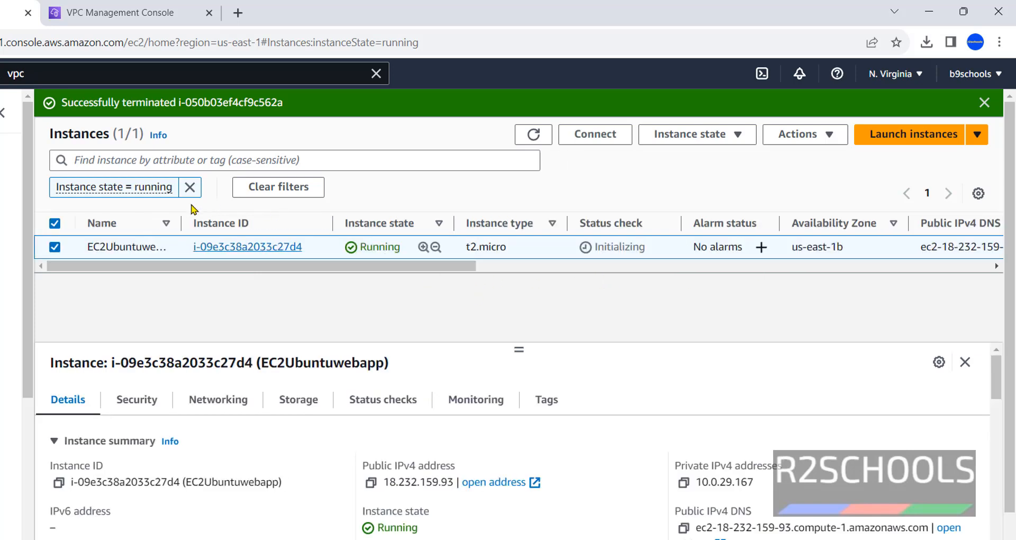
Step: Open the EC2Ubuntuwebapp summary page and highlight private IPv4 10.0.29.167
click(247, 246)
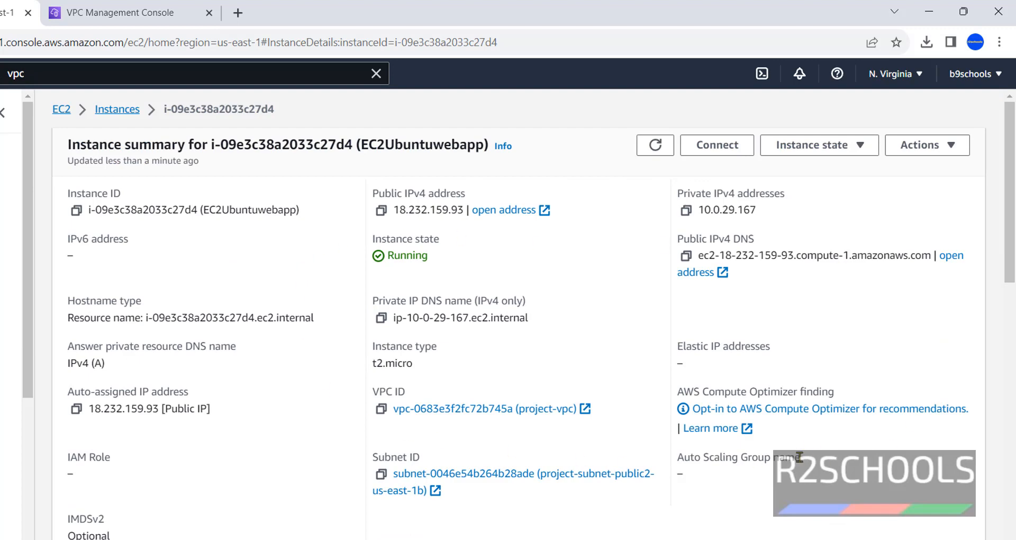
scroll(down, 3)
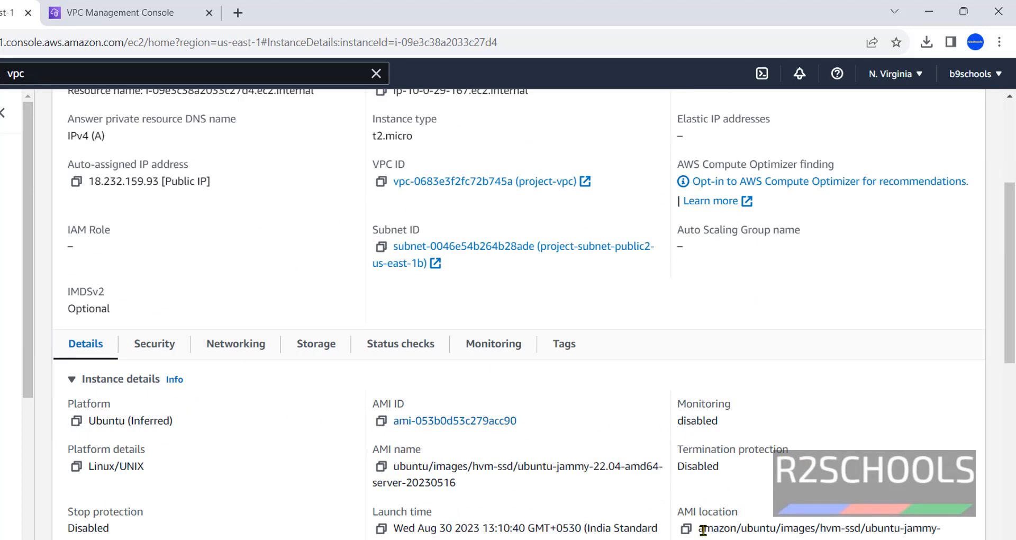
scroll(up, 3)
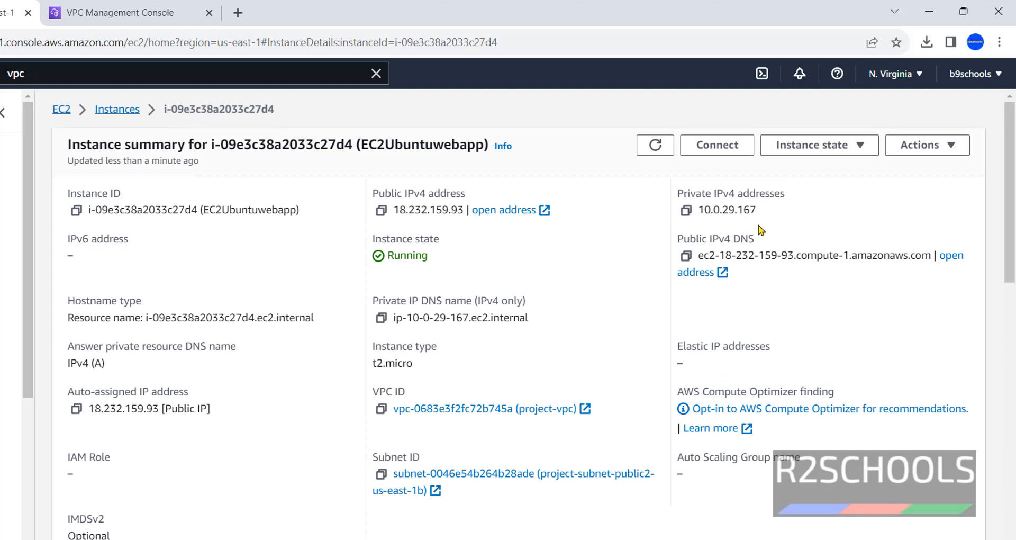
double_click(726, 210)
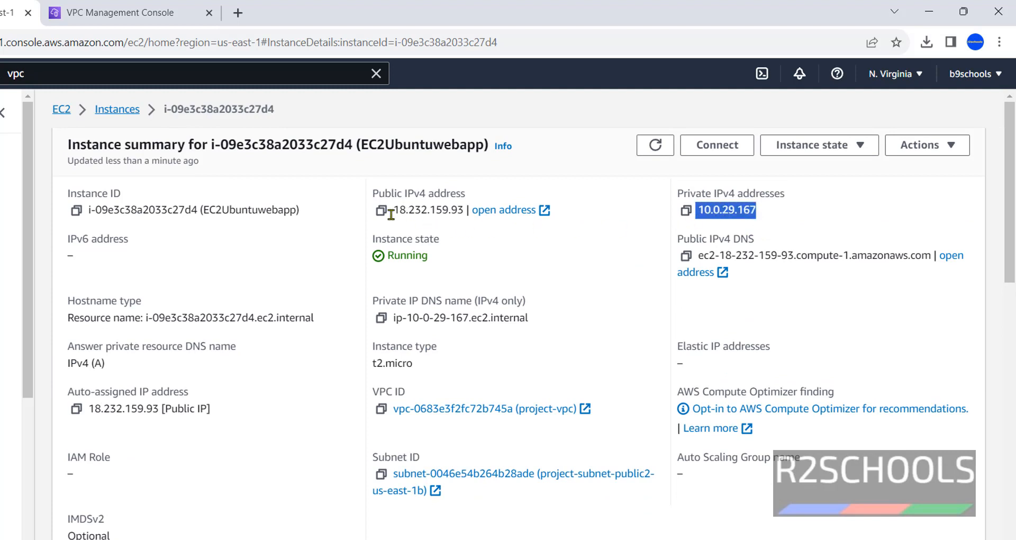
mouse_move(712, 259)
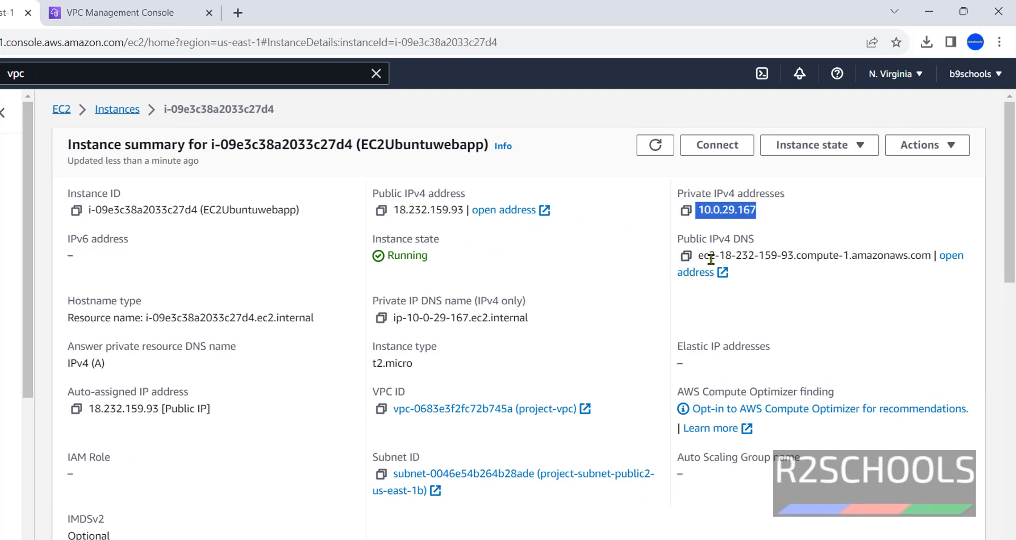
mouse_move(918, 295)
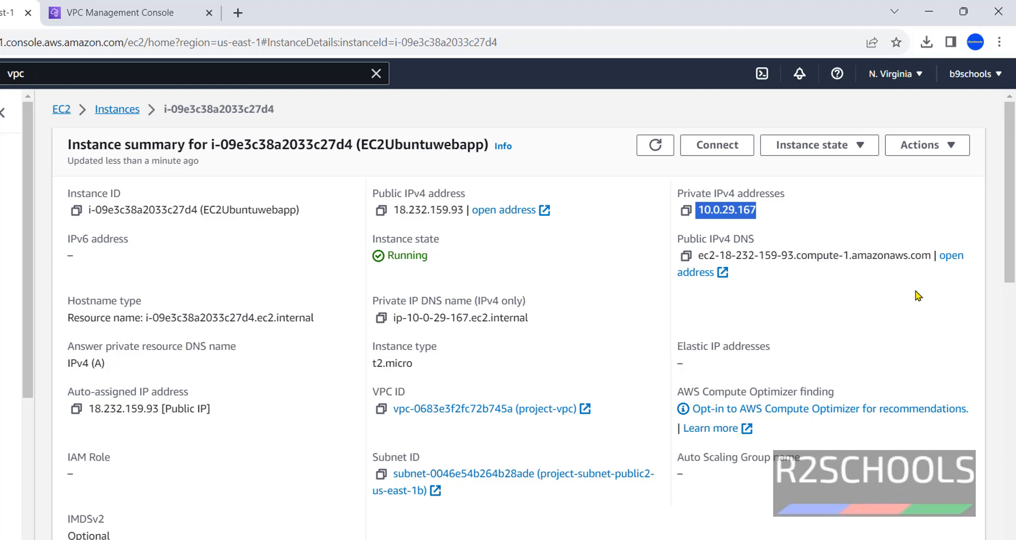
mouse_move(888, 292)
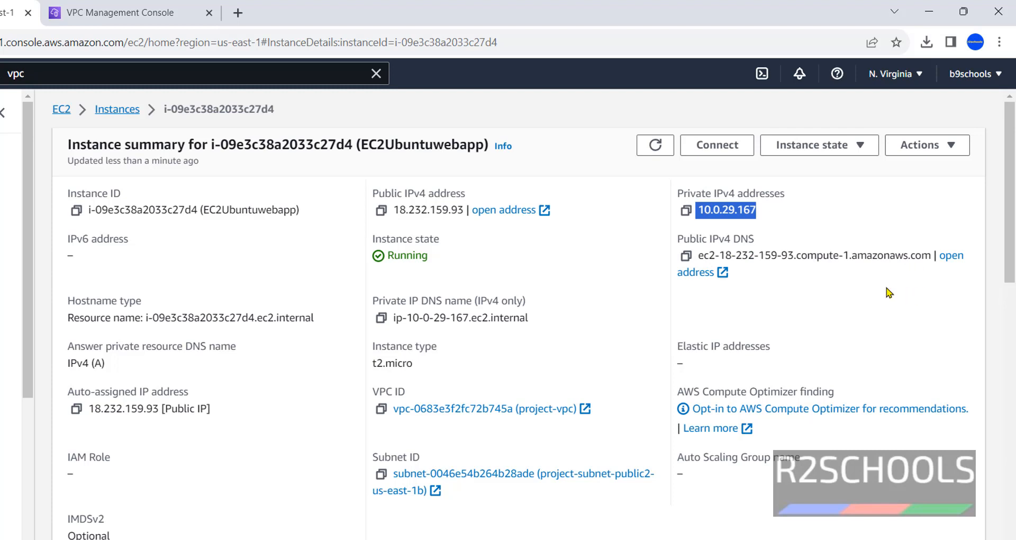
Step: Review the instance's security inbound rules, status checks and tags
click(154, 268)
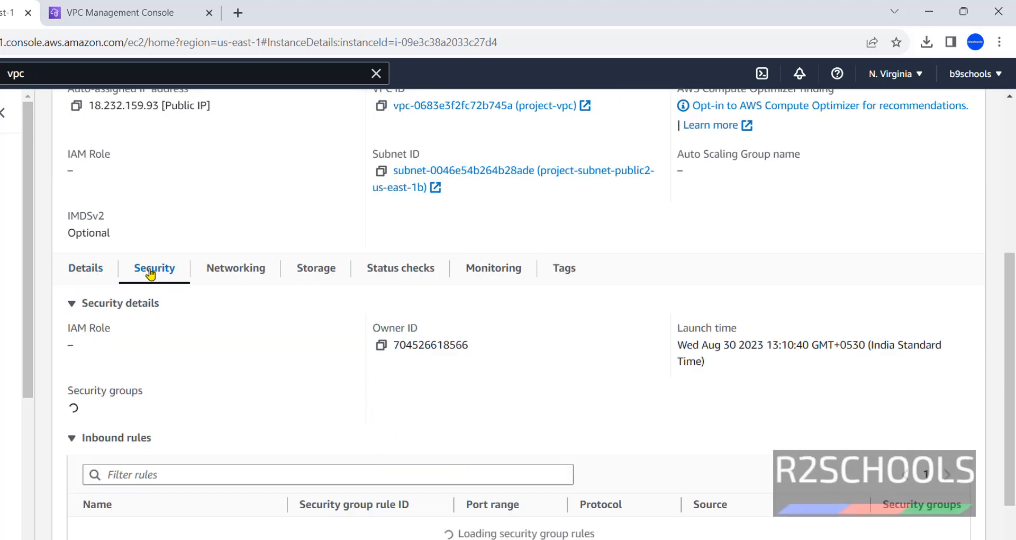
click(235, 268)
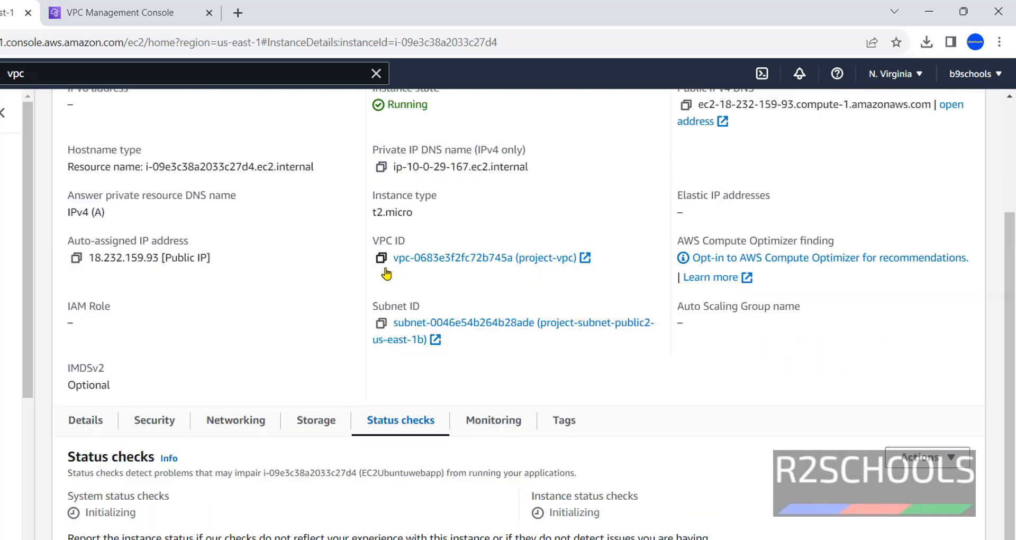
mouse_move(493, 420)
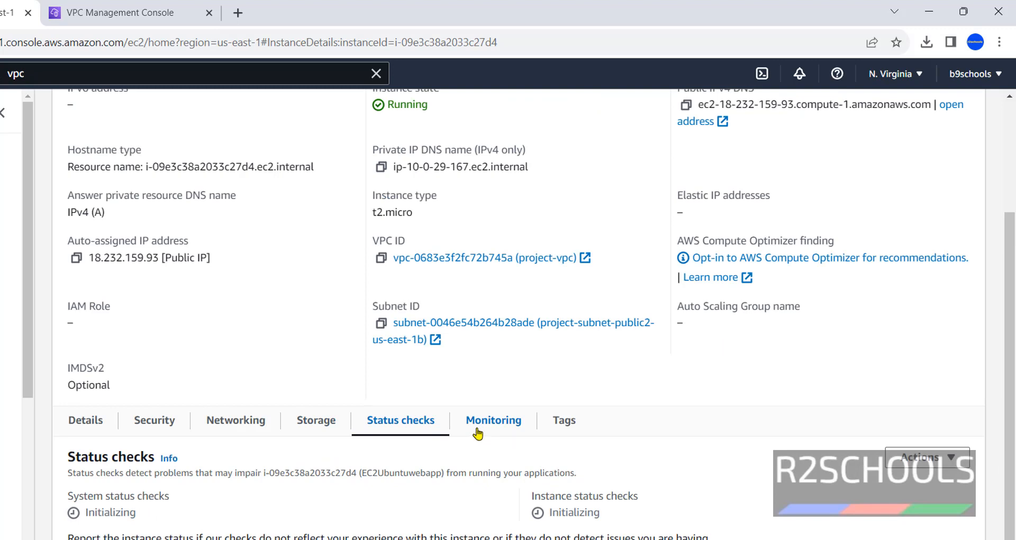
click(493, 419)
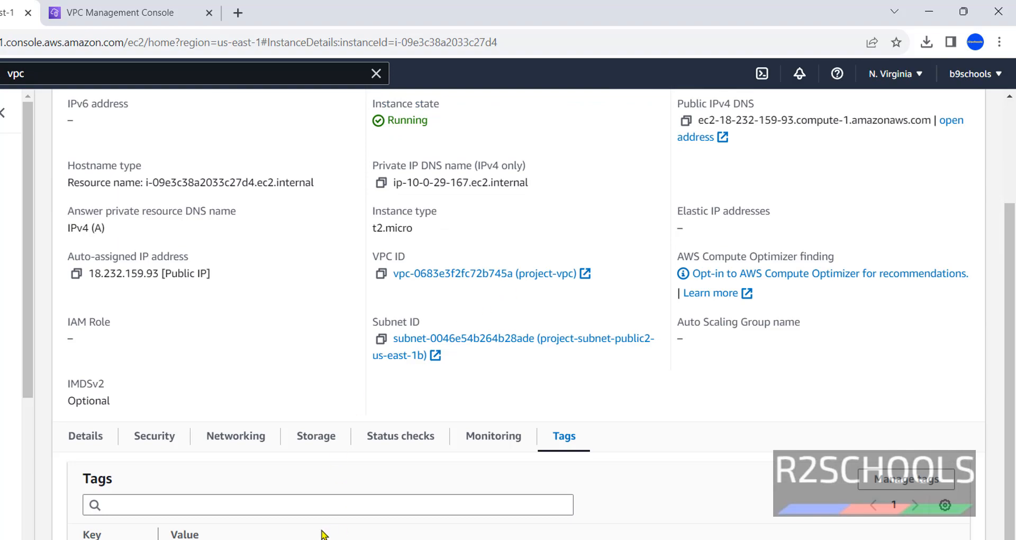
click(85, 436)
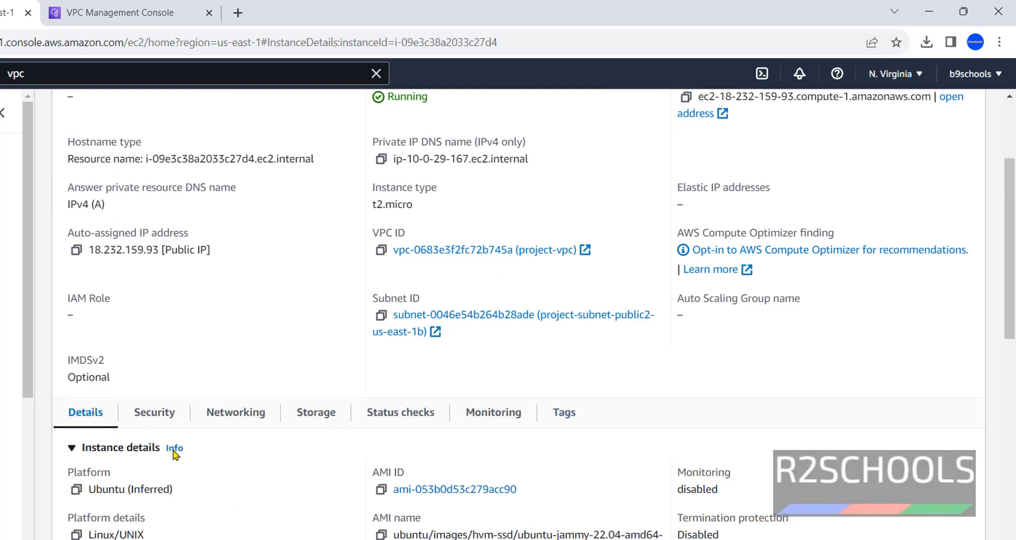
scroll(up, 3)
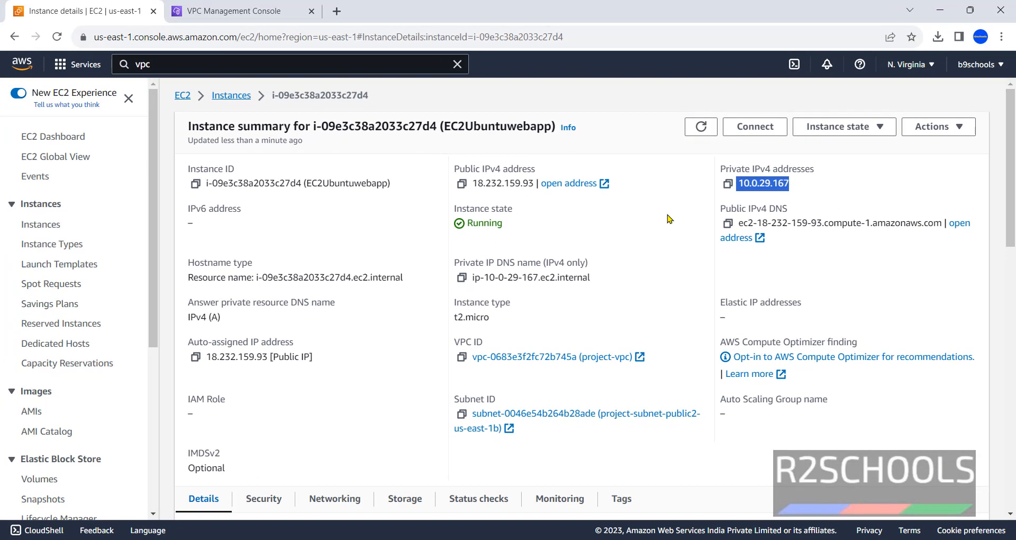
click(753, 126)
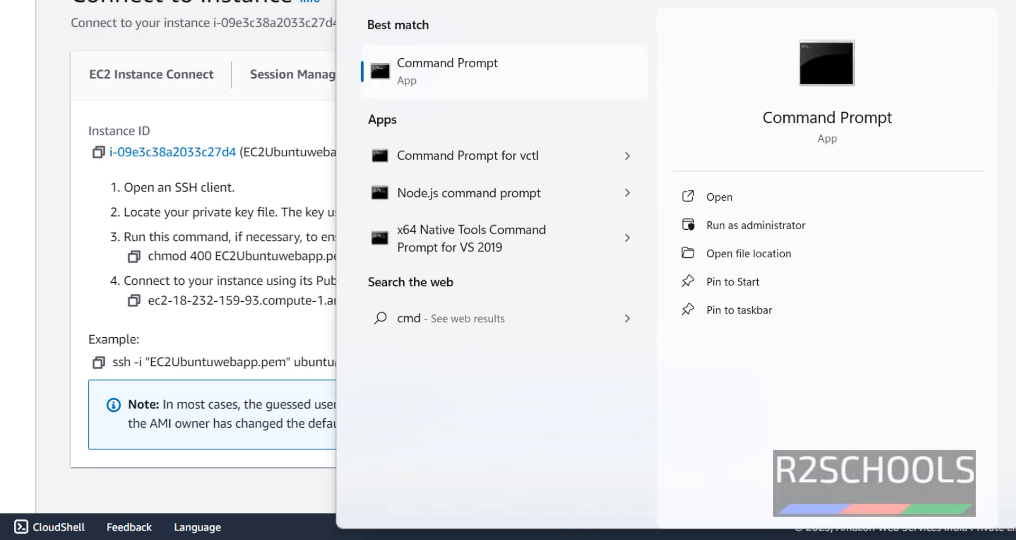
mouse_move(776, 231)
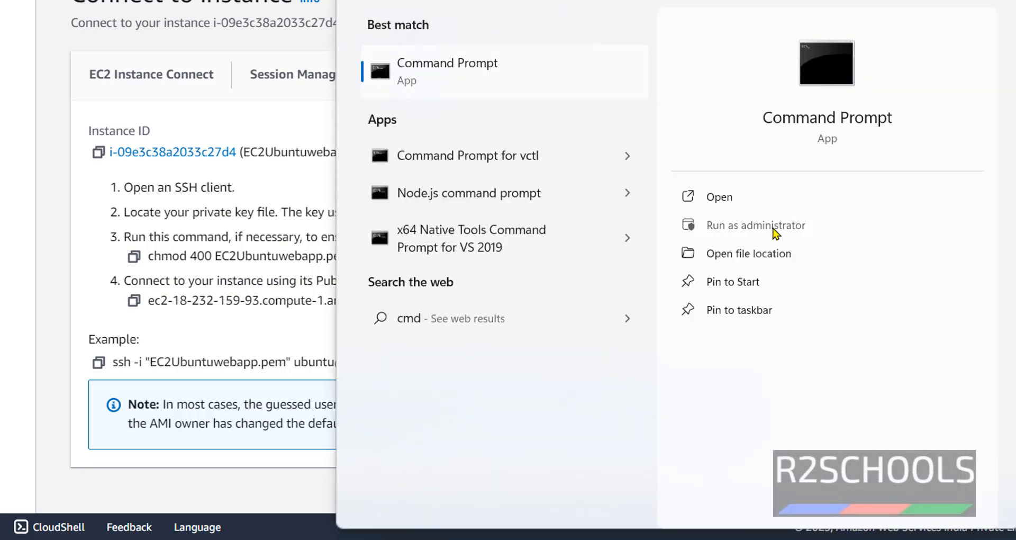
Step: Bring the administrator Command Prompt window to the front beside the Connect page
click(756, 225)
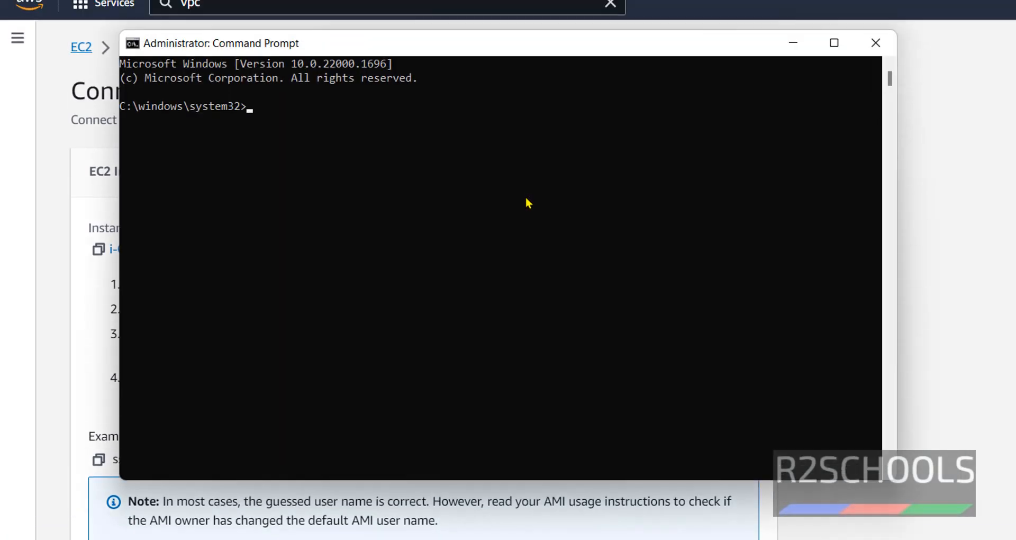
Step: Change directory from C:\ to the C:\Users\r2schools Downloads folder
text(cd \)
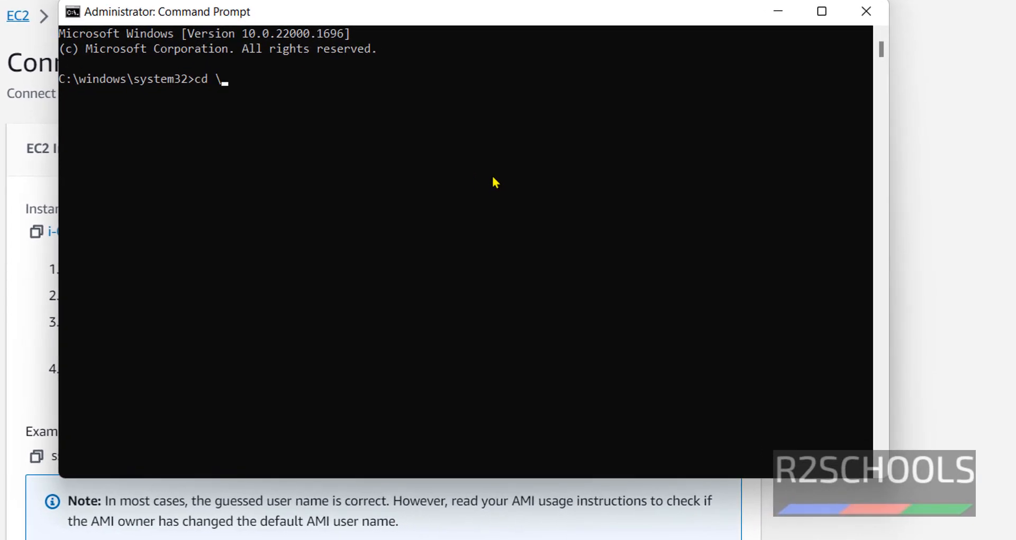
key(Return)
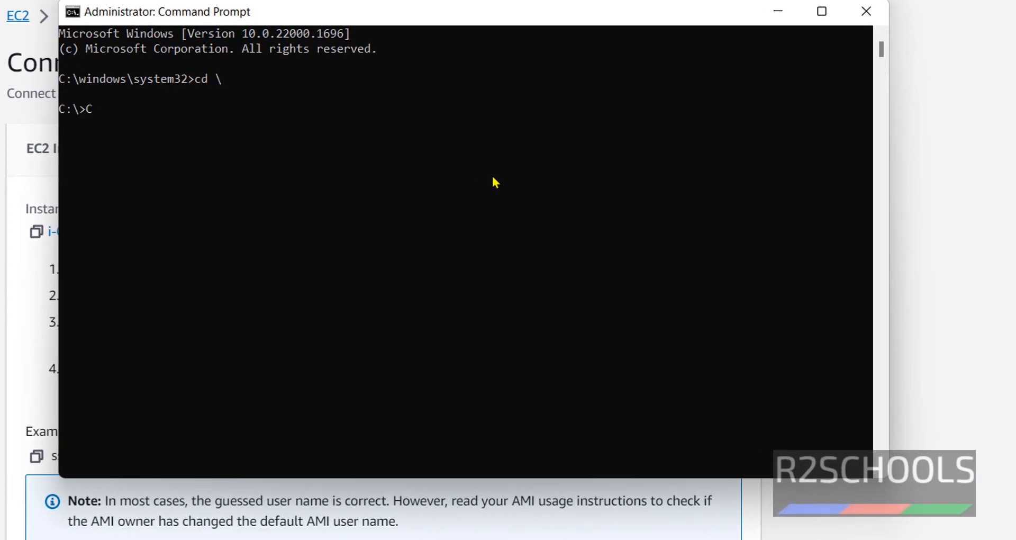
text(d C:\)
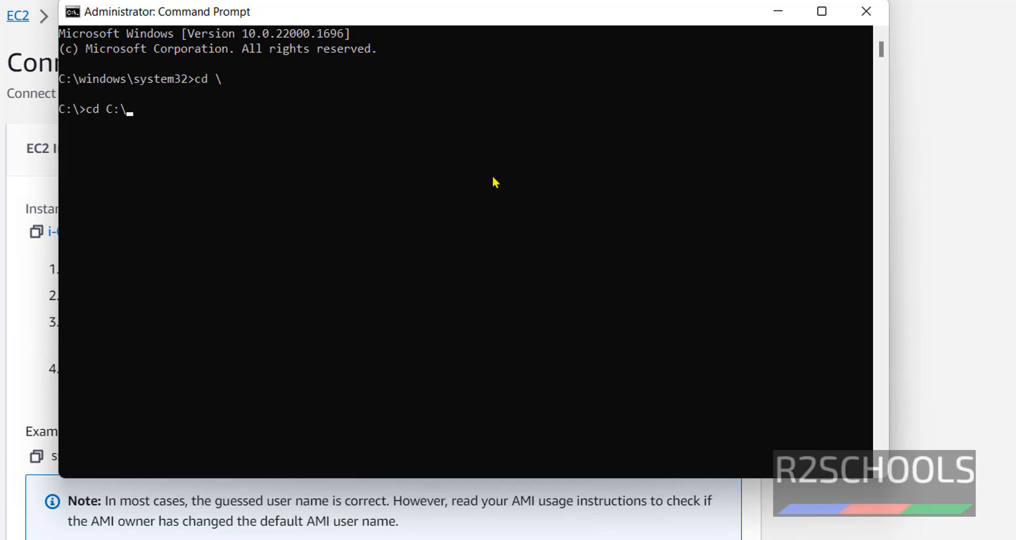
text(Users\)
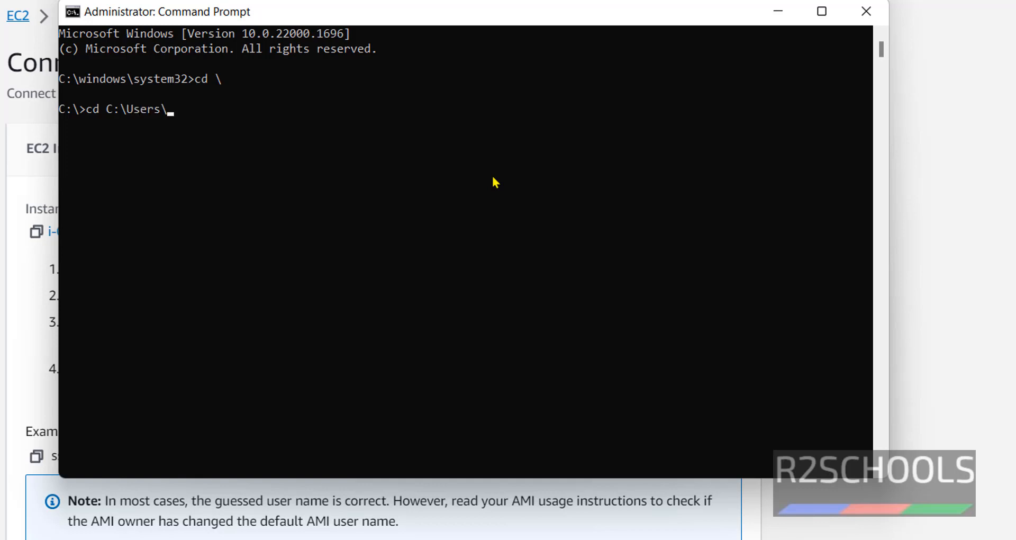
text(r2schools\D)
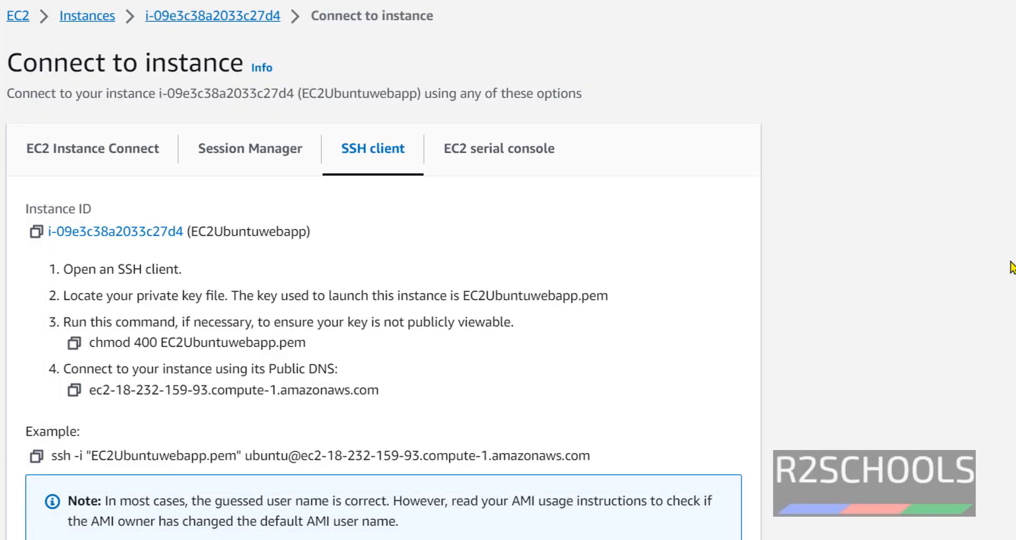
Step: Run dir EC2Ubuntuwebapp.pem to confirm the key file is present
double_click(223, 456)
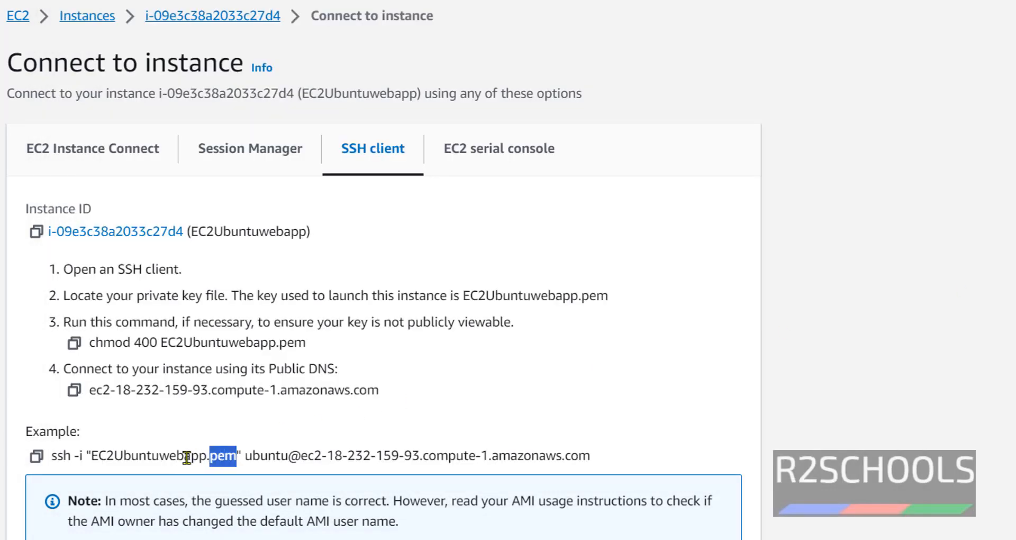
right_click(161, 455)
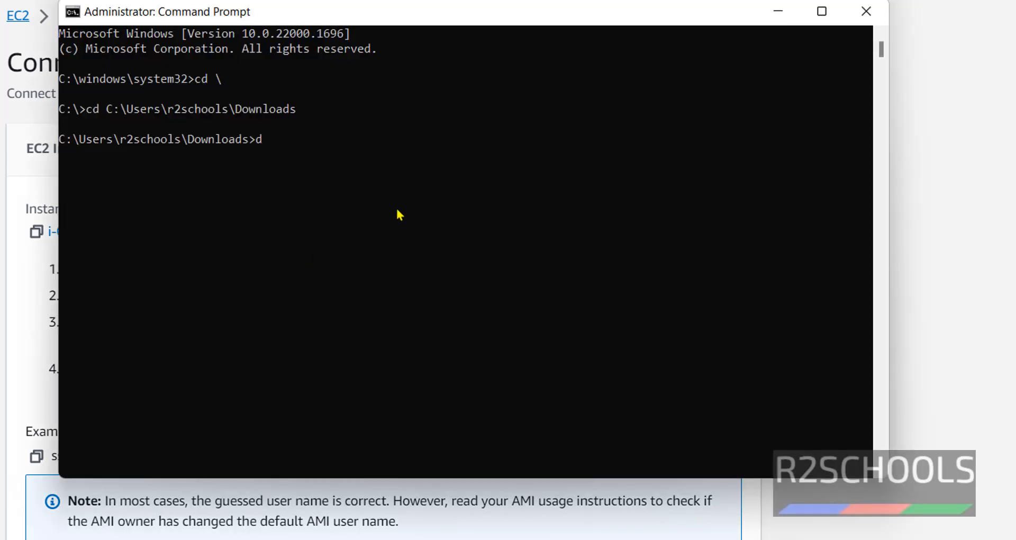
text(ir EC2Ubuntuwebapp.pem)
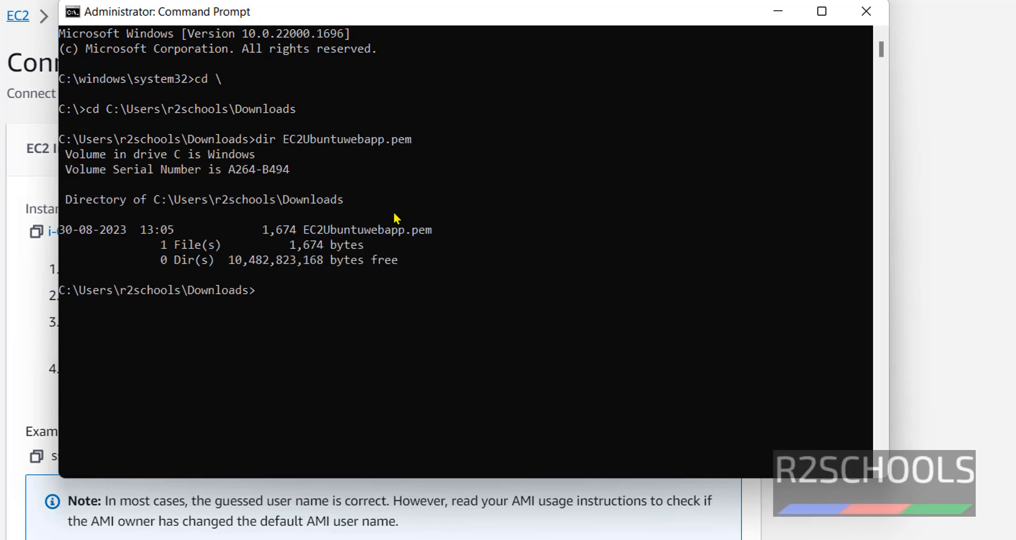
click(434, 259)
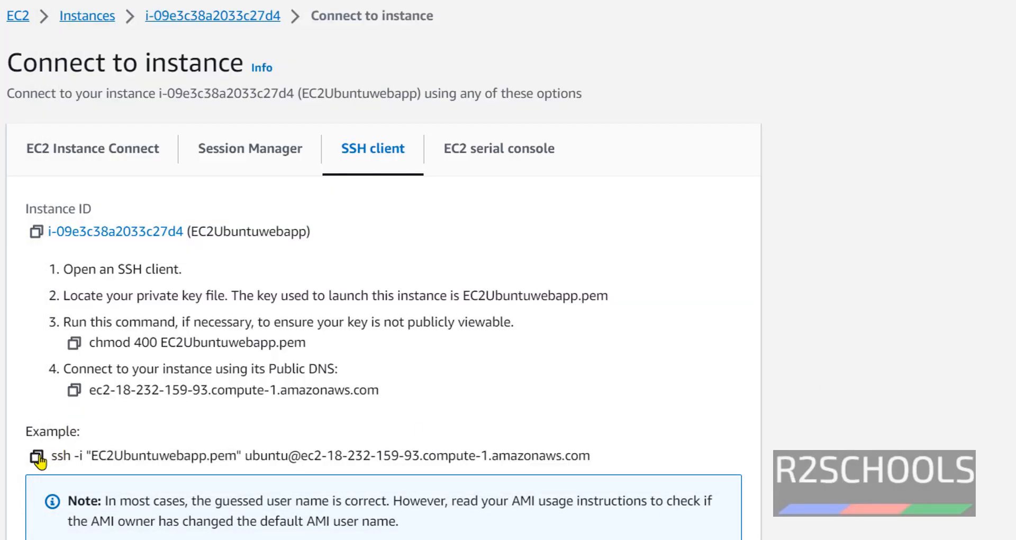
Step: Copy the example ssh command for EC2Ubuntuwebapp from the SSH client tab
click(38, 455)
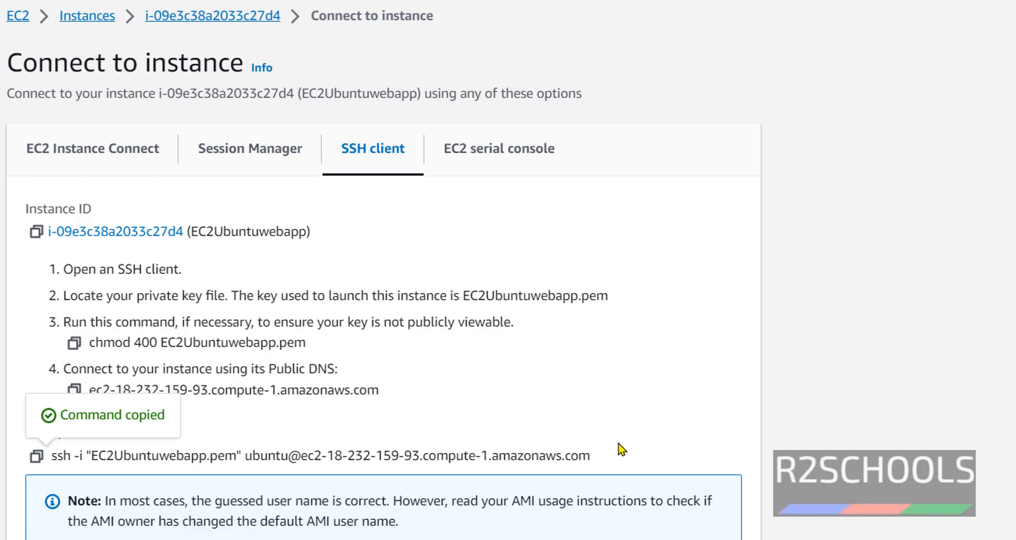
mouse_move(199, 451)
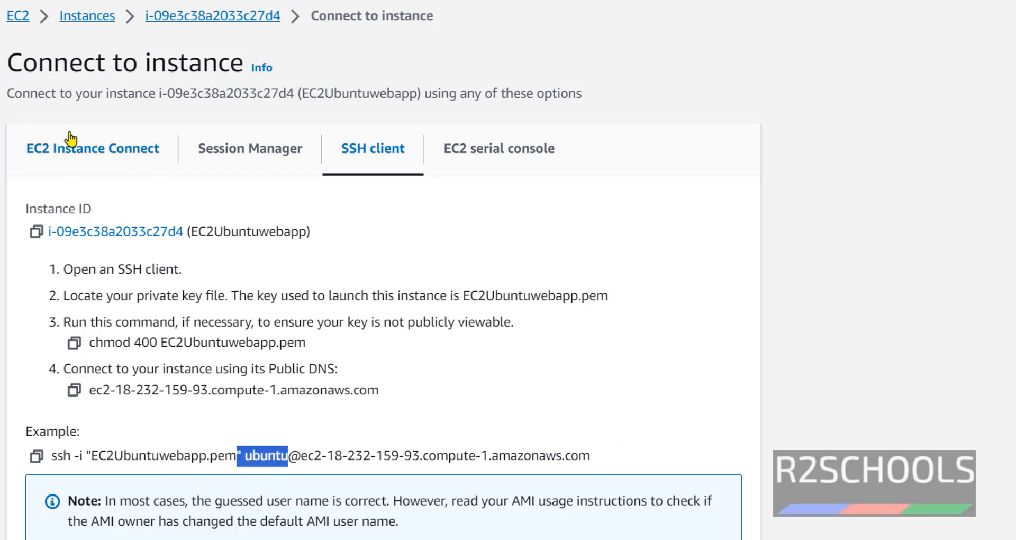
click(93, 148)
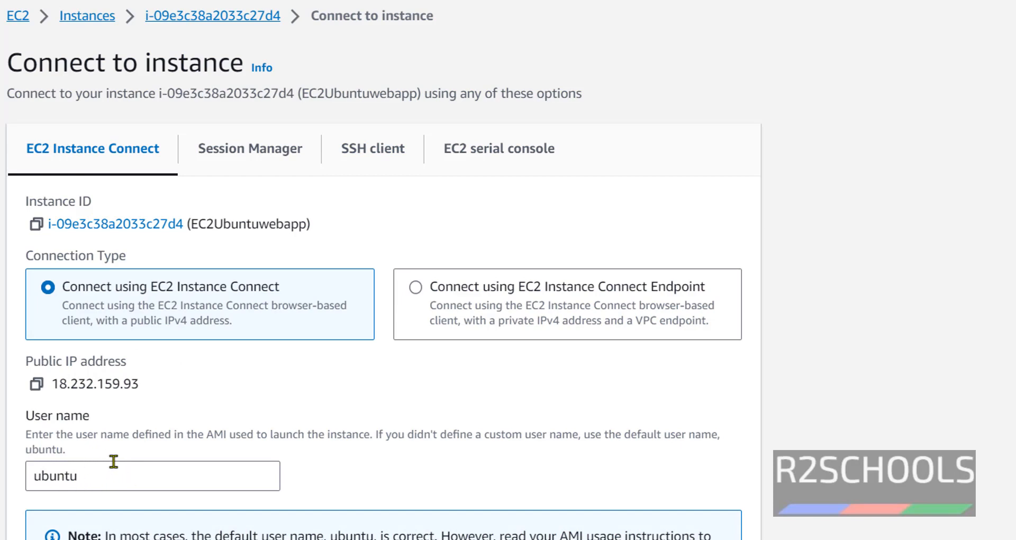
click(372, 147)
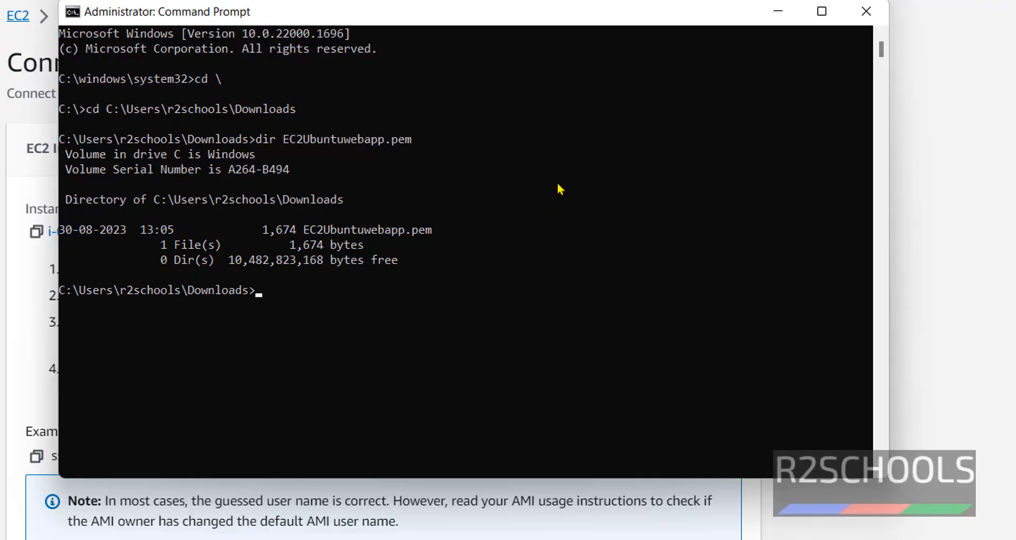
click(866, 11)
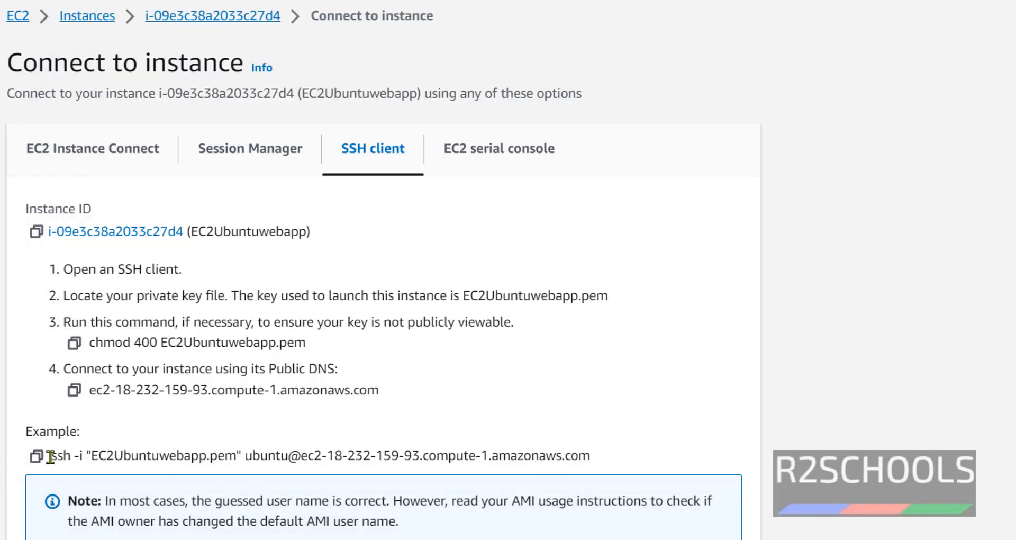
Step: Paste and run the ssh -i command, which times out on port 22
right_click(318, 456)
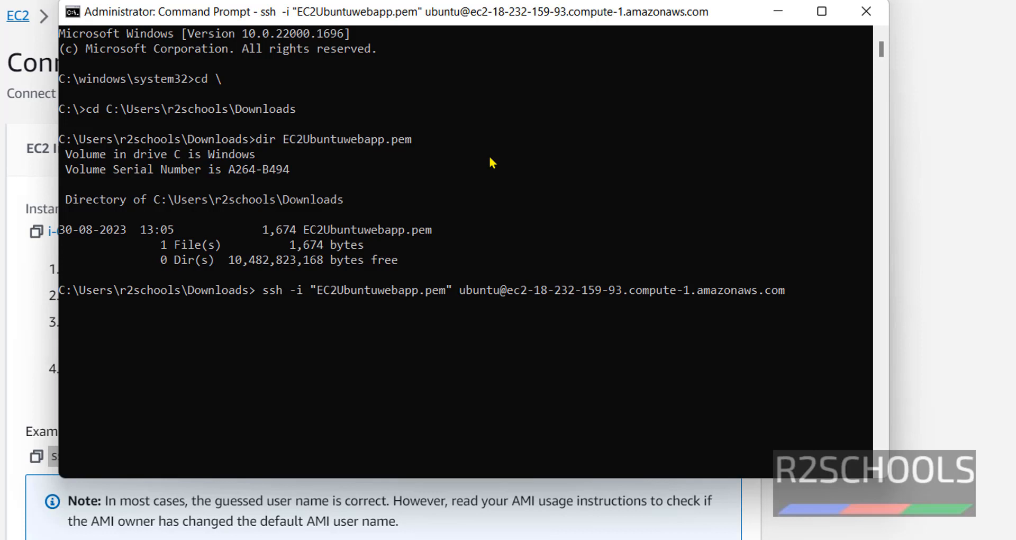
key(Return)
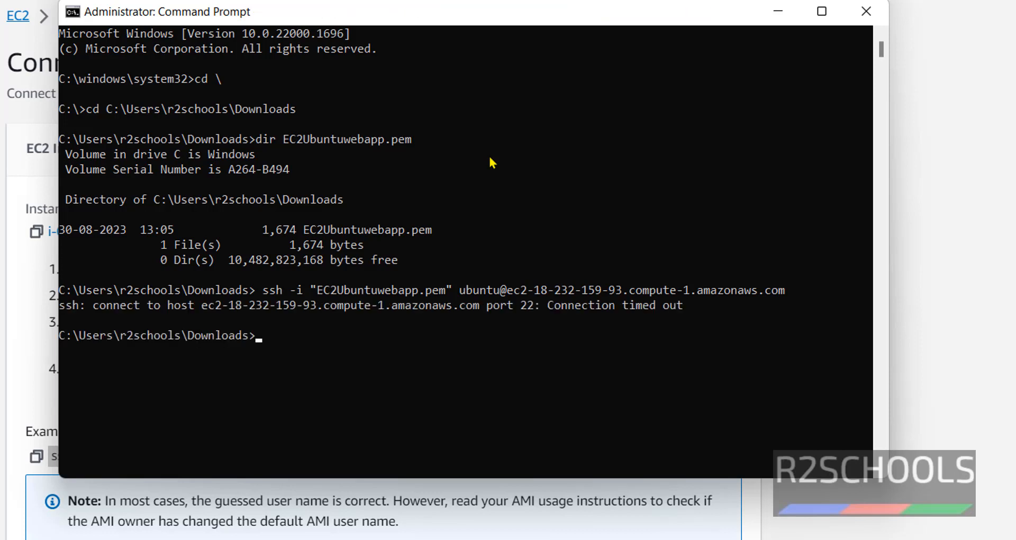
mouse_move(554, 313)
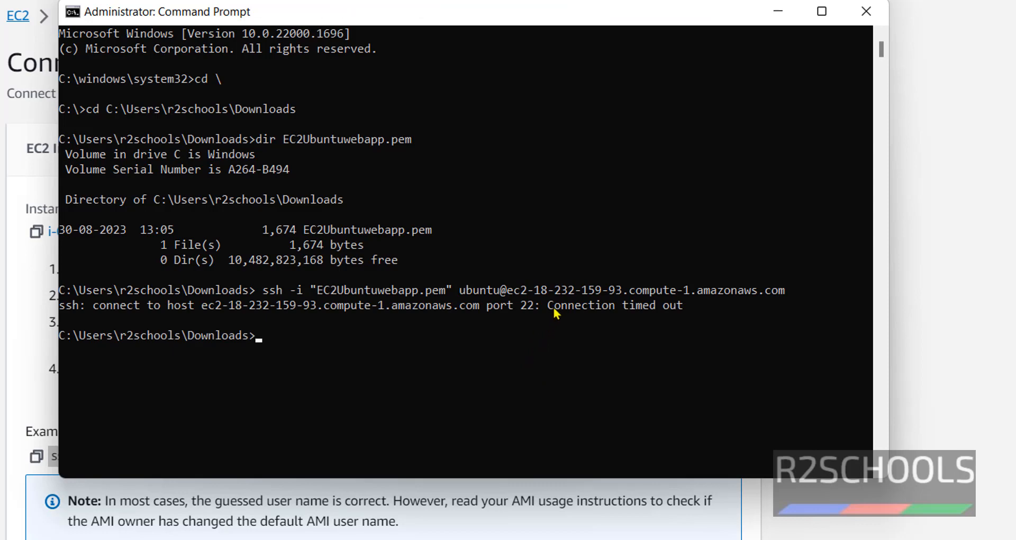
click(865, 11)
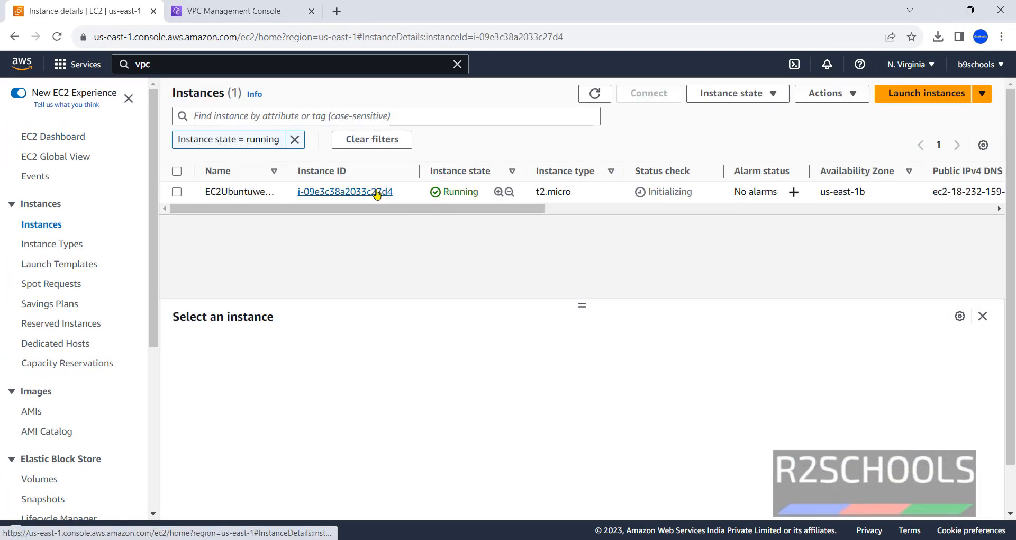
Step: Open security group sg-08659236b51a6b905 from the instance's Security tab
click(344, 191)
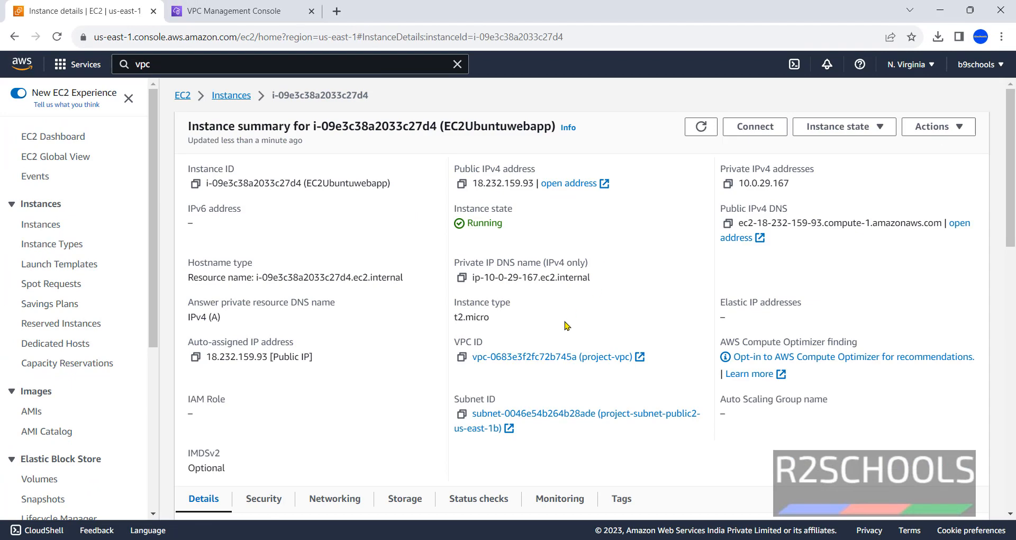
click(263, 499)
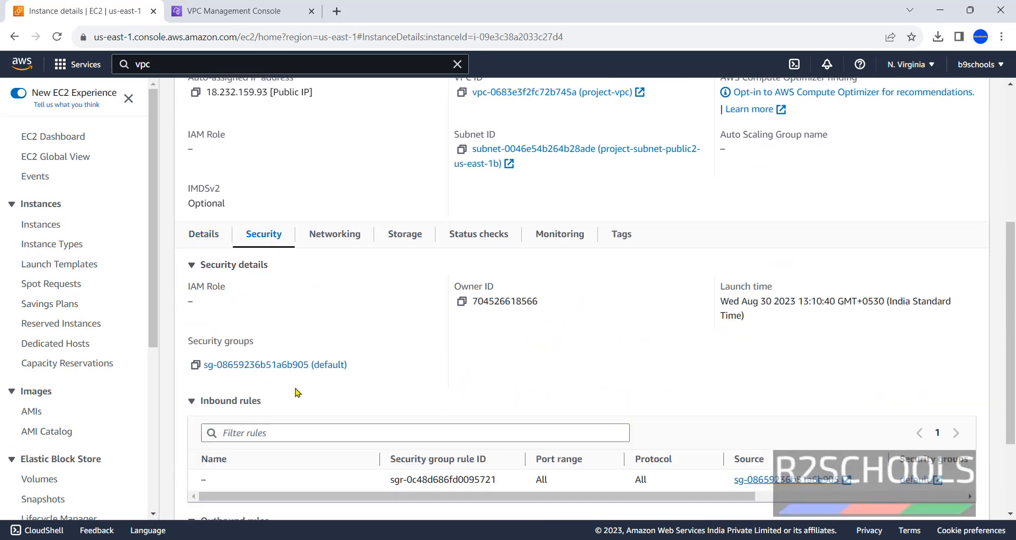
click(275, 364)
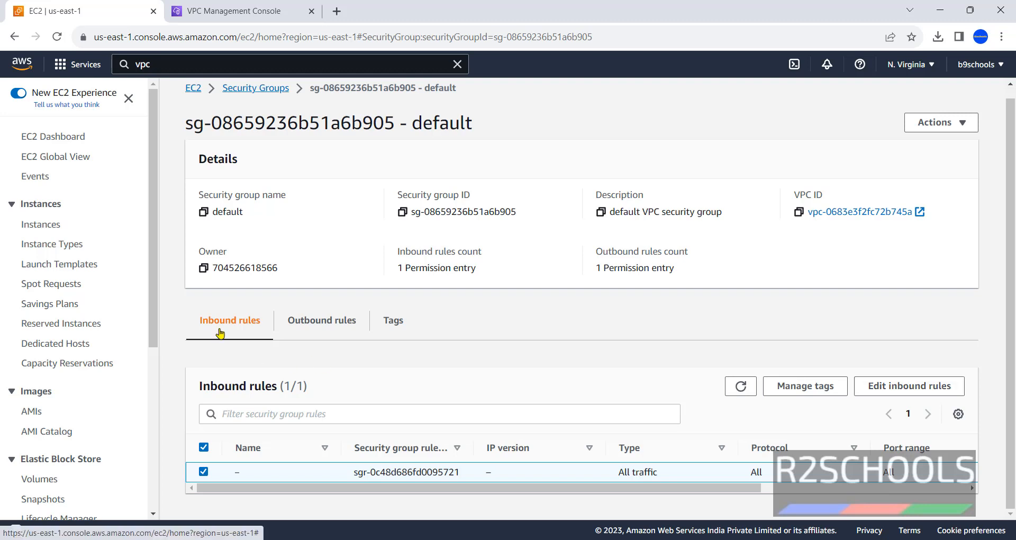
Step: Add an SSH inbound rule with source My IP and save the rules
click(908, 386)
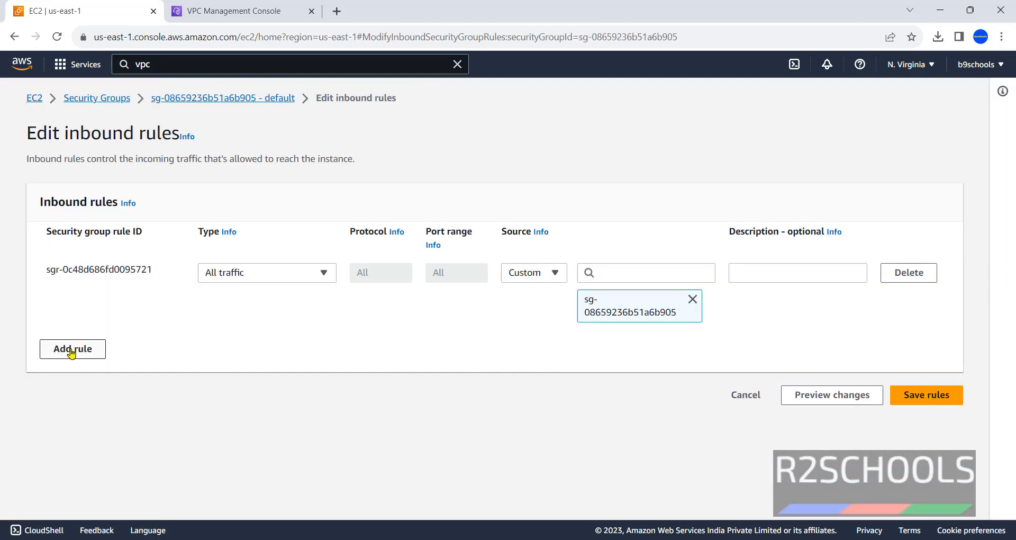
click(72, 349)
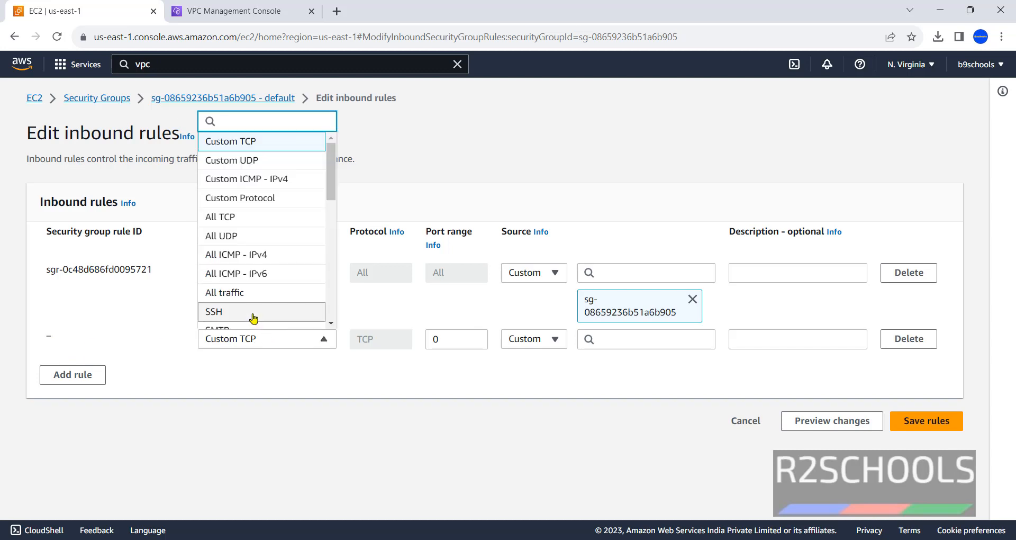
click(213, 312)
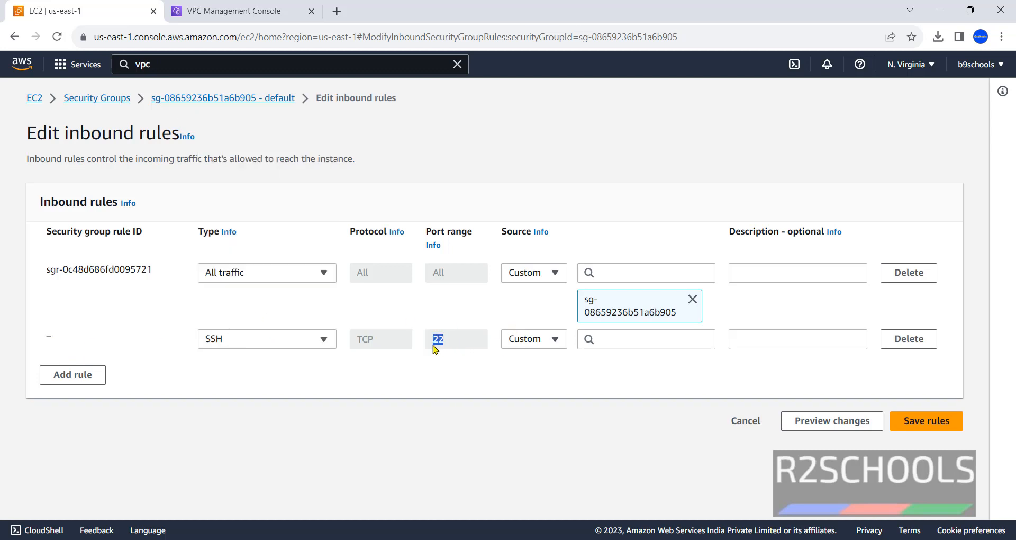
click(533, 338)
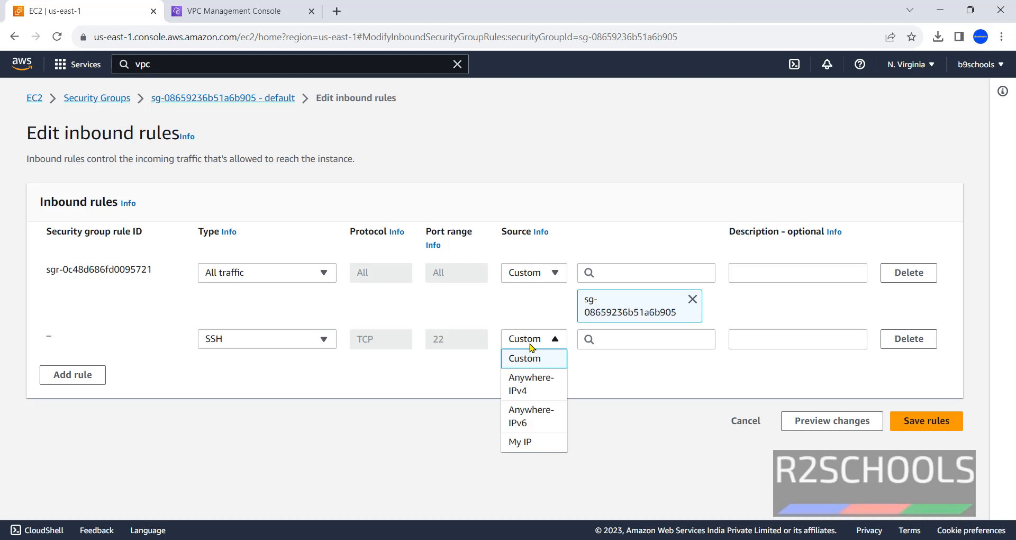
click(520, 441)
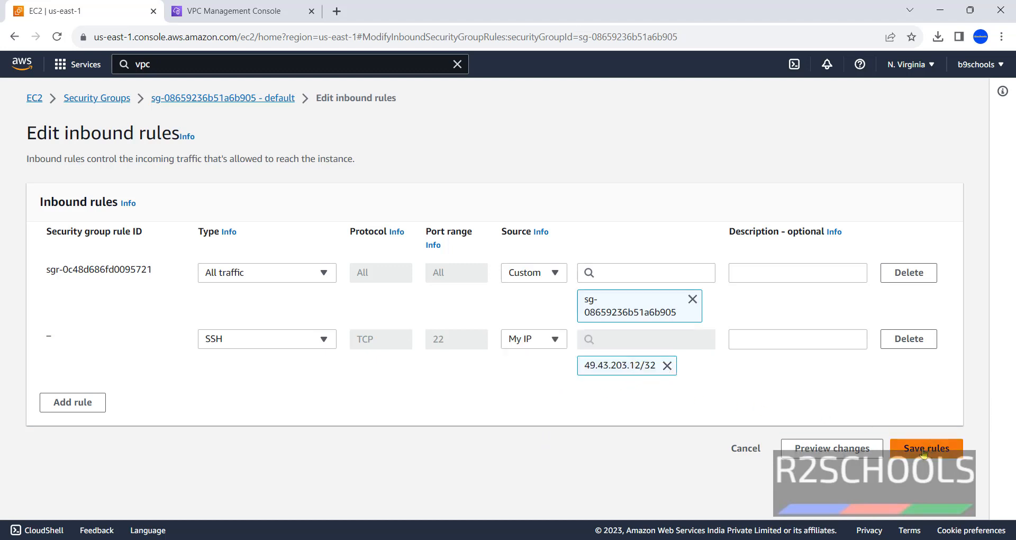
click(926, 448)
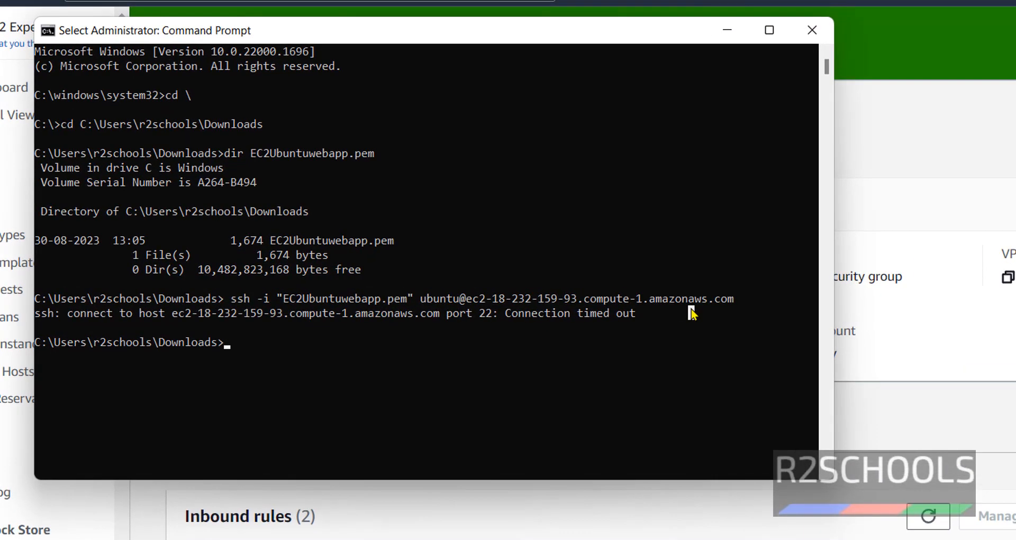
text(ssh -i "EC2Ubuntuwebapp.pem" ubuntu@ec2-18-232-159-93.compute-1.amazonaws.com)
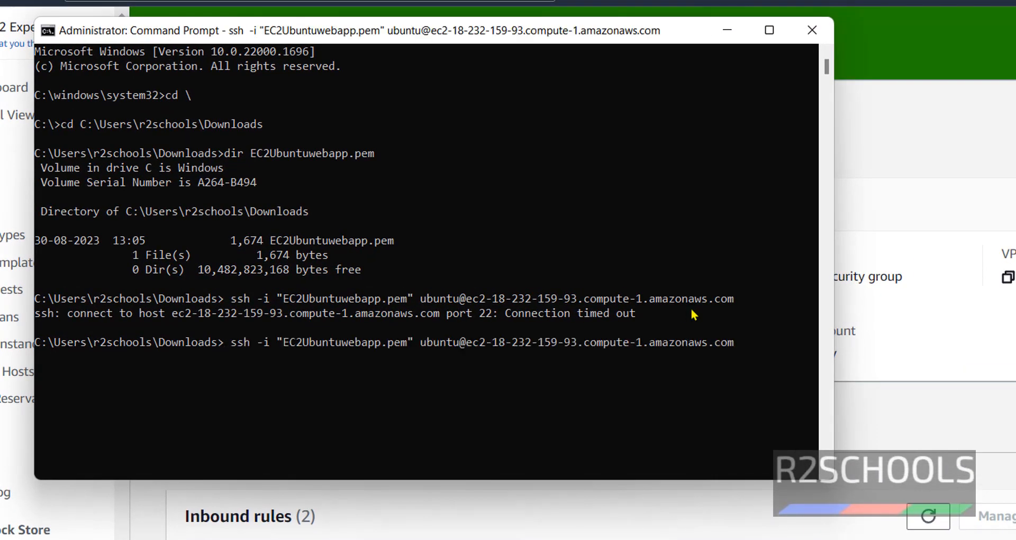
key(Return)
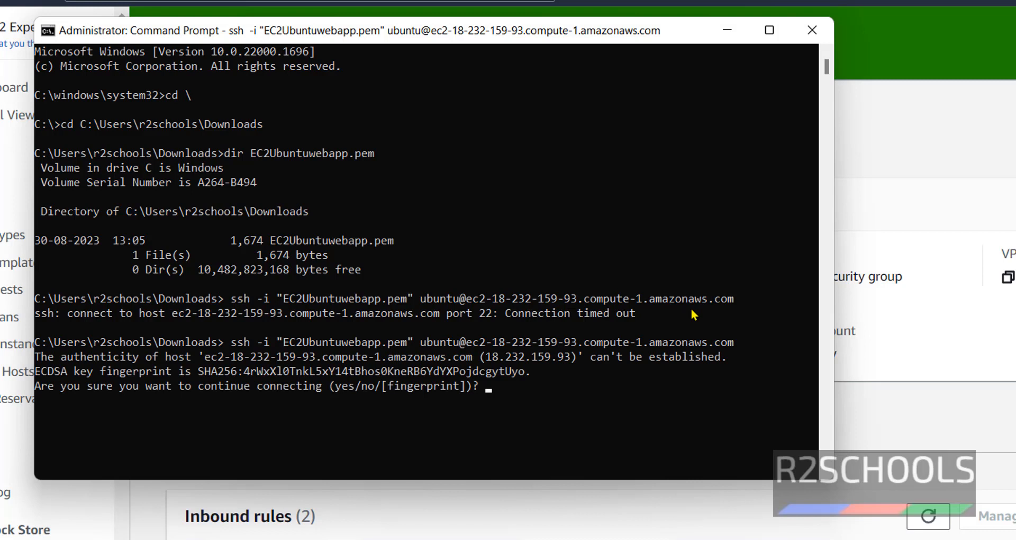
text(yes)
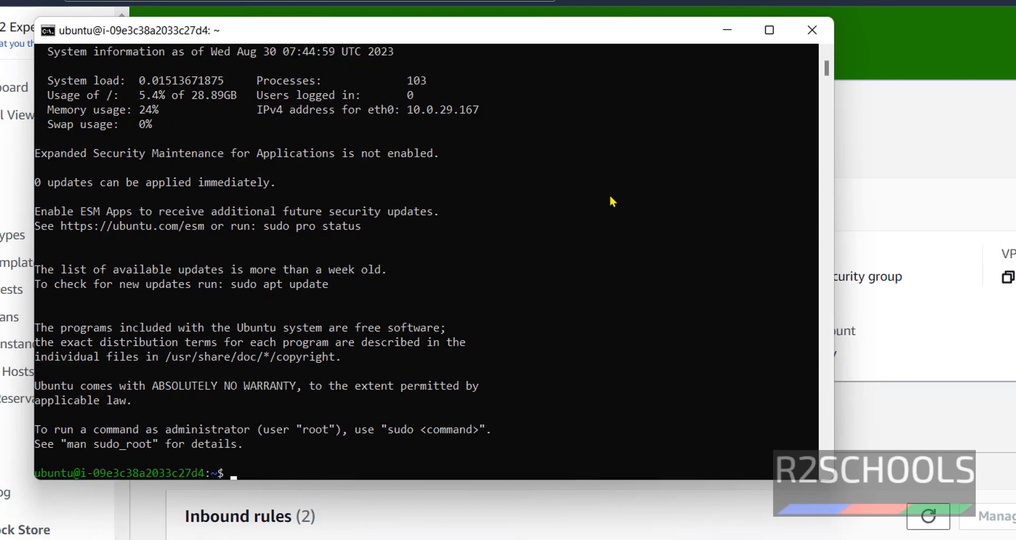
mouse_move(331, 446)
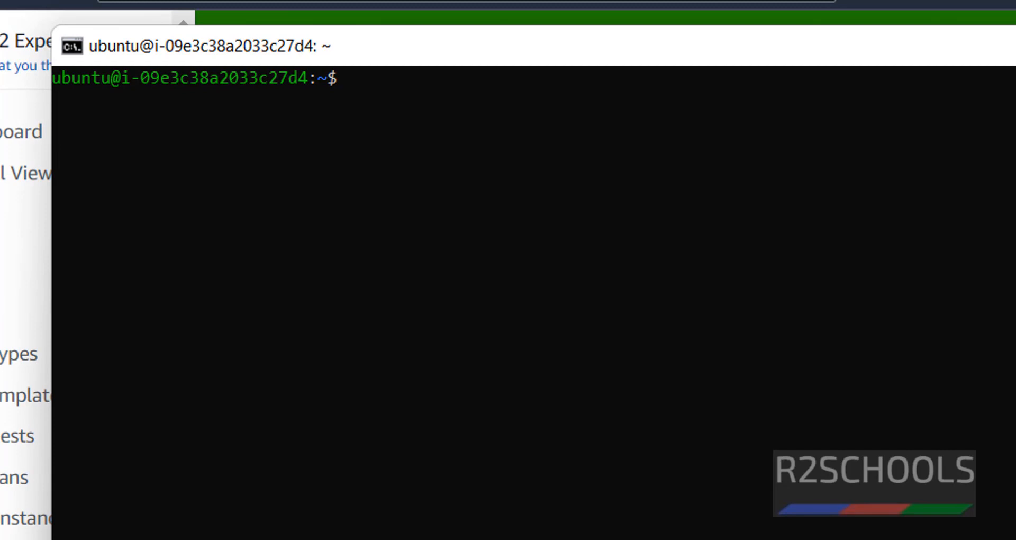
Step: Print /etc/os-release with more to confirm Ubuntu 22.04.2 LTS
text(more)
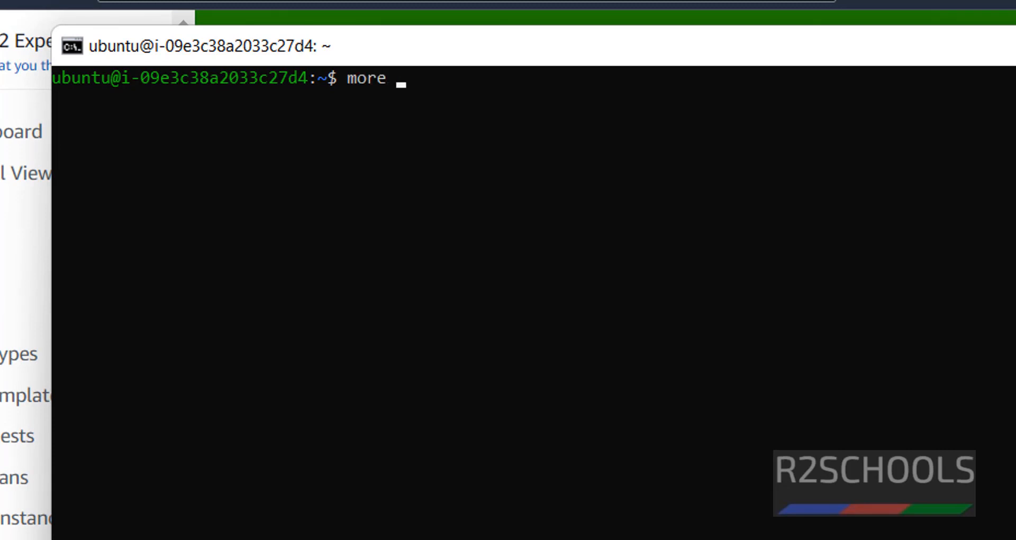
text(/etc/)
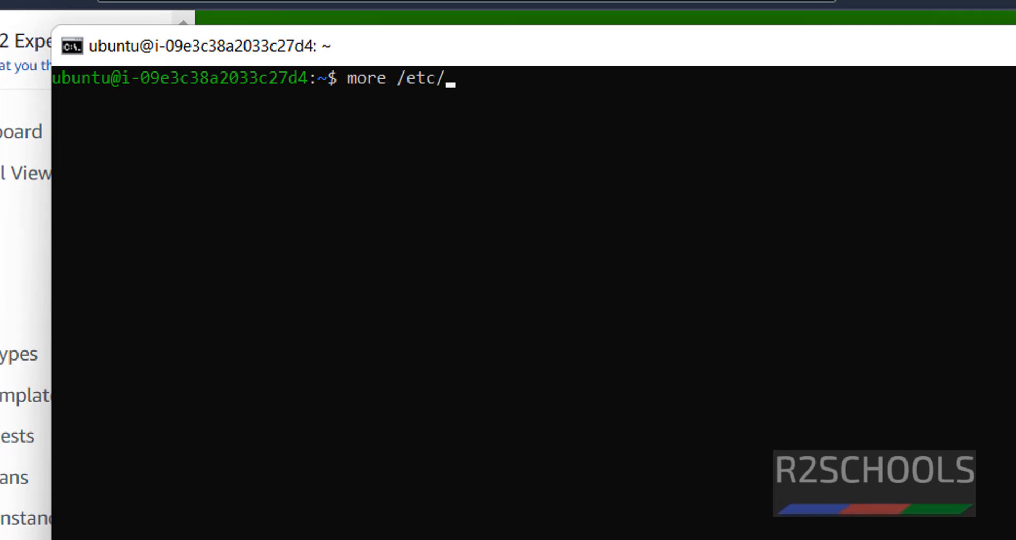
text(os-rele)
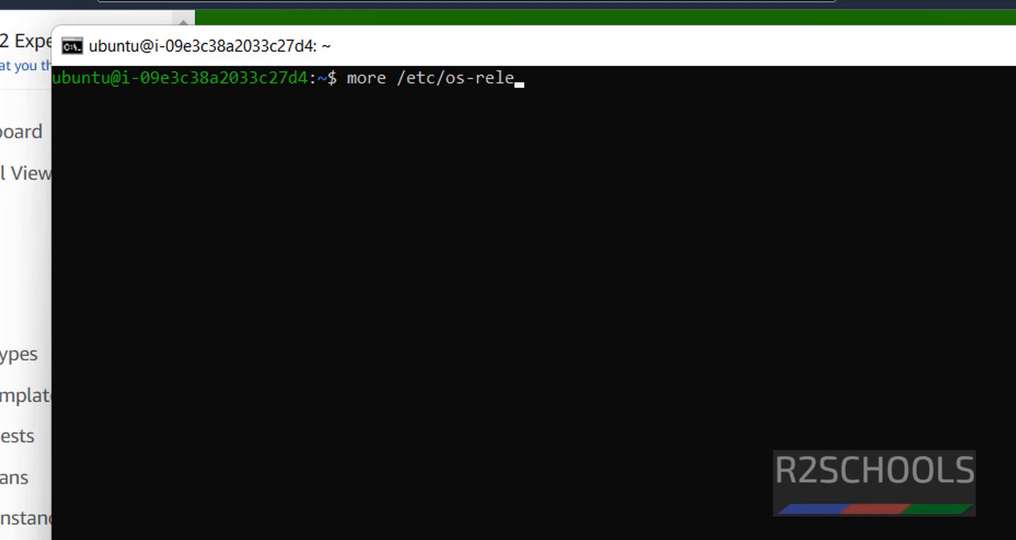
key(Return)
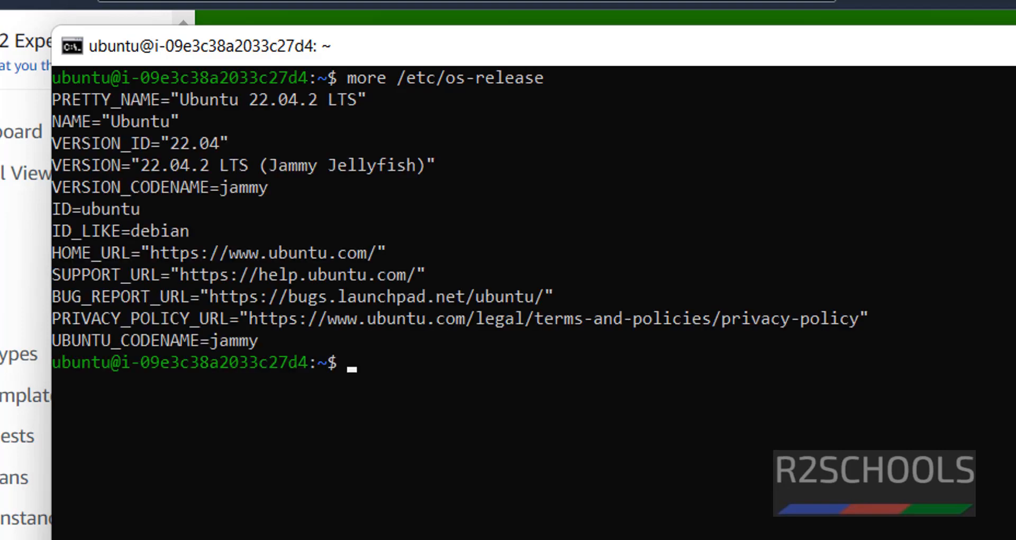
drag(182, 99, 337, 99)
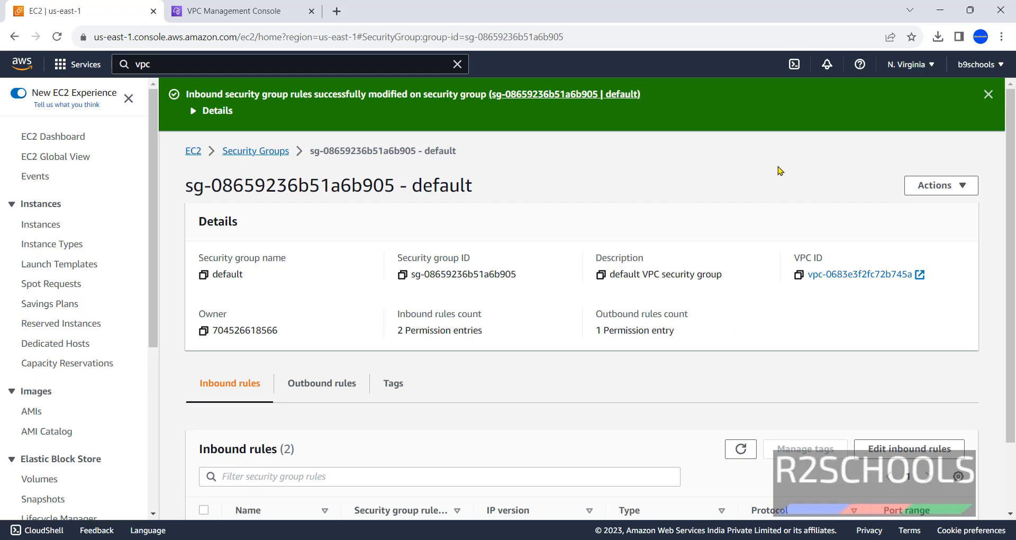
Step: Dismiss the success banner and list only running instances from the EC2 Dashboard
click(988, 93)
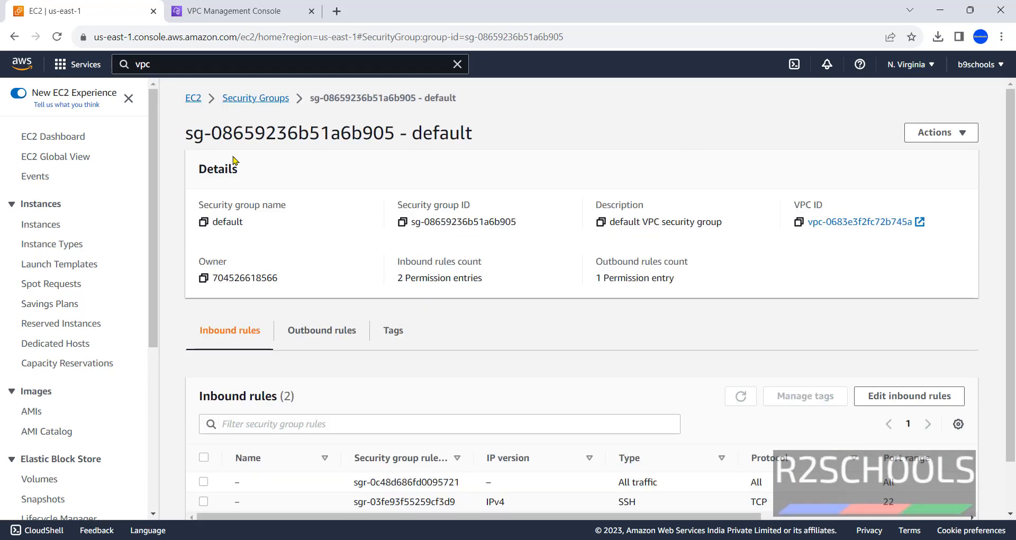
click(53, 136)
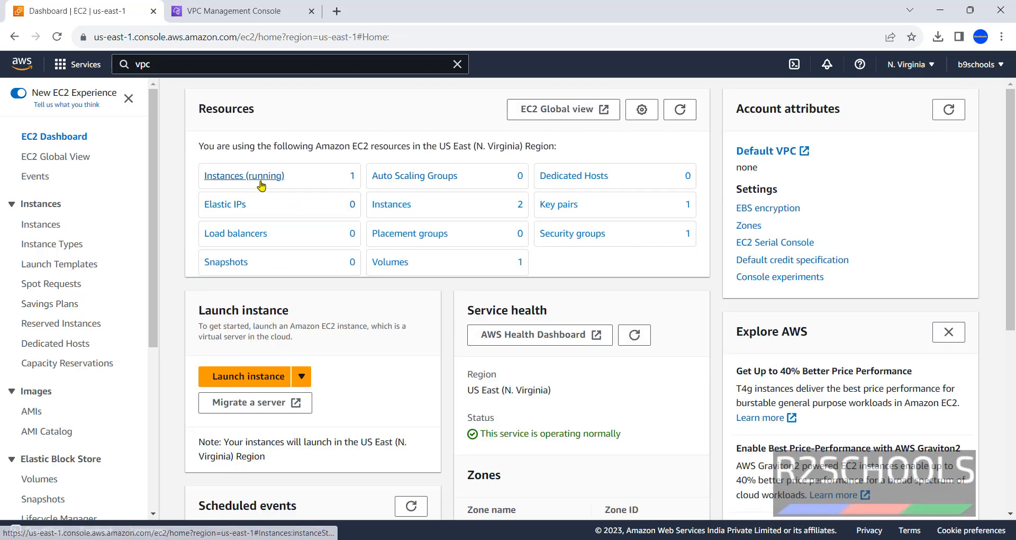
mouse_move(557, 204)
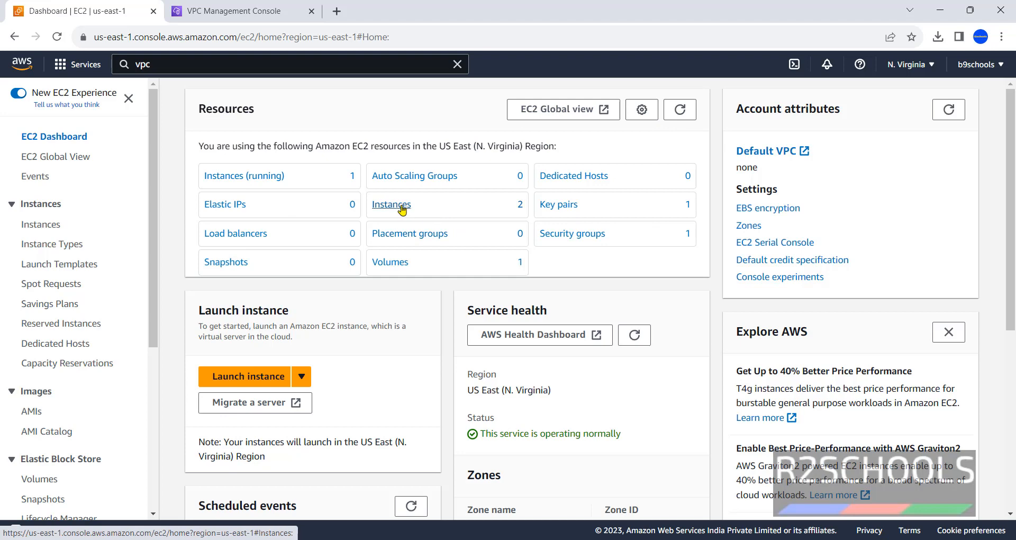
click(391, 204)
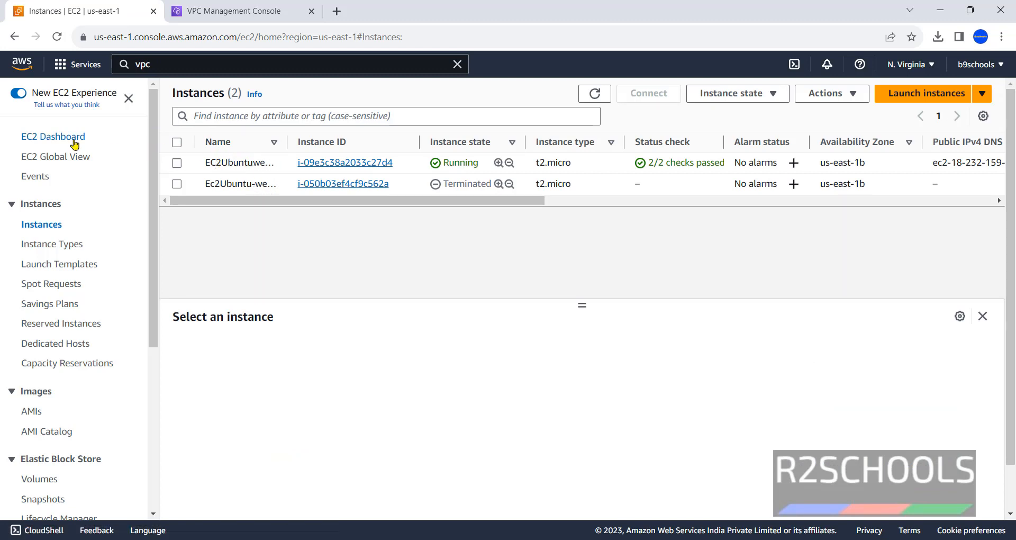
click(54, 136)
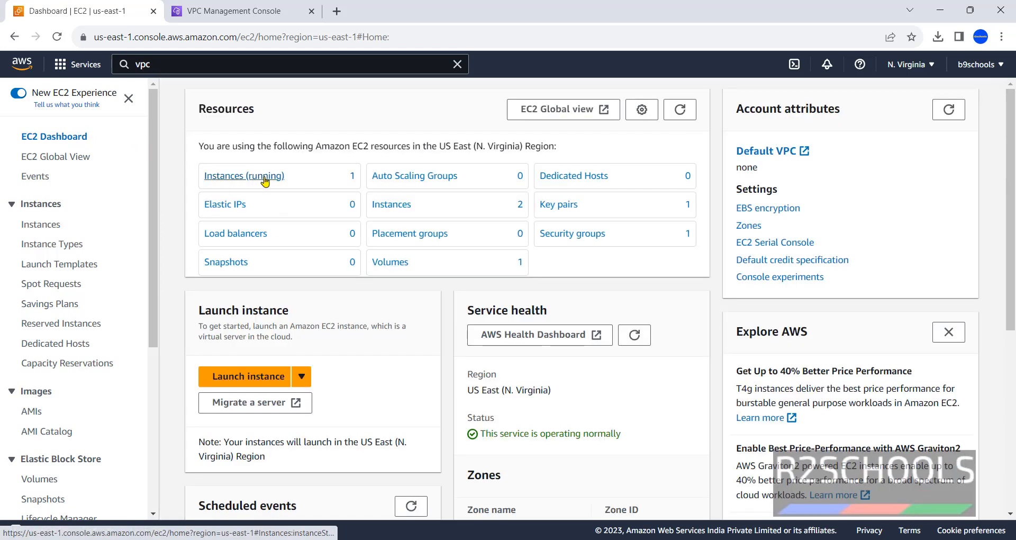
click(243, 175)
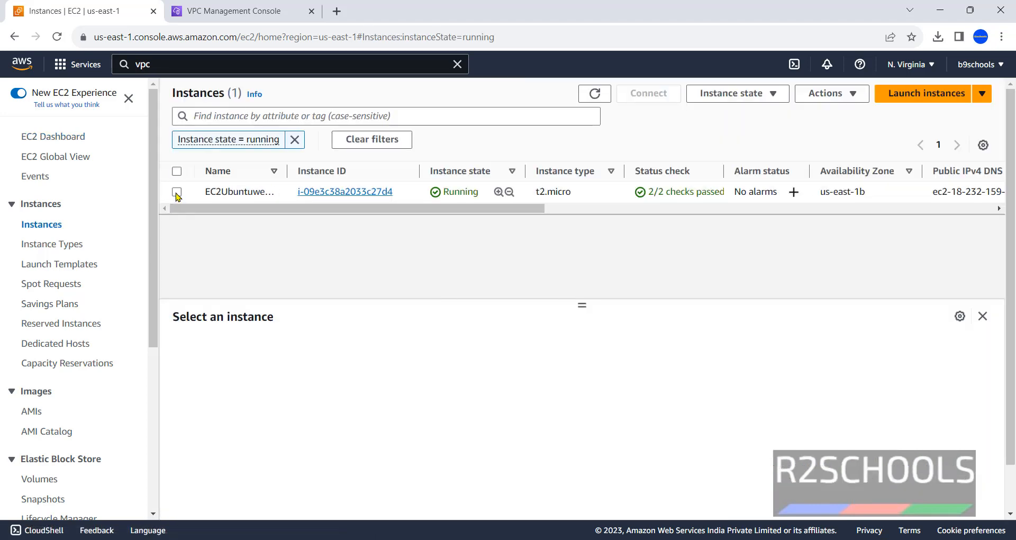
Step: Select the EC2Ubuntuwebapp instance and open its Actions menu
click(730, 92)
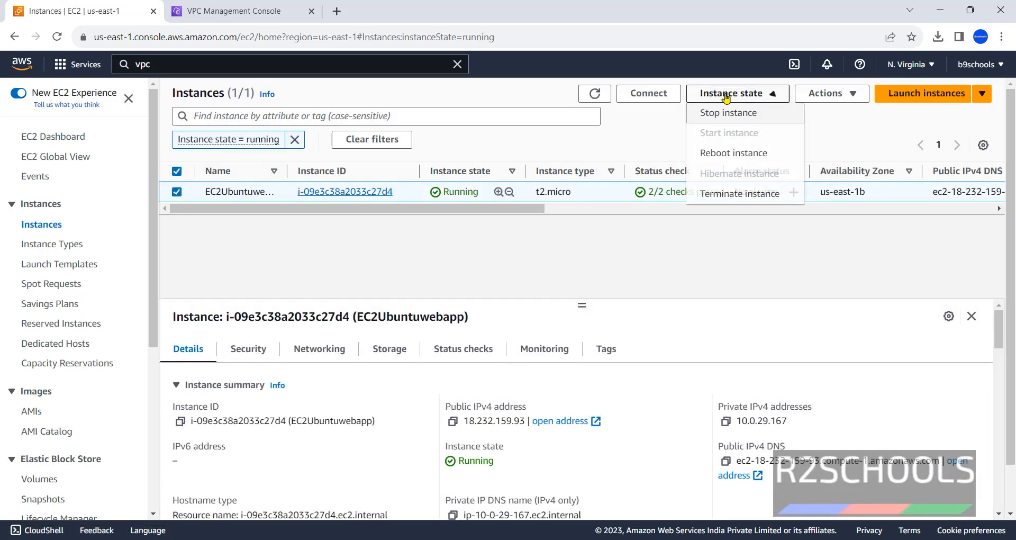
mouse_move(733, 153)
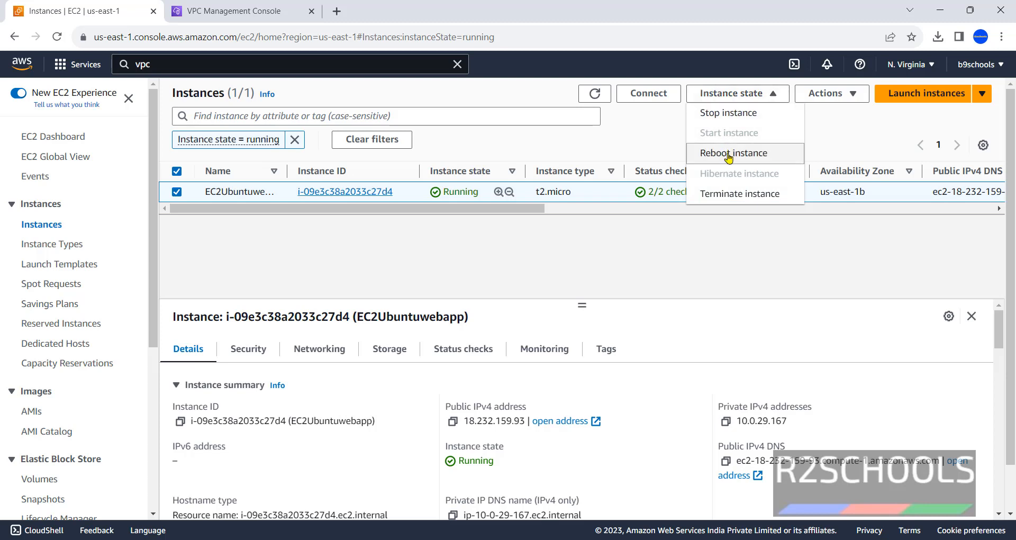
mouse_move(727, 193)
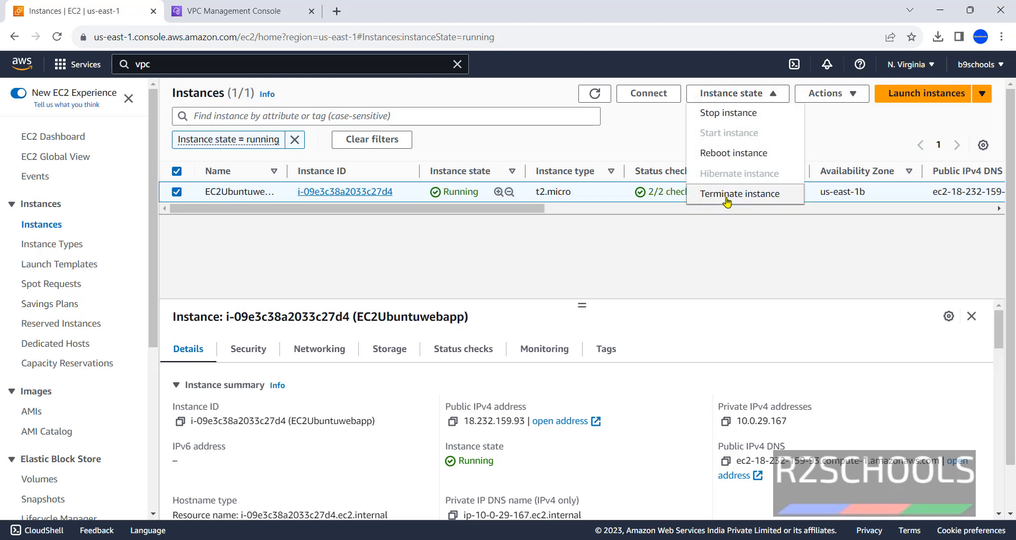
mouse_move(747, 249)
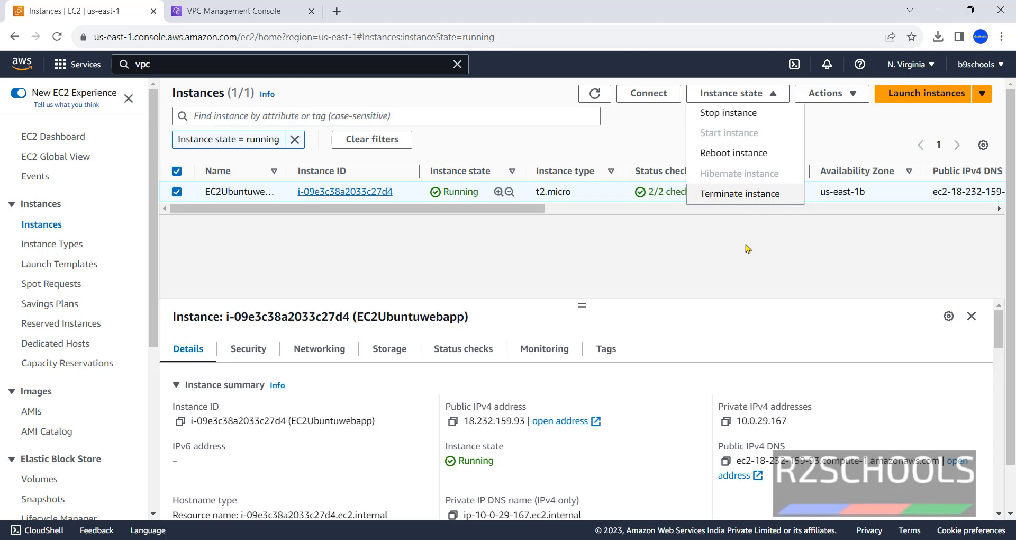
click(832, 93)
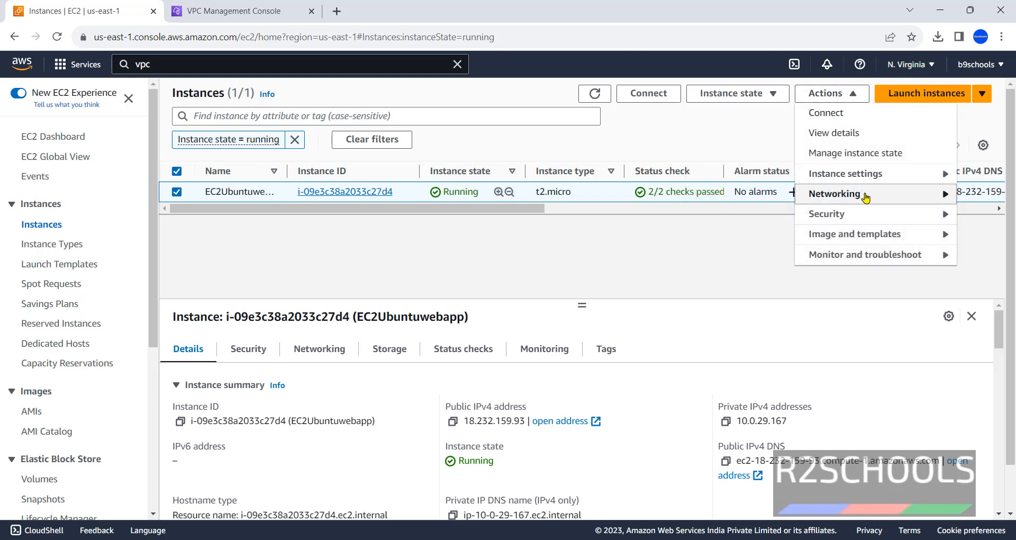
mouse_move(845, 173)
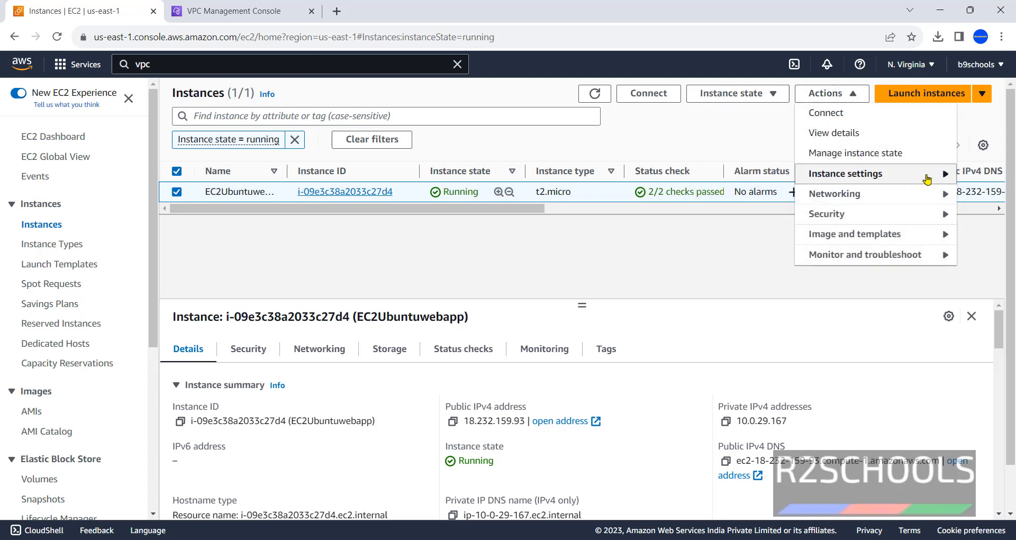
mouse_move(846, 96)
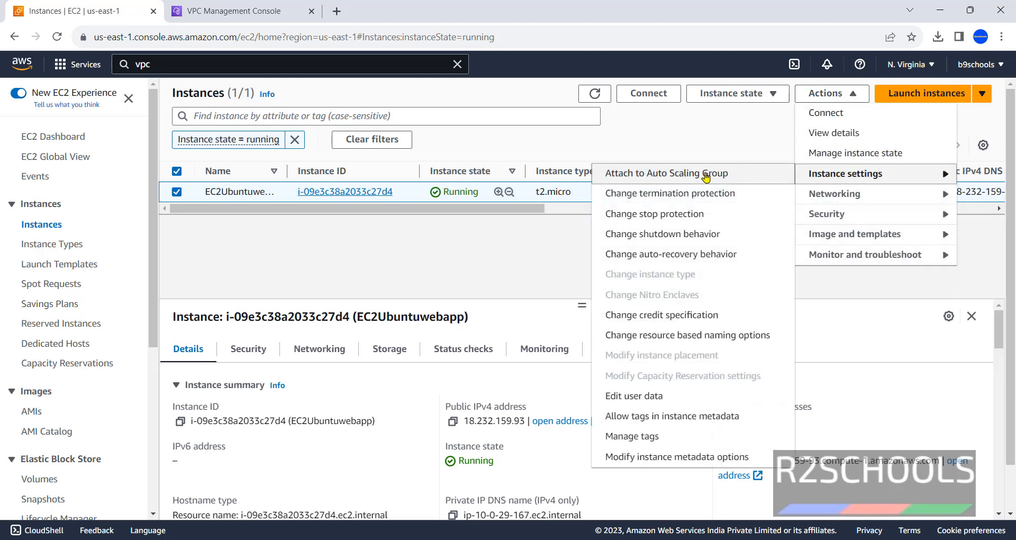
mouse_move(745, 361)
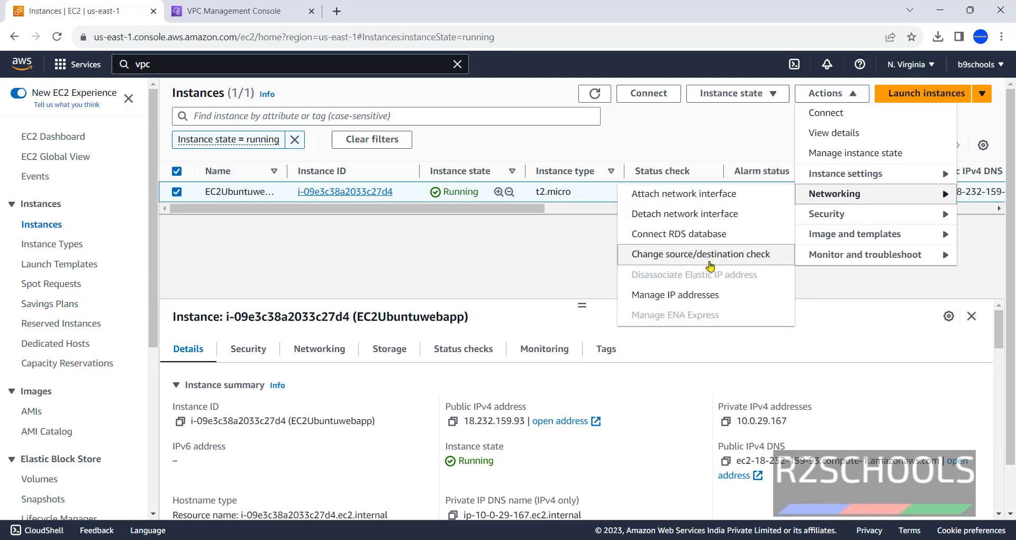
mouse_move(875, 234)
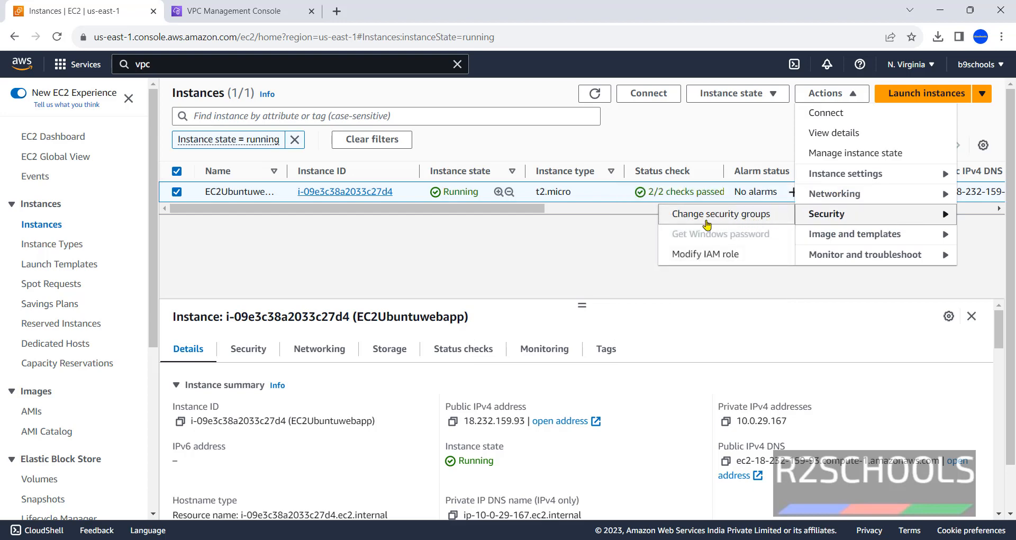
click(719, 214)
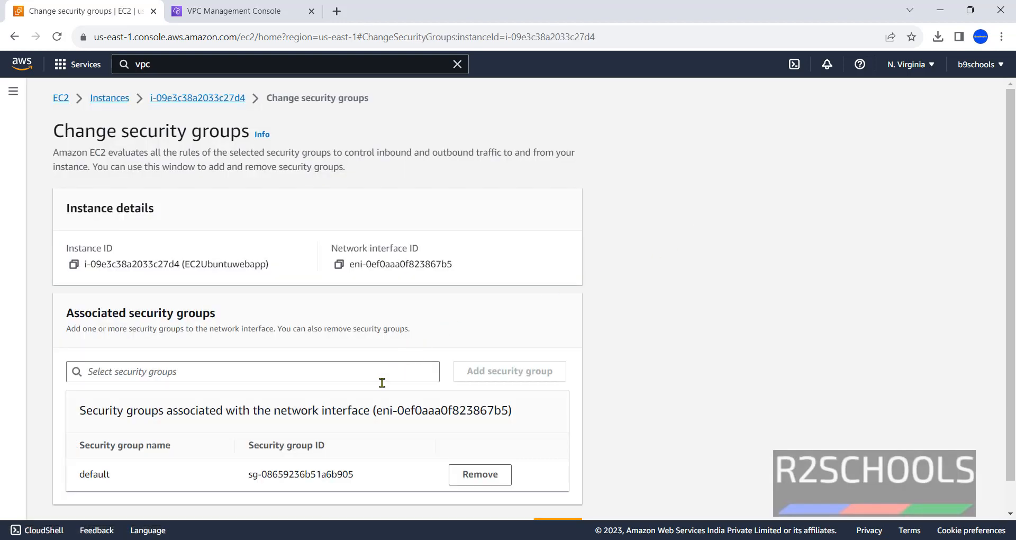
scroll(down, 3)
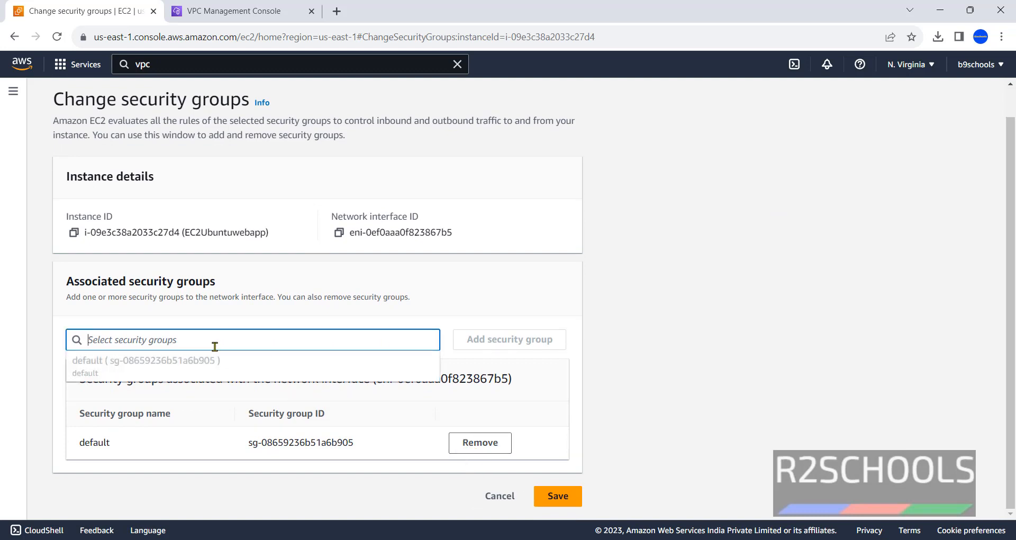
mouse_move(513, 347)
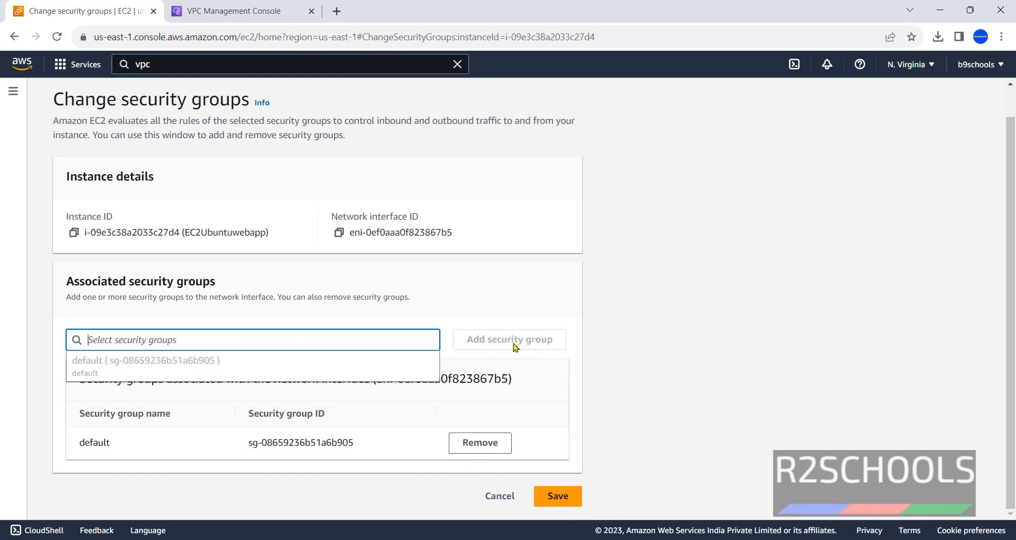
click(499, 496)
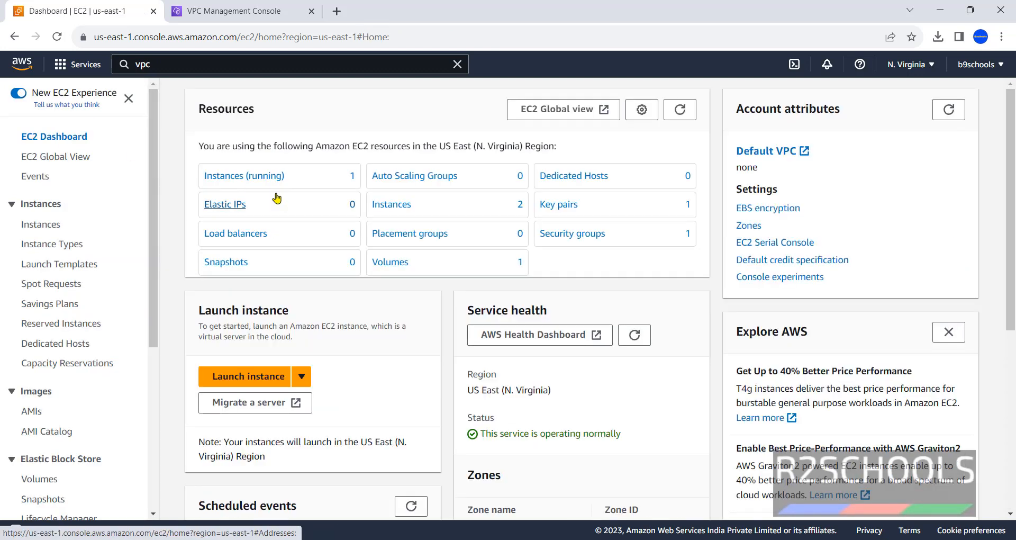
click(244, 175)
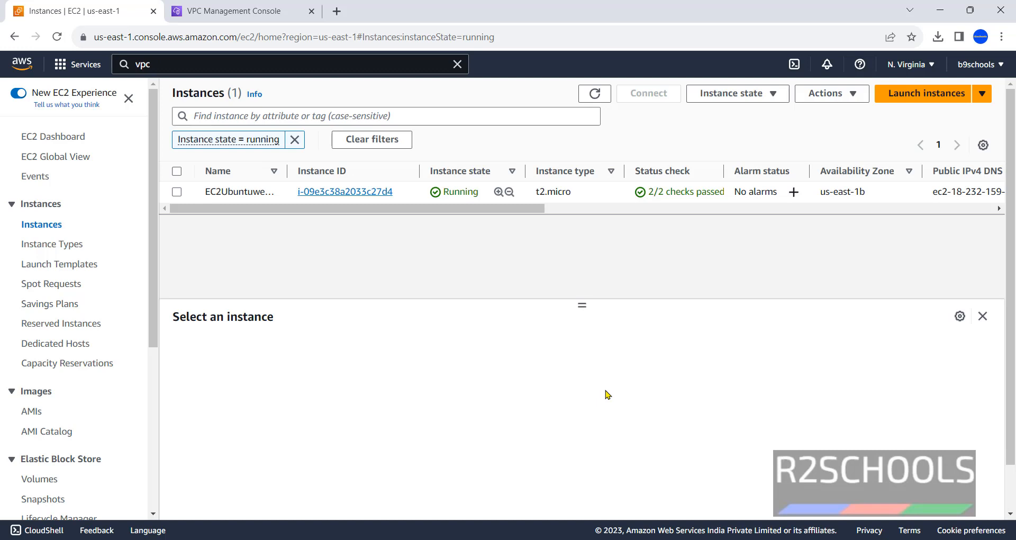
mouse_move(590, 379)
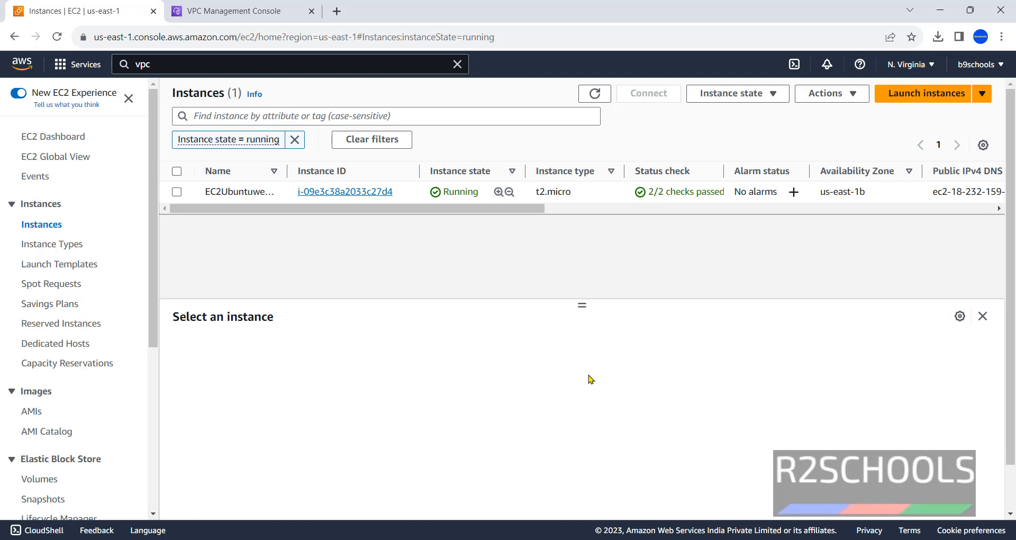
mouse_move(699, 473)
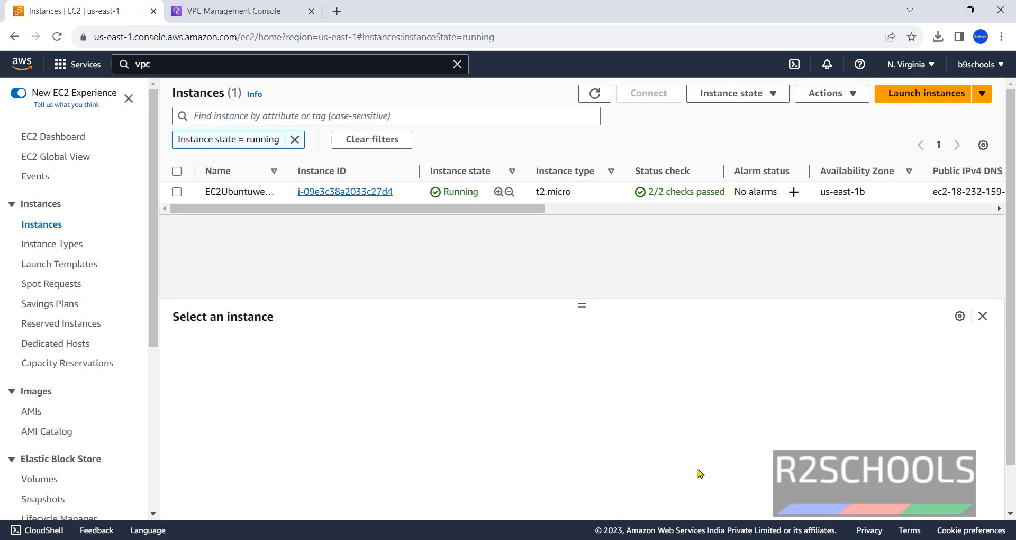